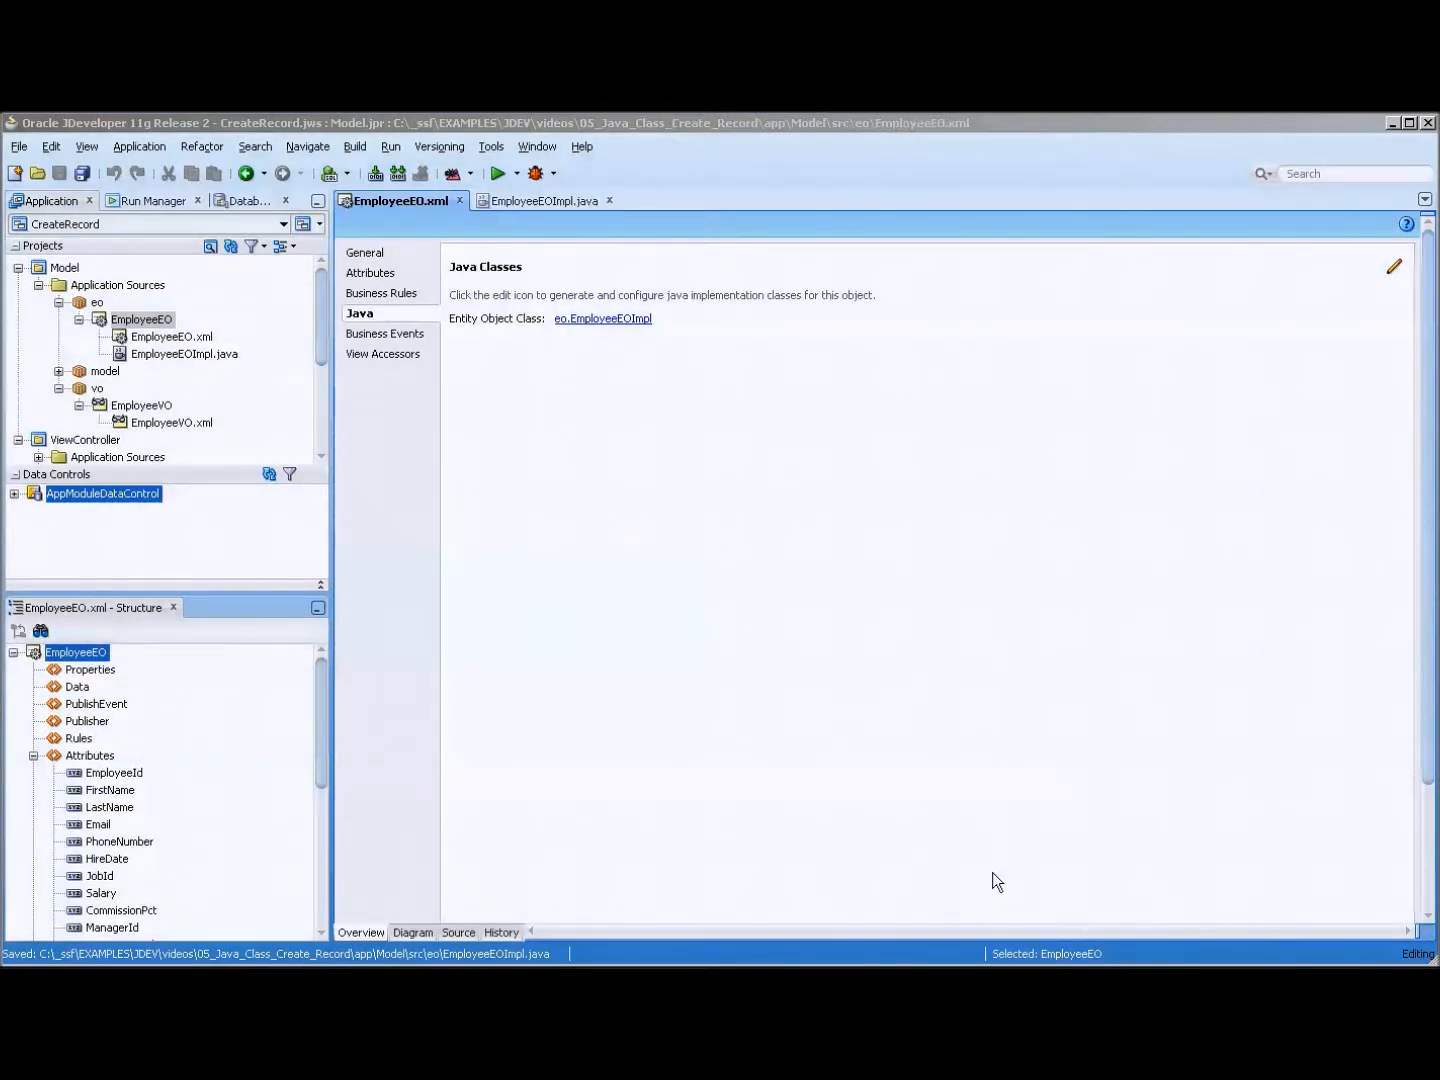
mouse_move(592, 488)
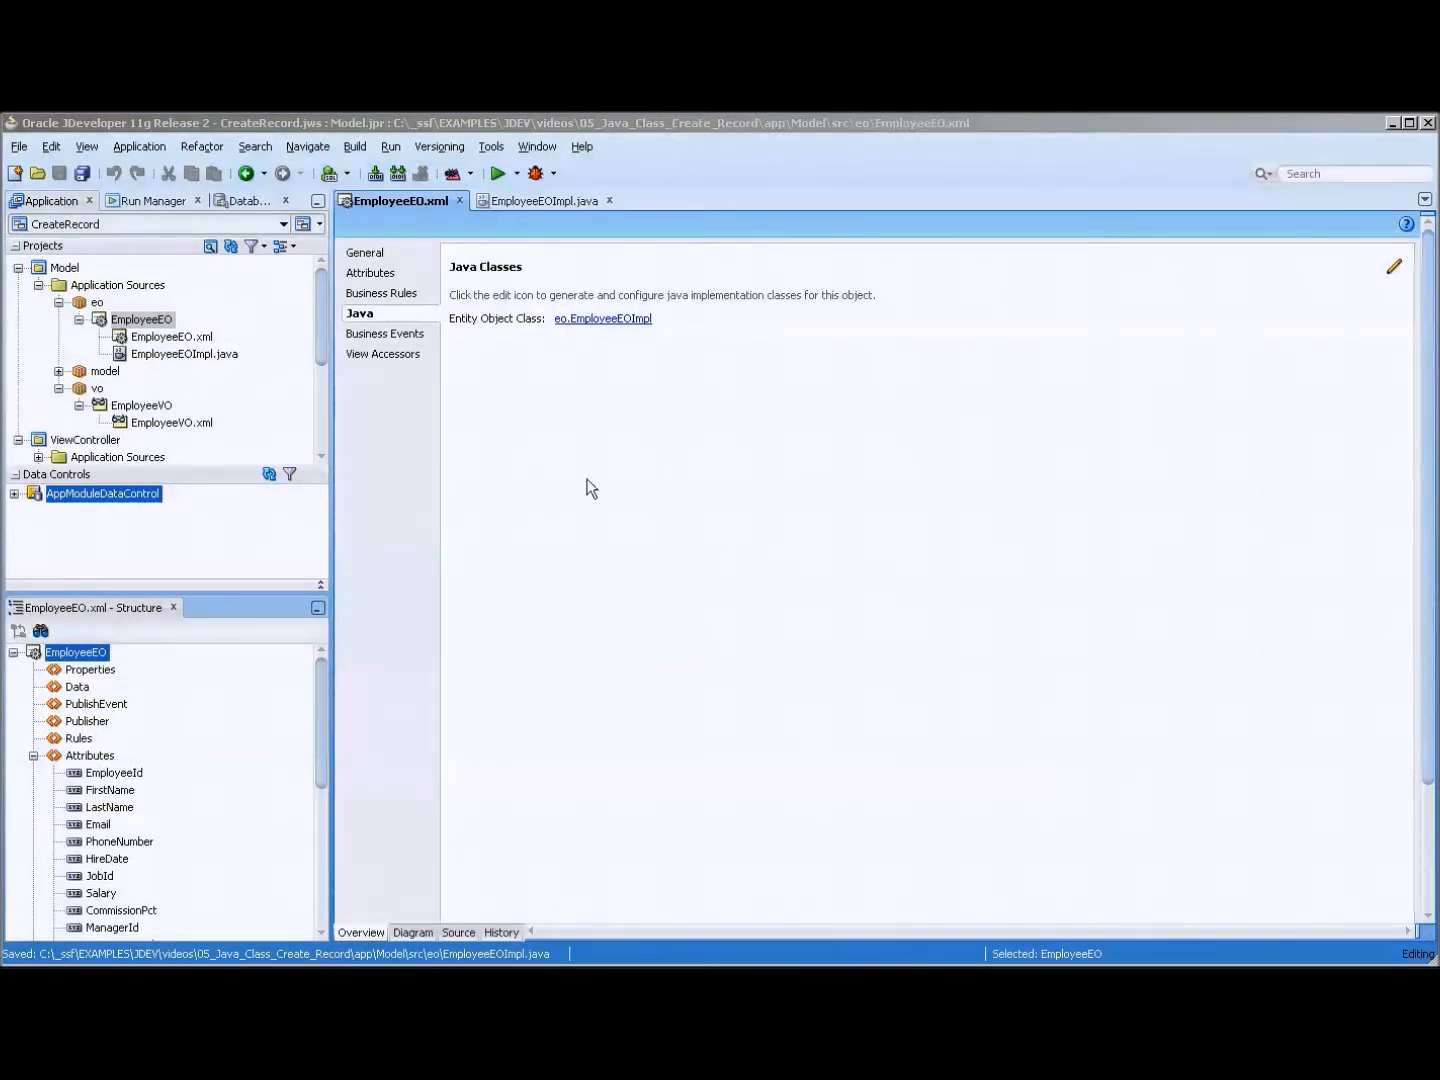
mouse_move(600, 328)
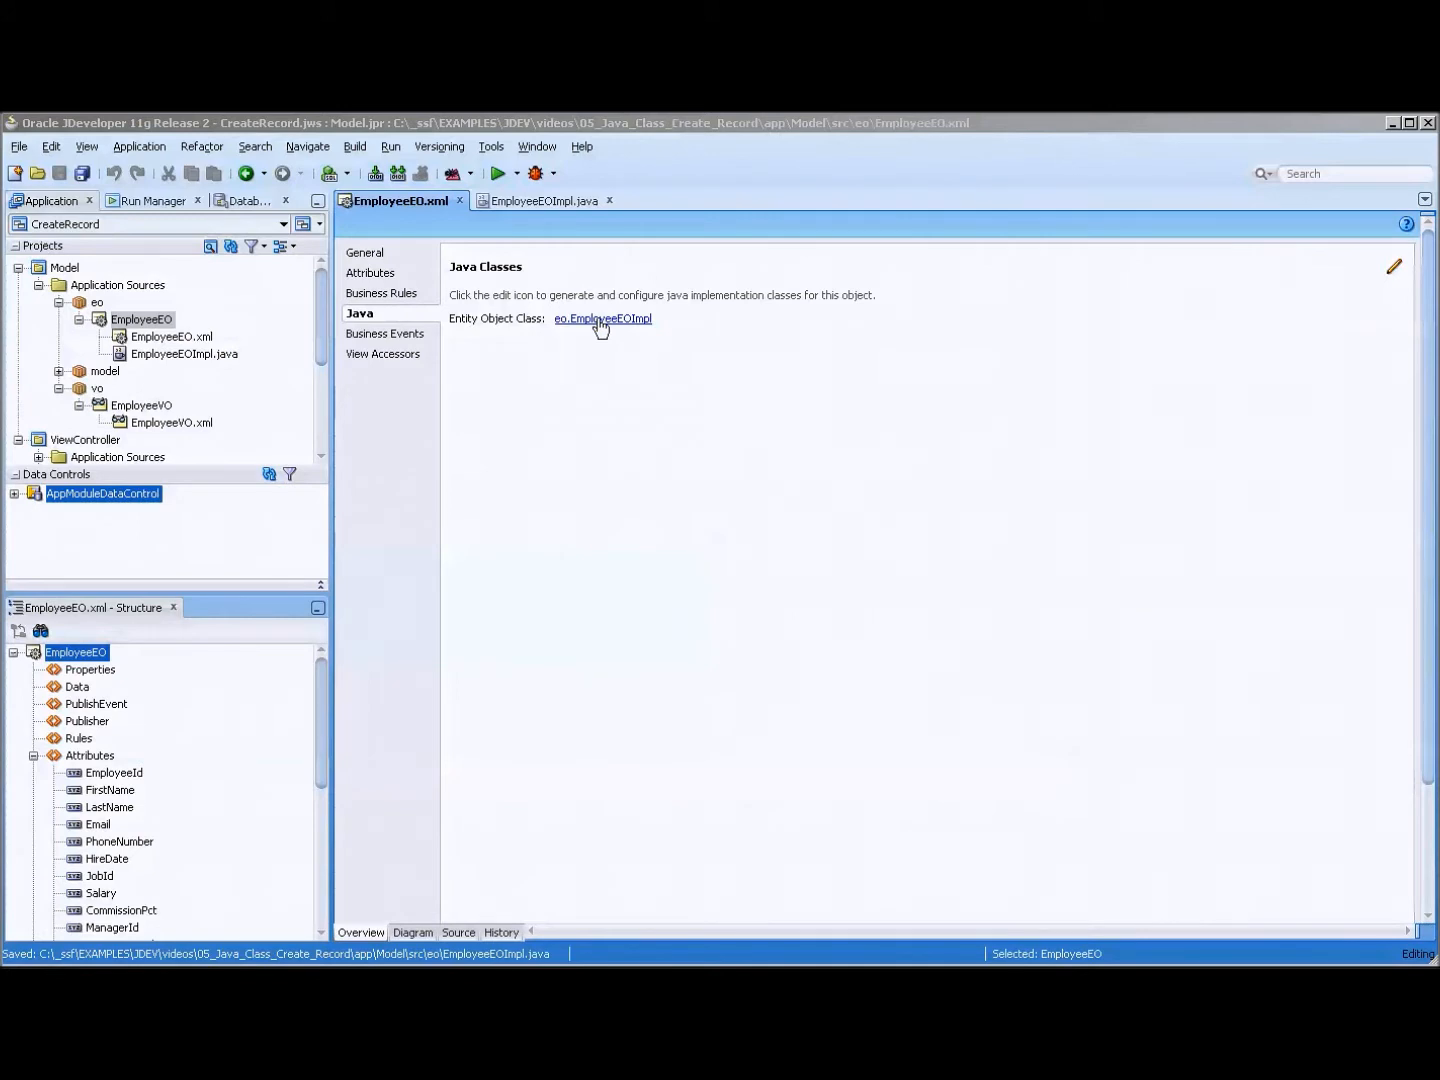
Step: Review EmployeeEO's attributes, then view EmployeeEOImpl's create method assigning EmployeeId from EMPLOYEES_SEQ
click(374, 272)
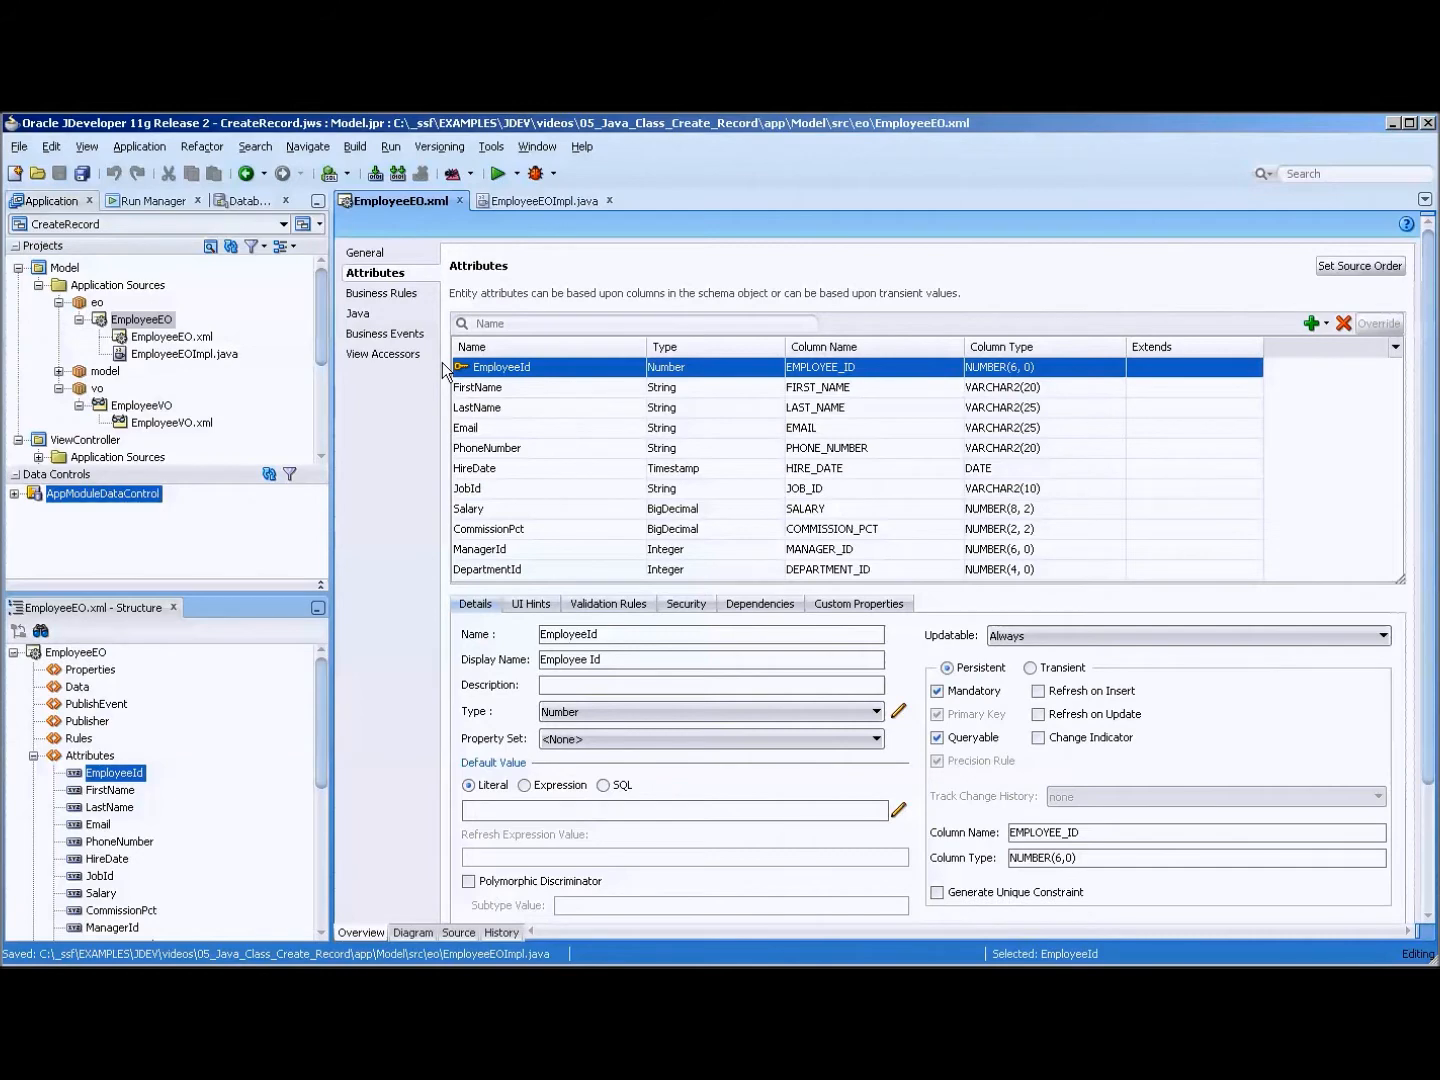
click(358, 312)
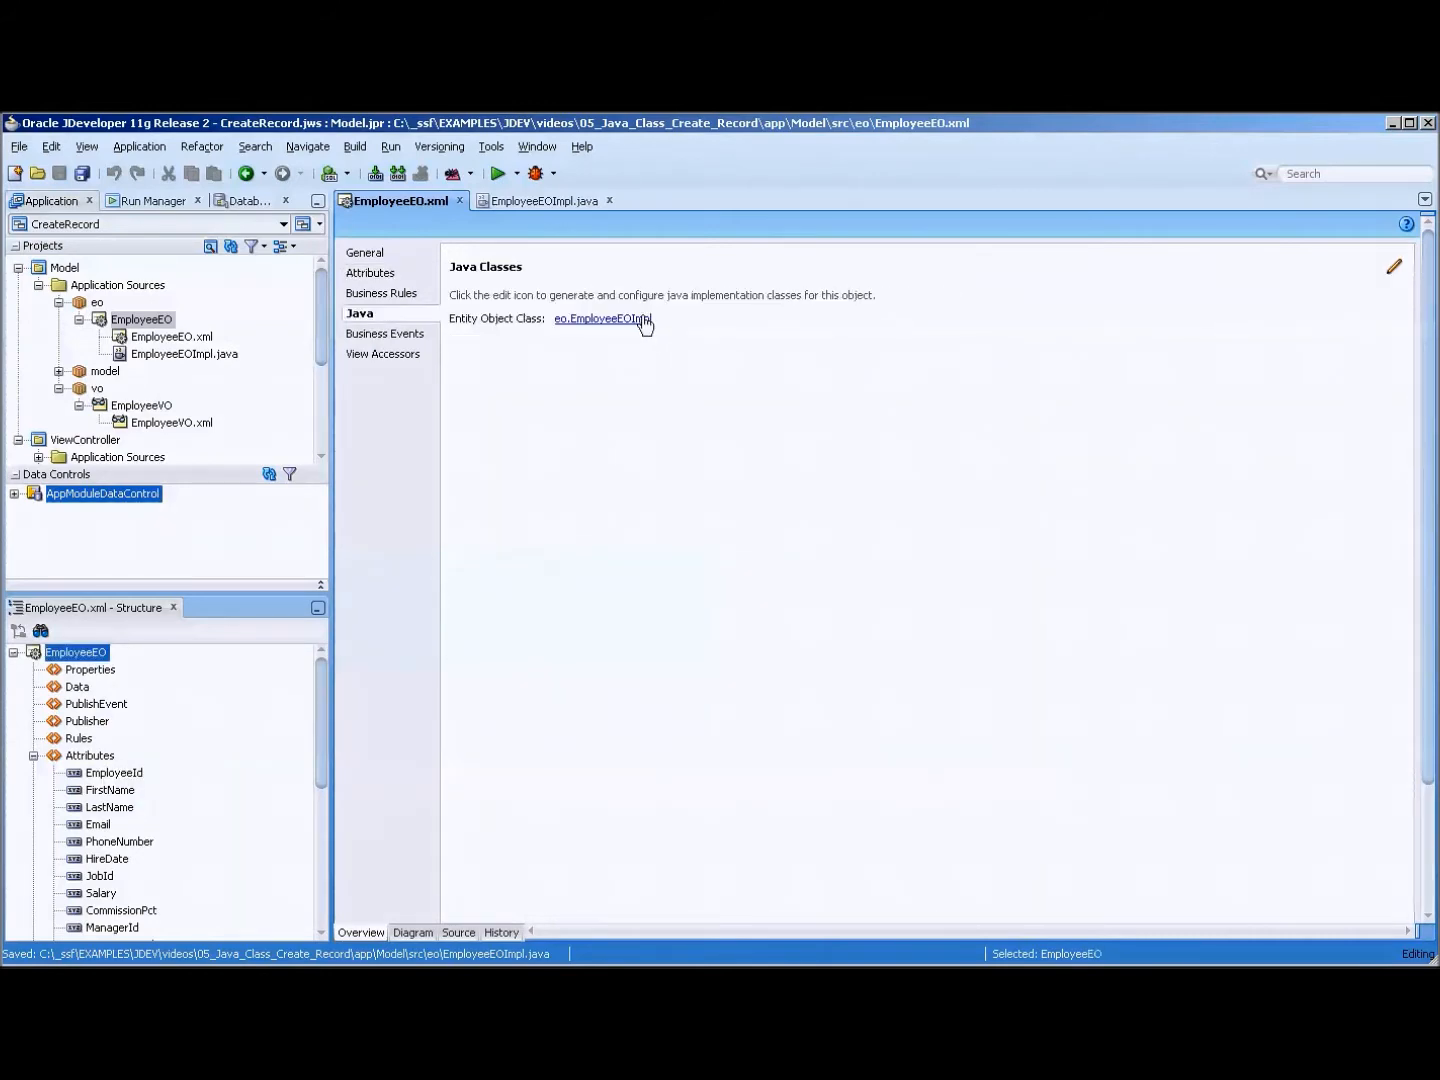
click(604, 320)
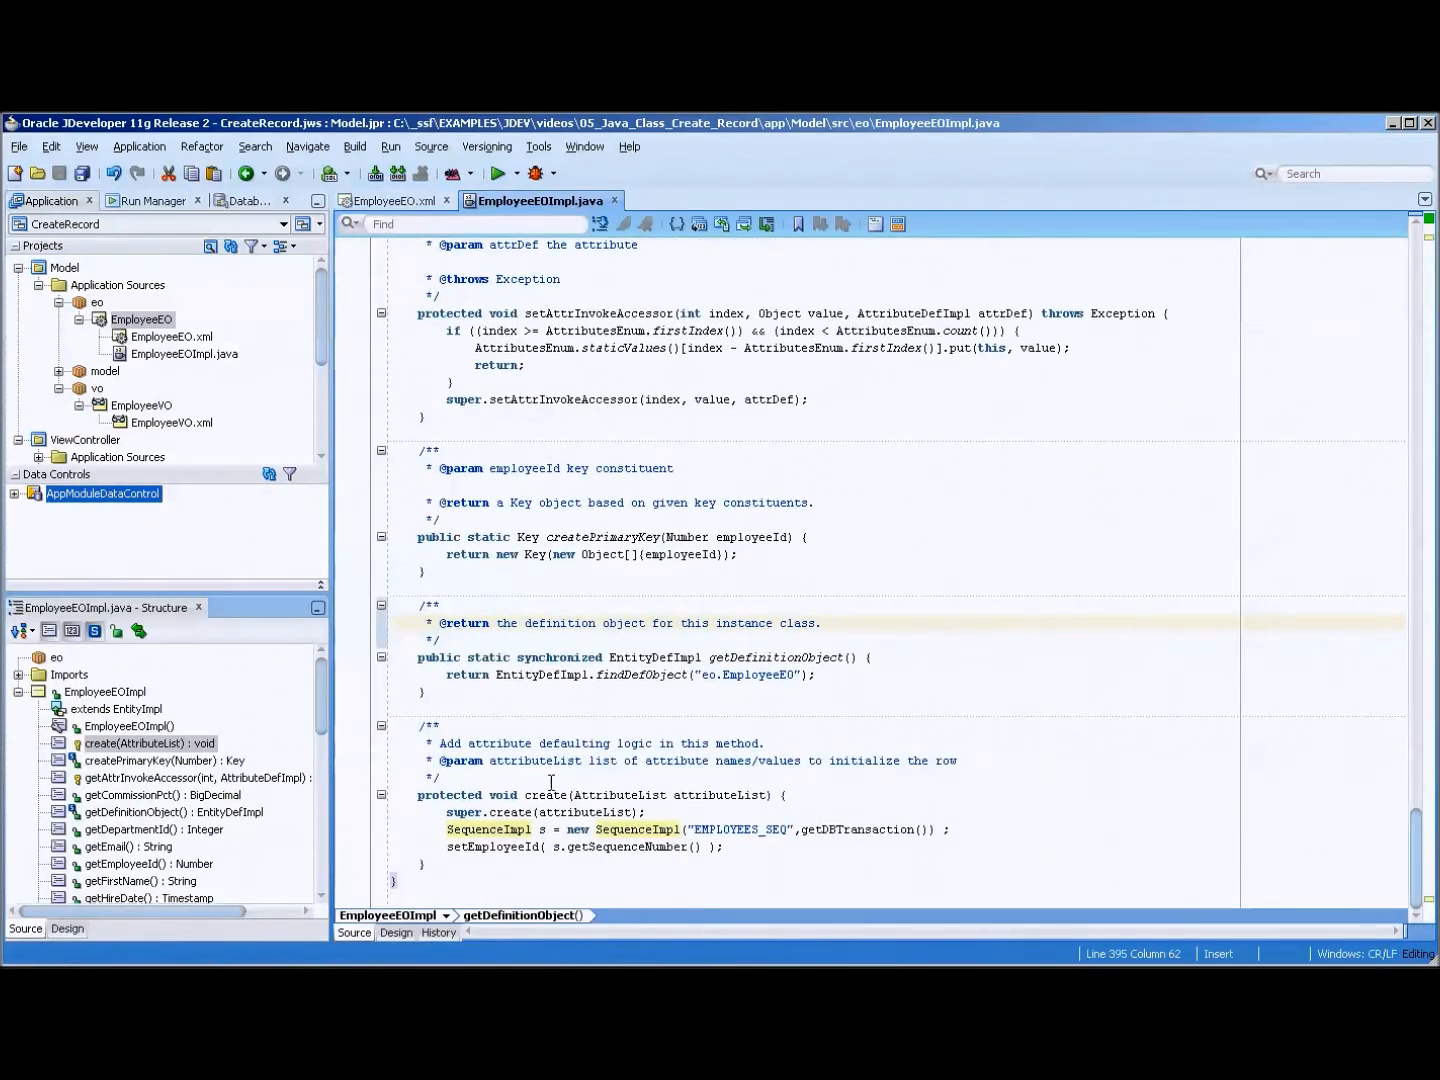
double_click(544, 796)
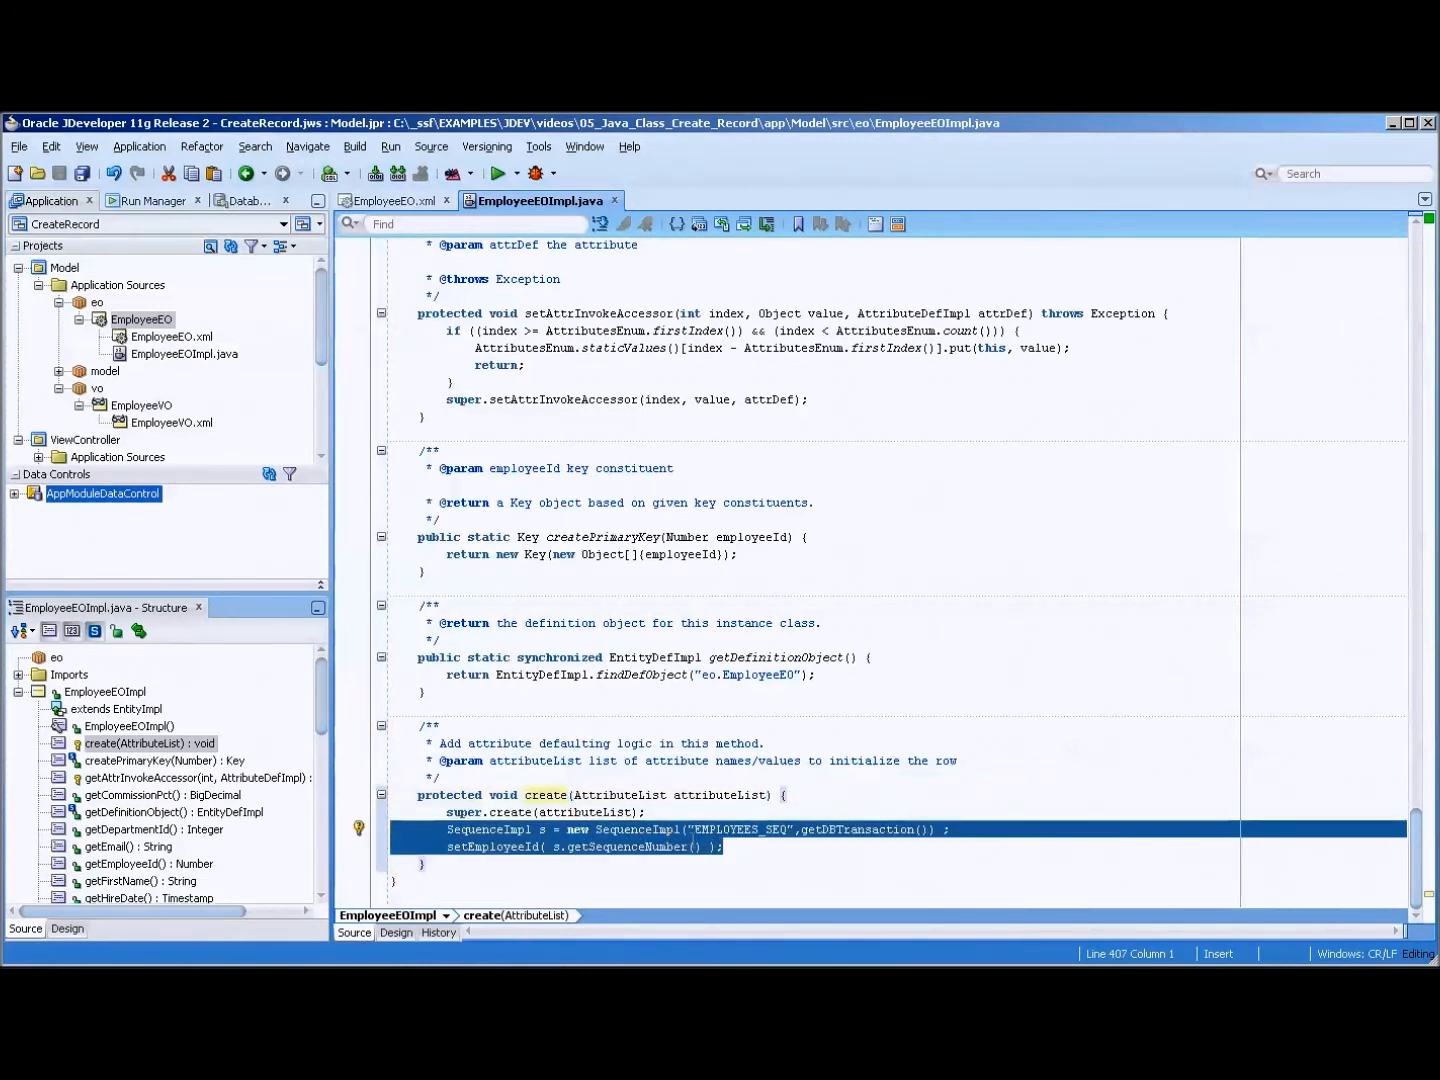
mouse_move(794, 868)
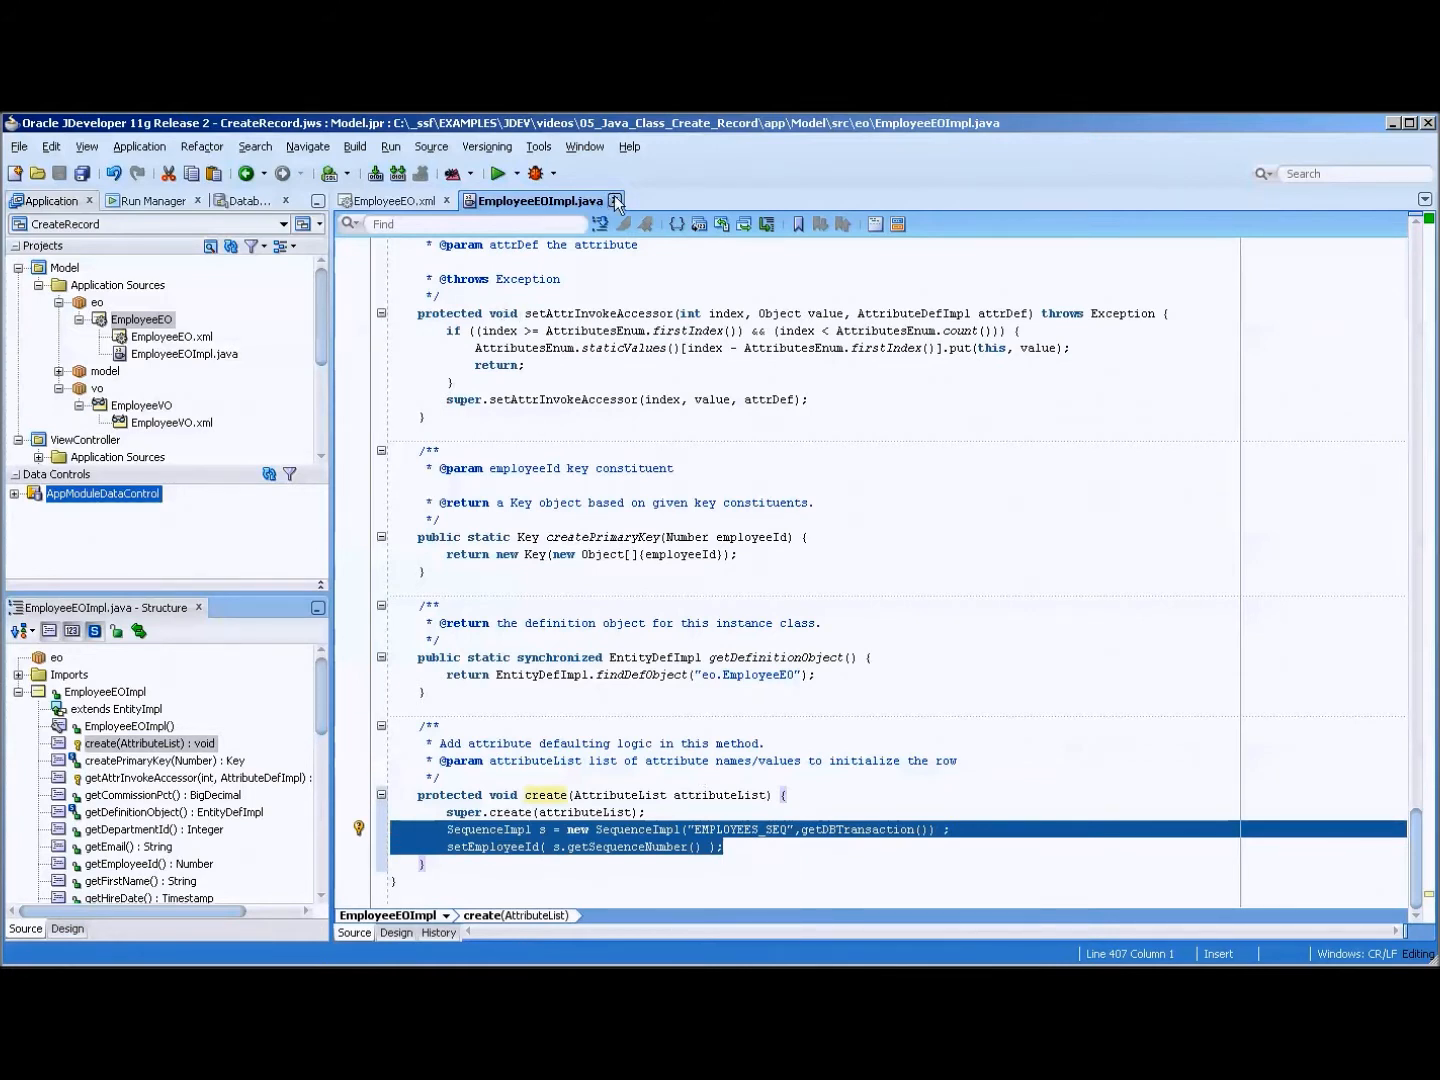
mouse_move(614, 200)
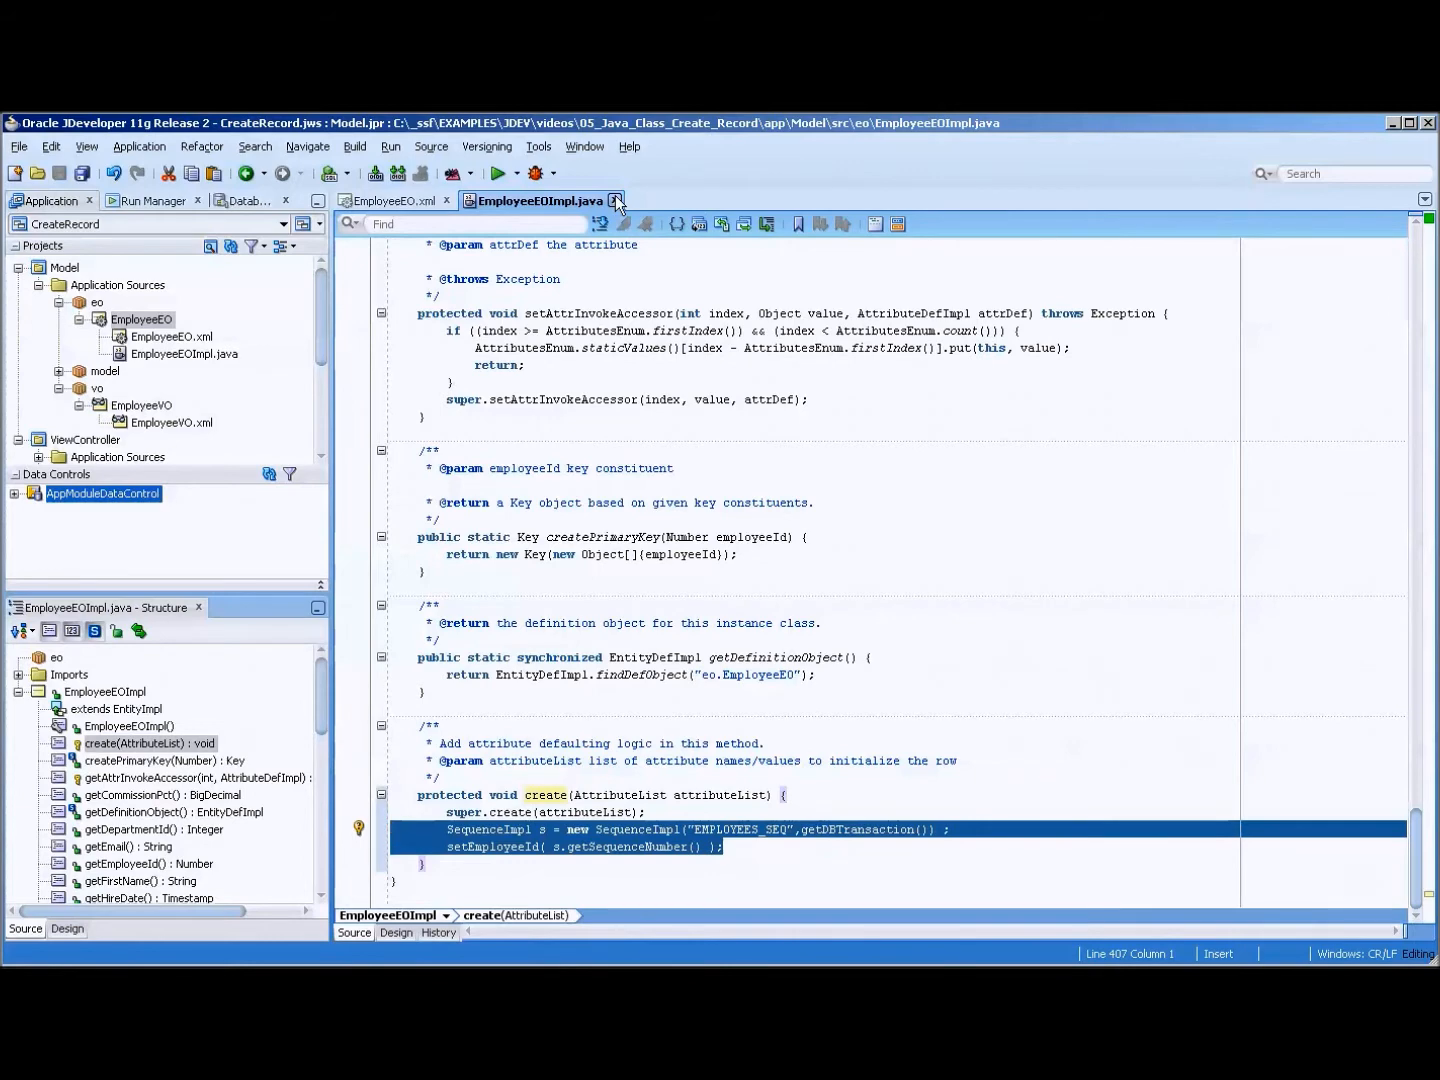
Step: Switch to EmployeeVO and enable Generate View Row Class so EmployeeVORowImpl is created
click(616, 200)
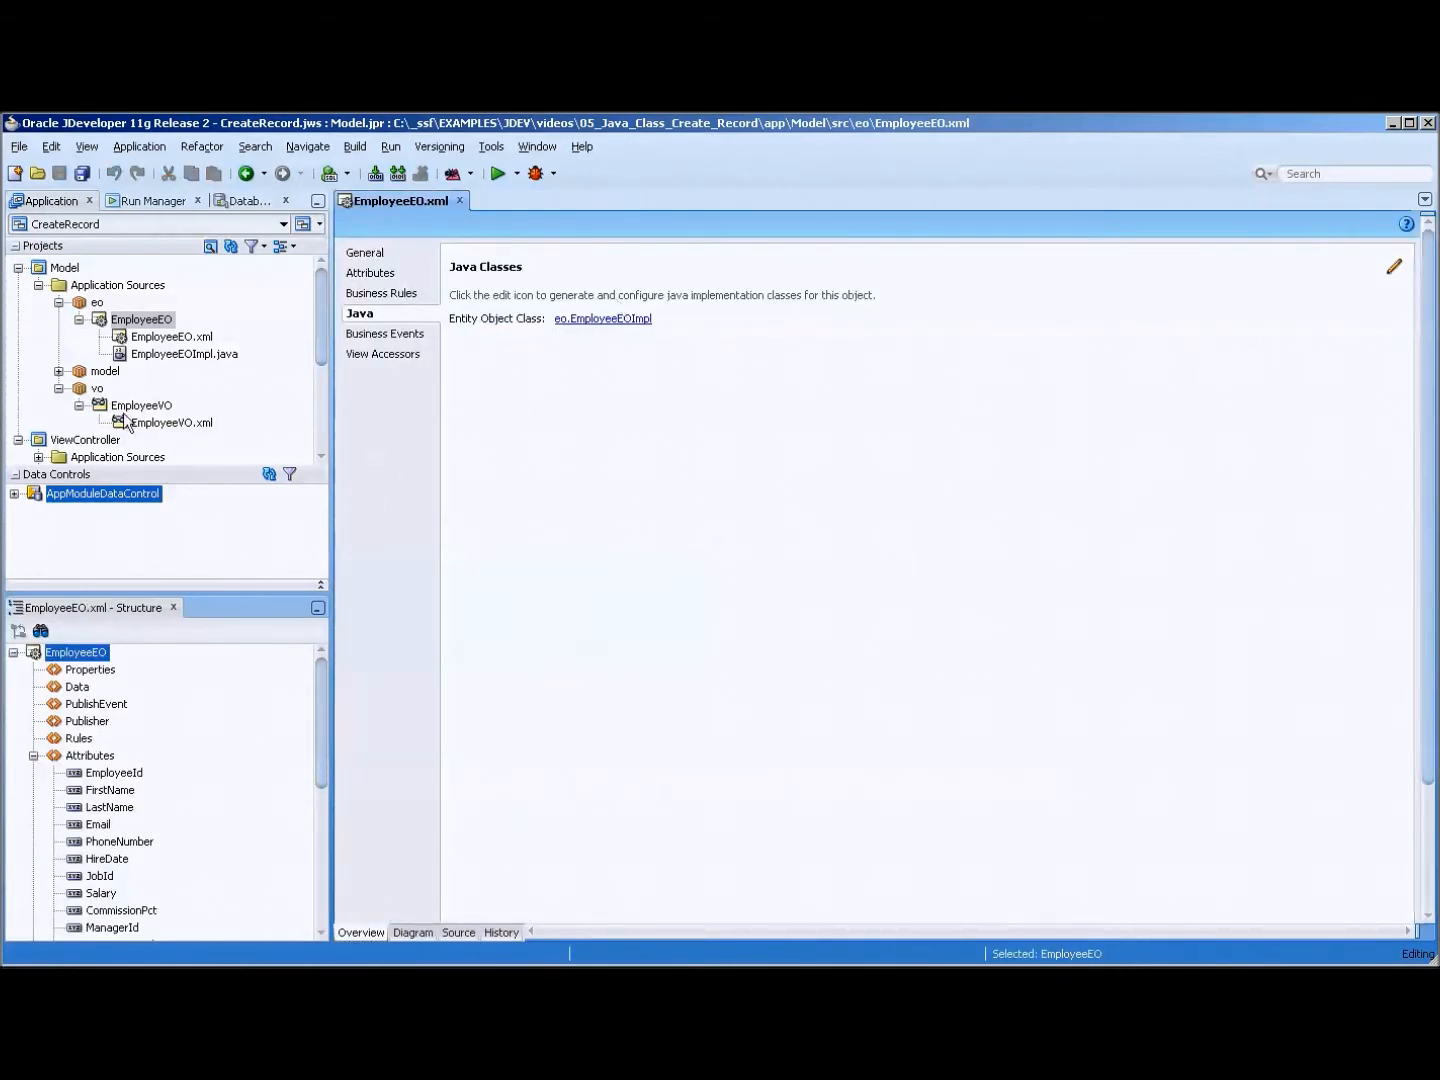
double_click(170, 422)
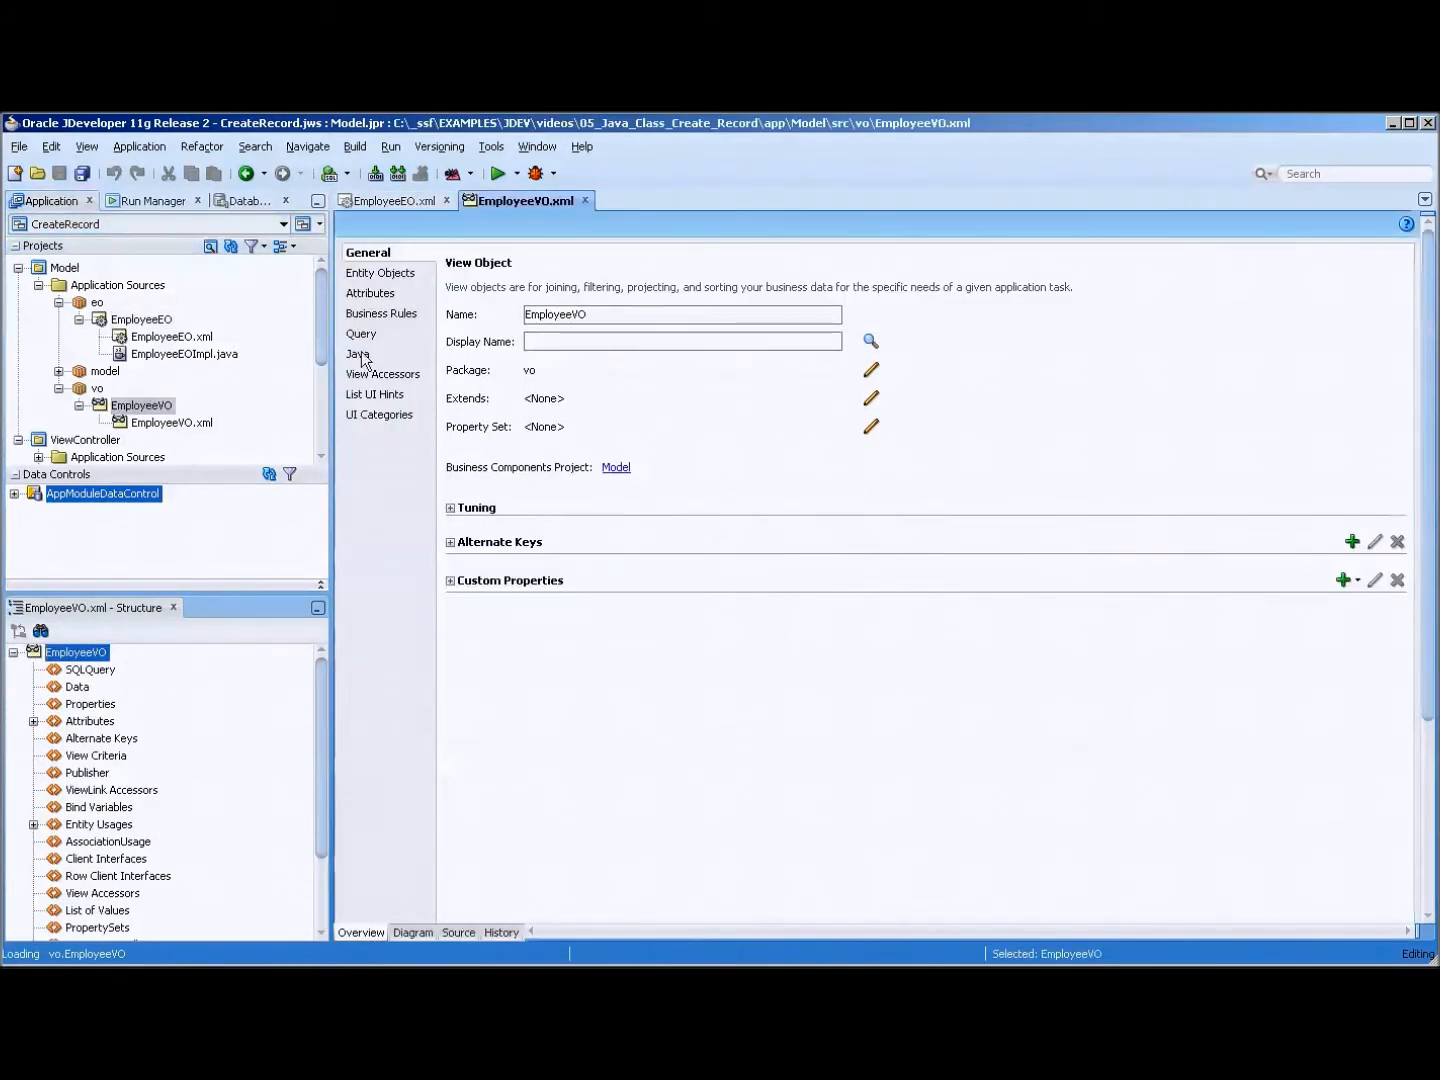
click(360, 352)
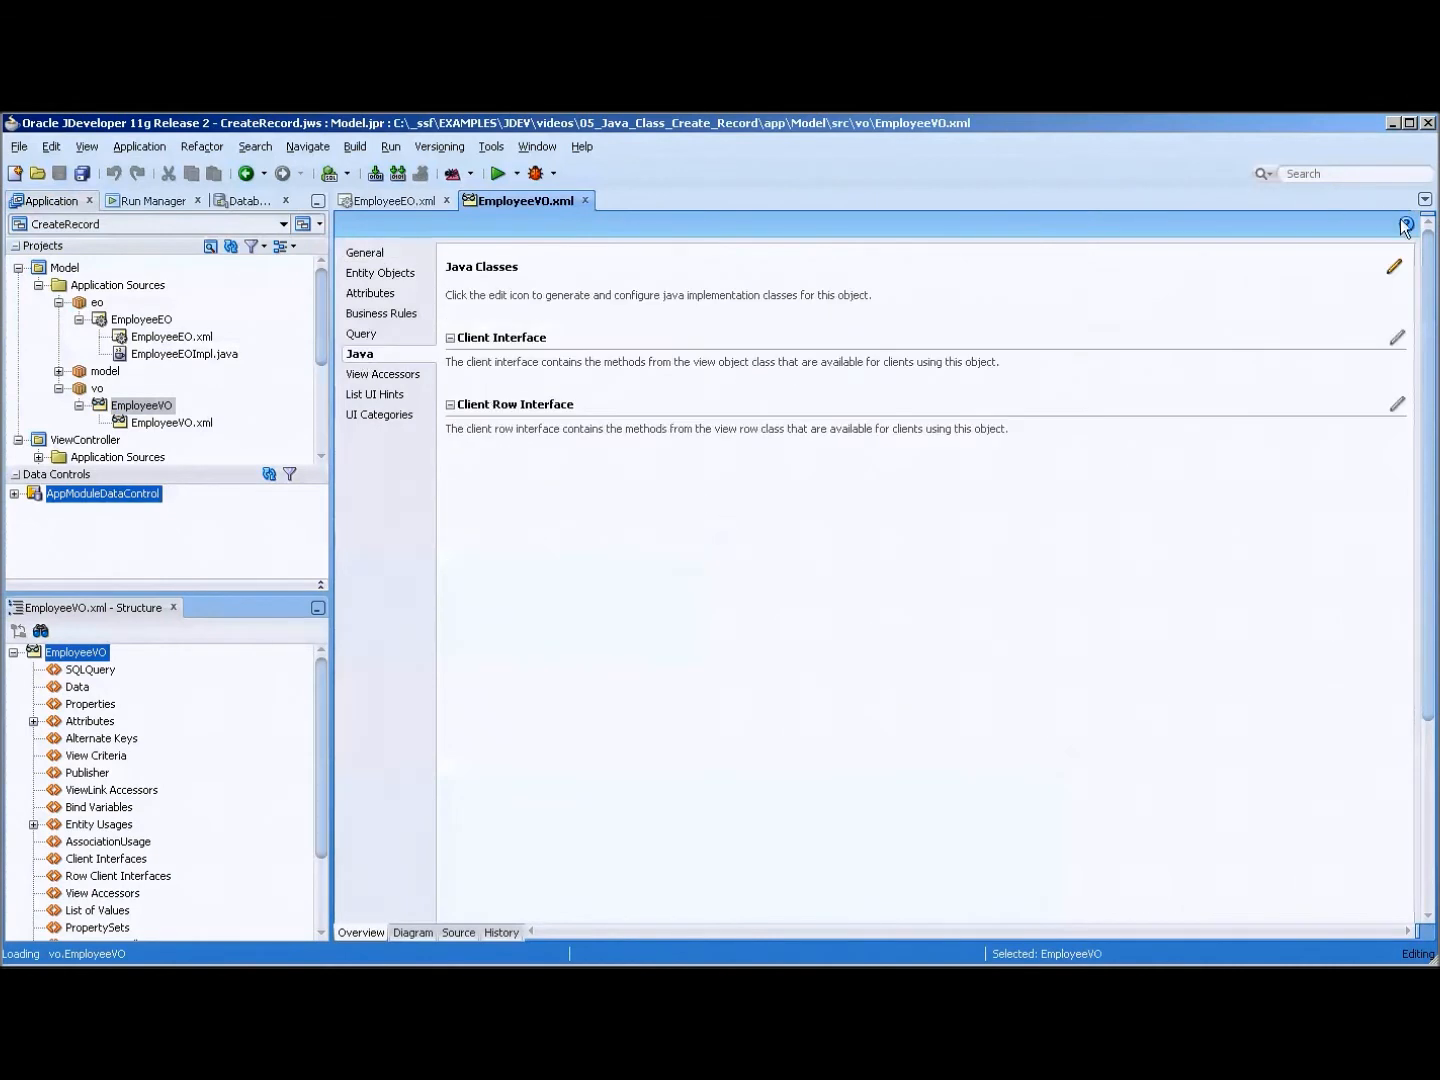
click(1394, 266)
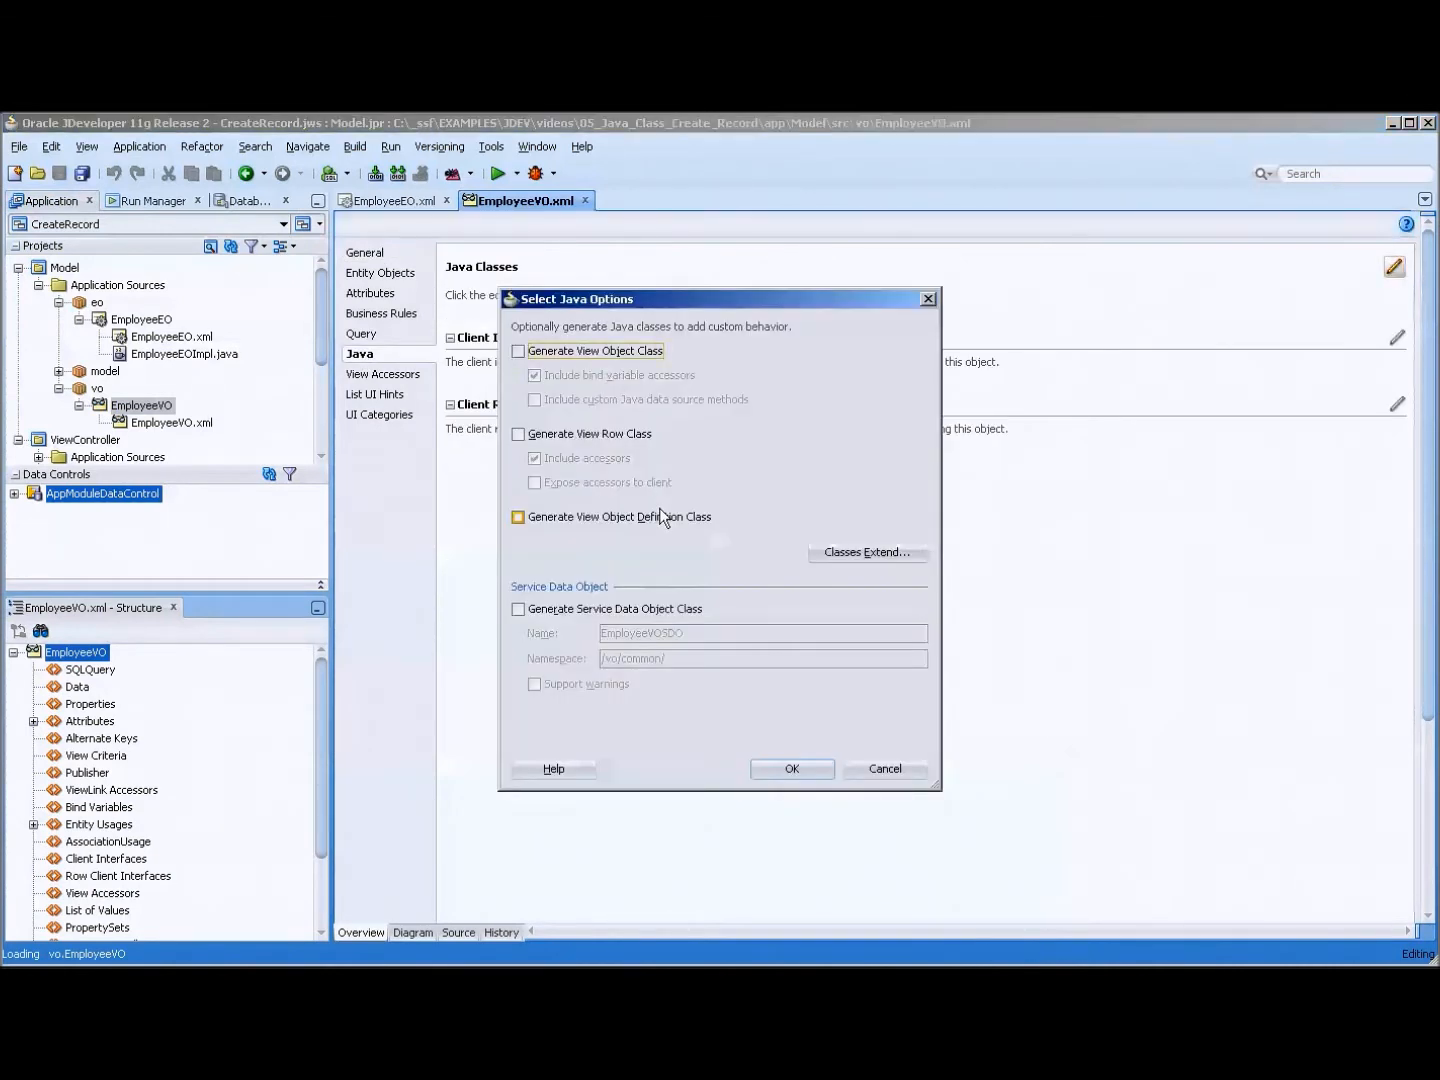
click(516, 434)
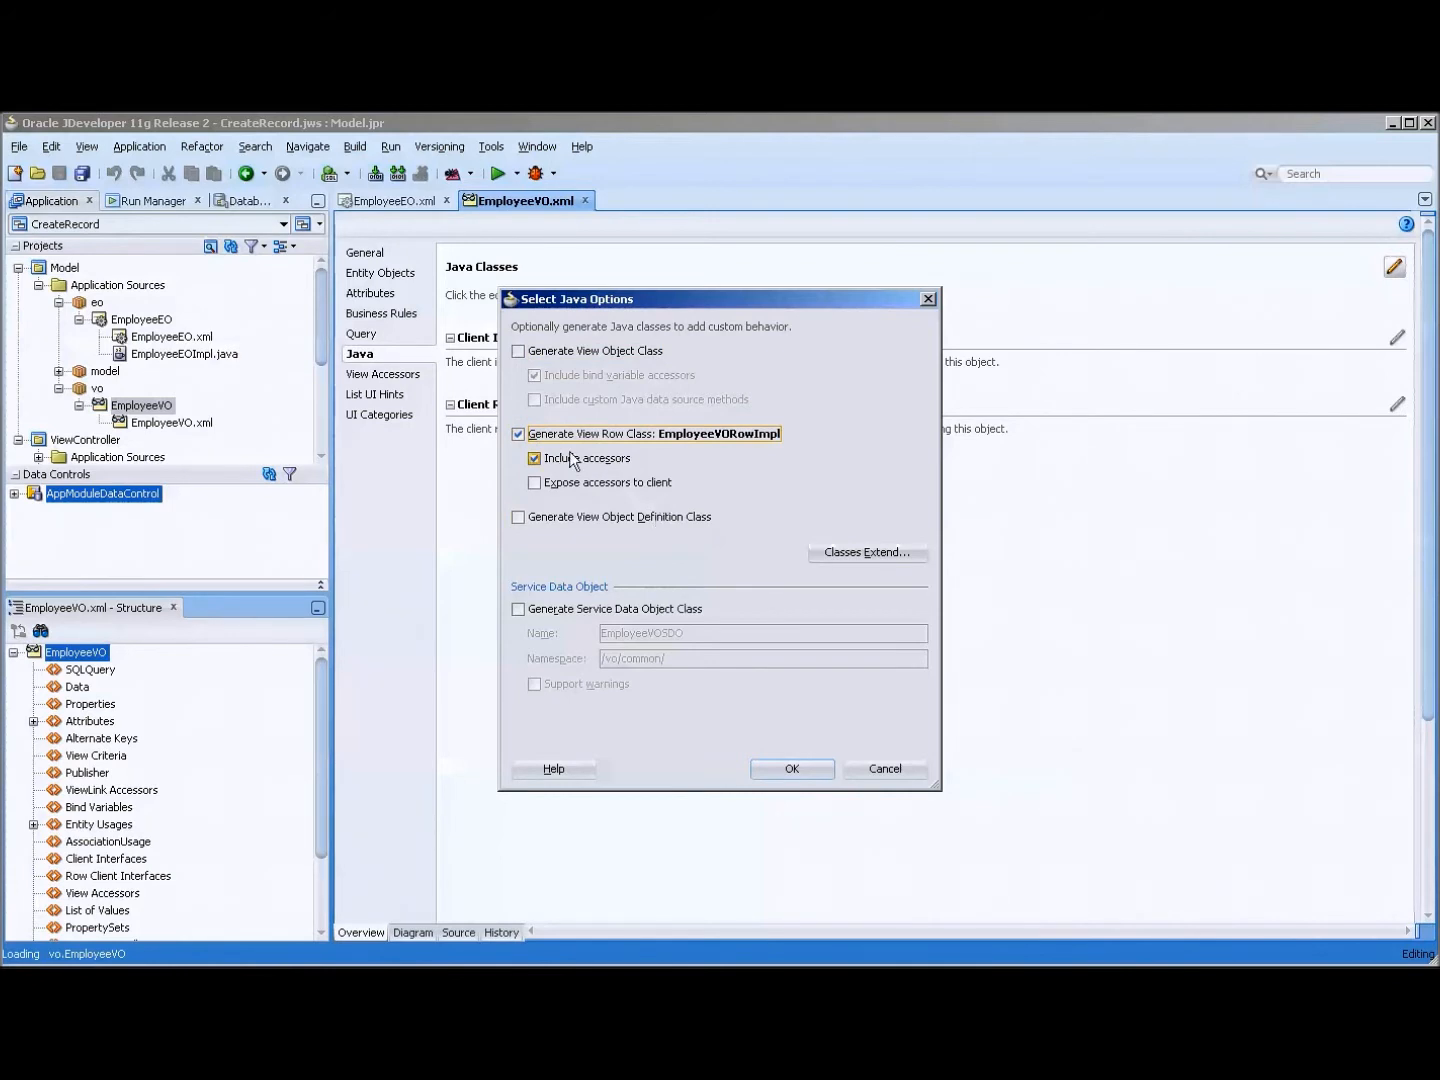
click(792, 768)
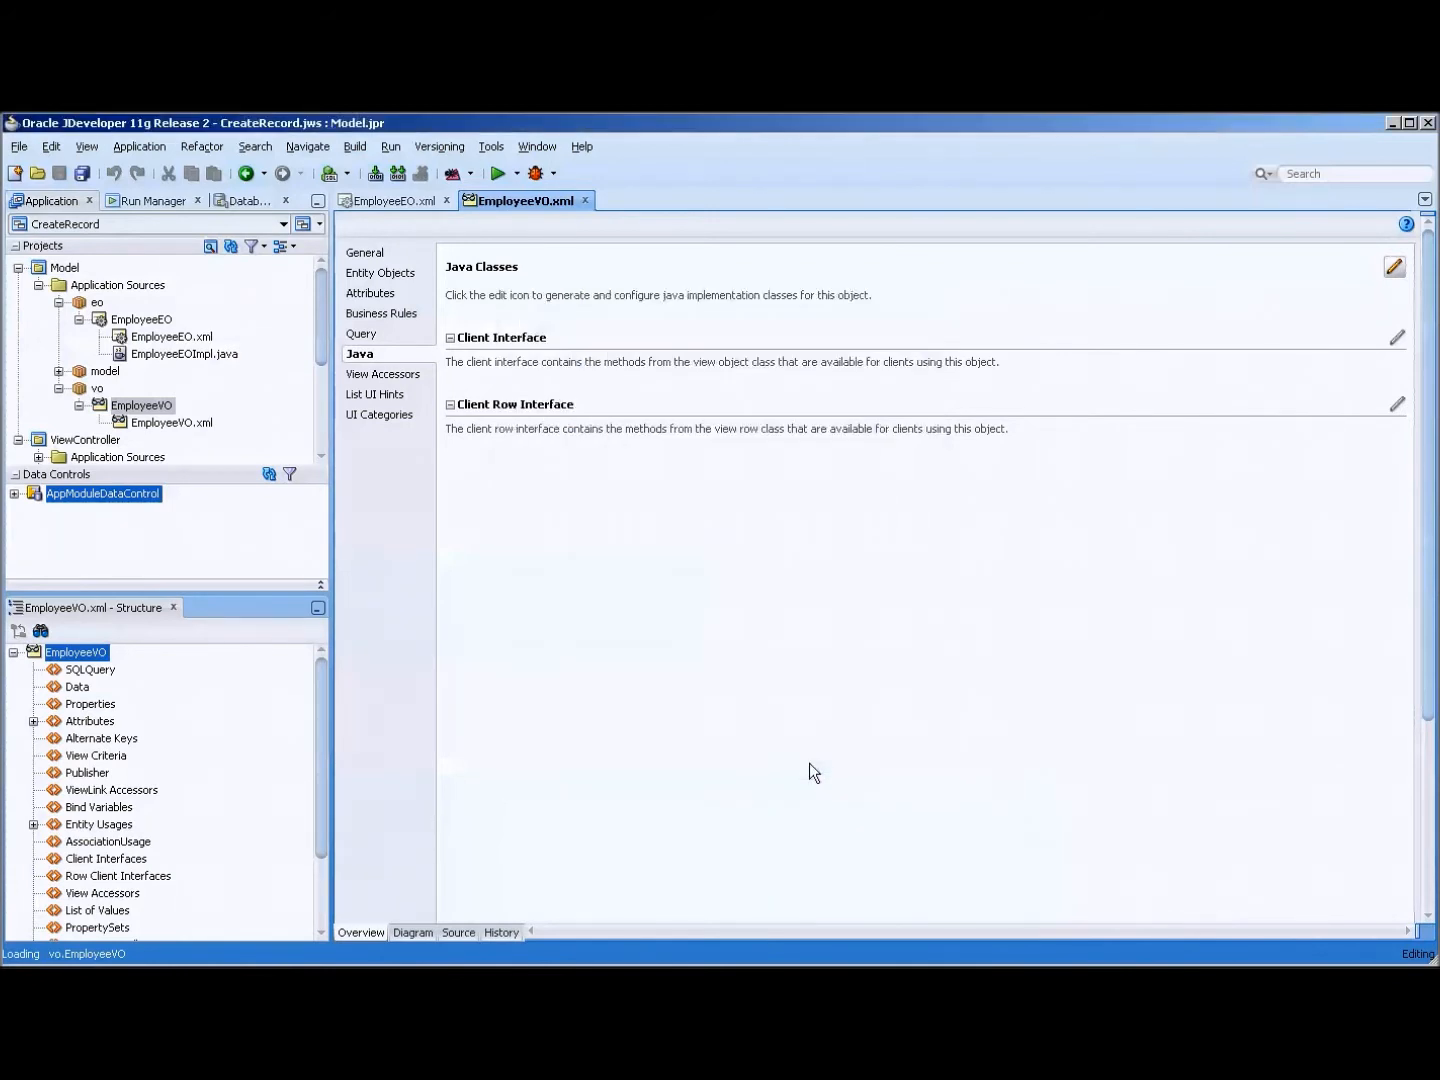
Step: Add the createNewEmployee method to EmployeeVORowImpl, import EntityDefImpl, and review its try/catch rollback
click(1392, 266)
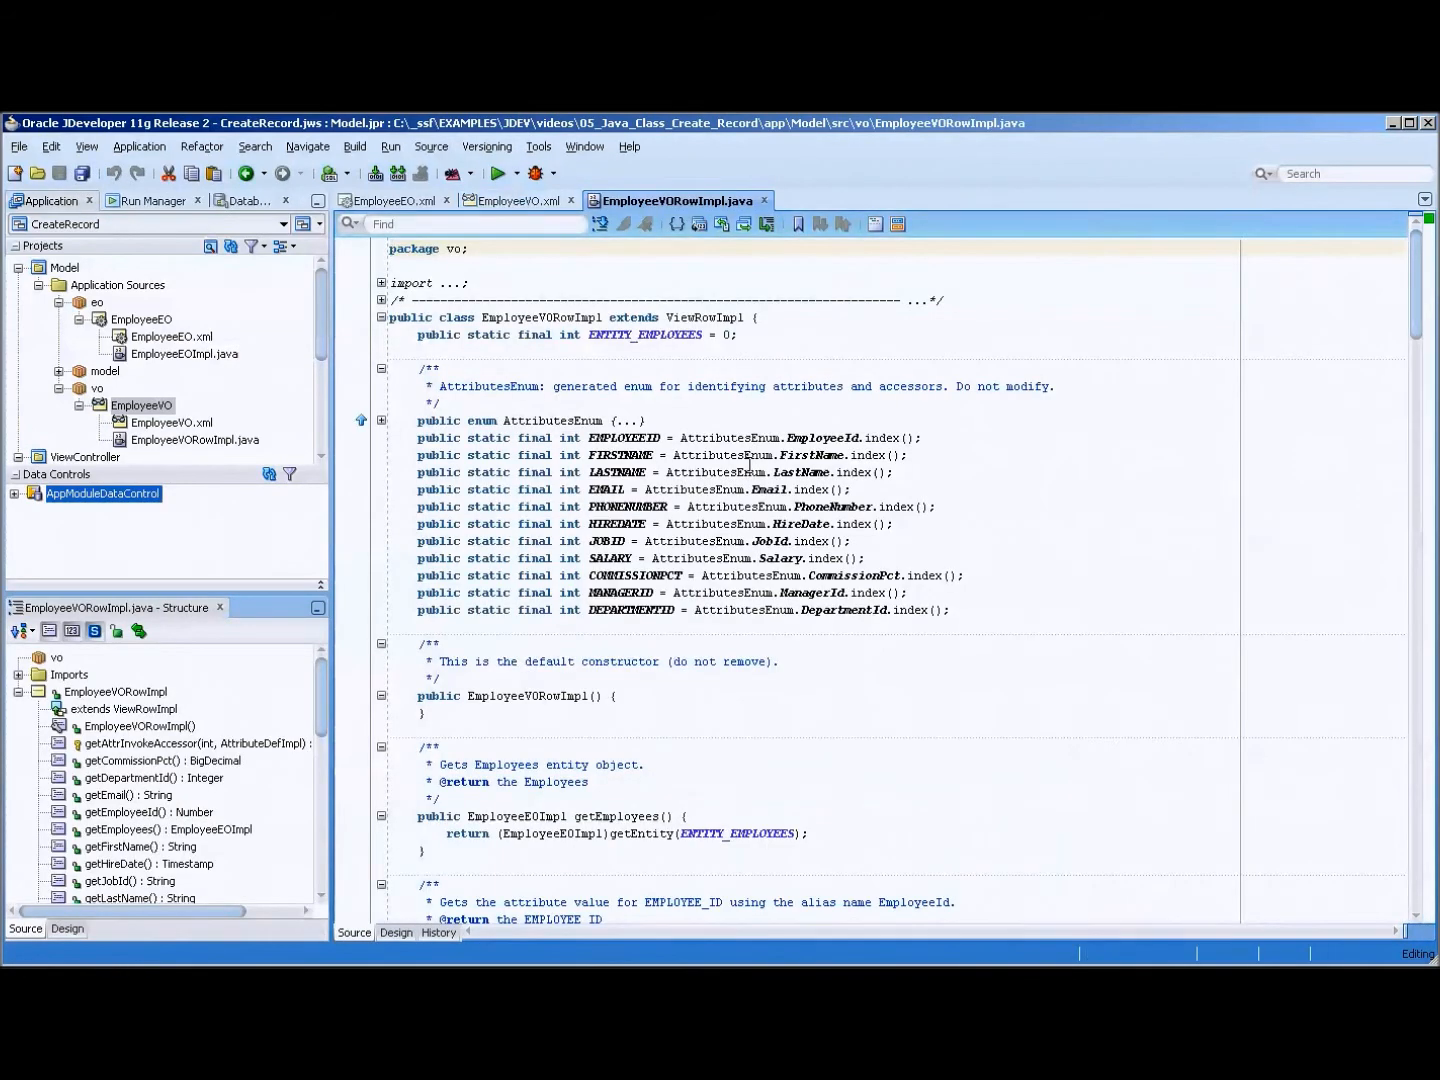
scroll(down, 3)
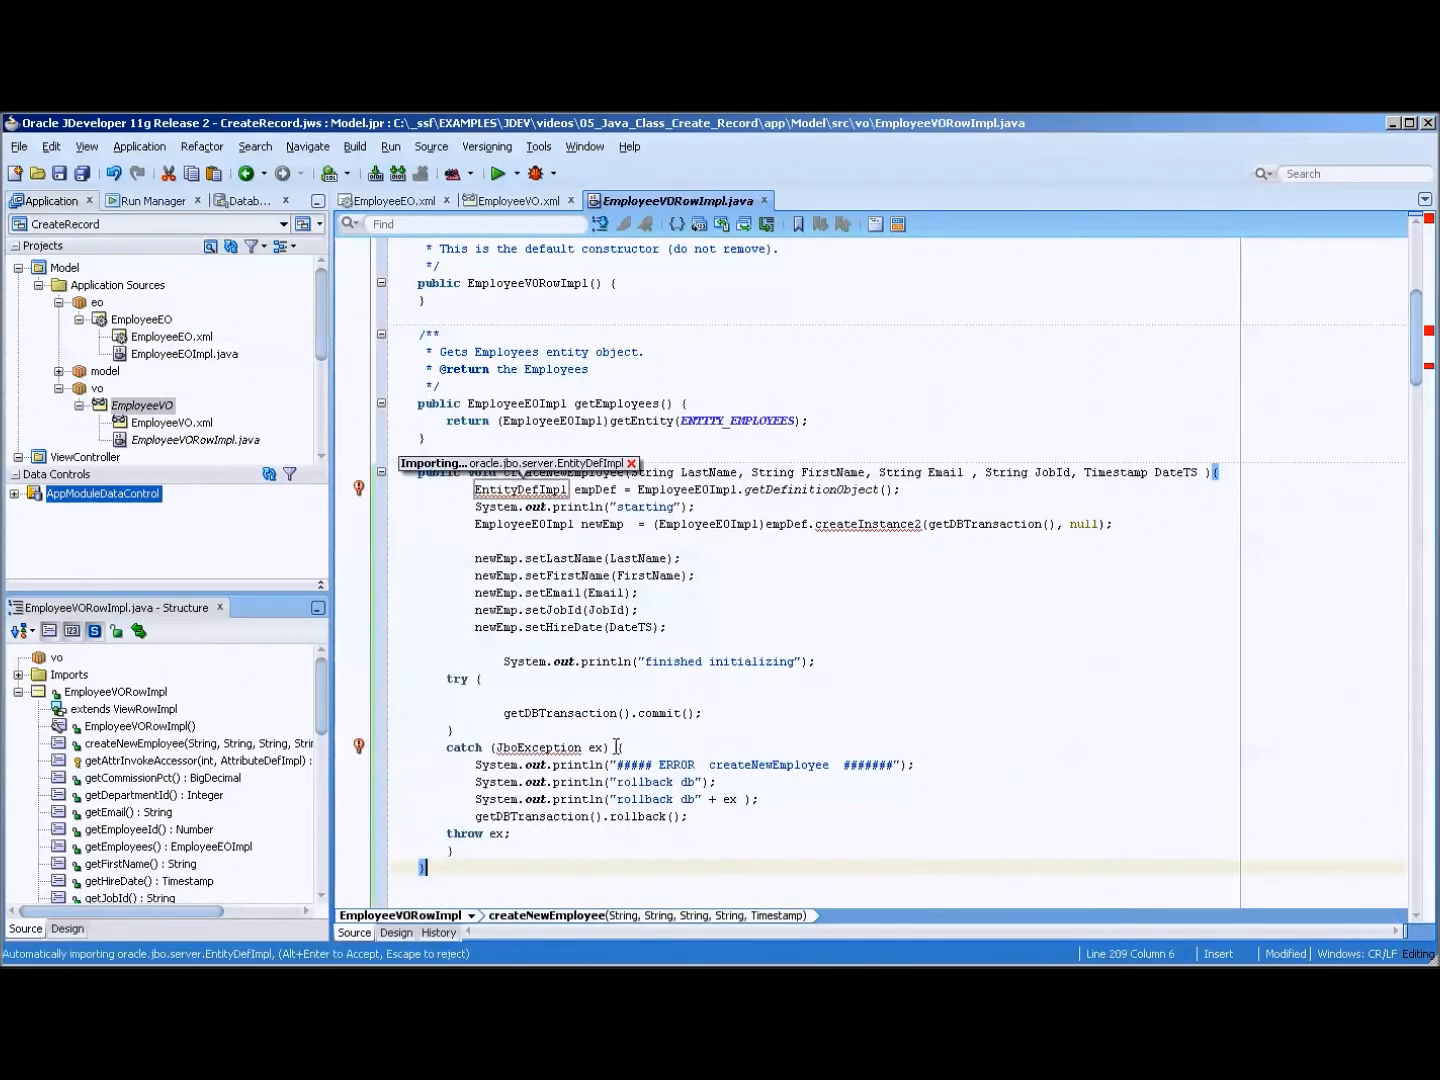
key(Ctrl+s)
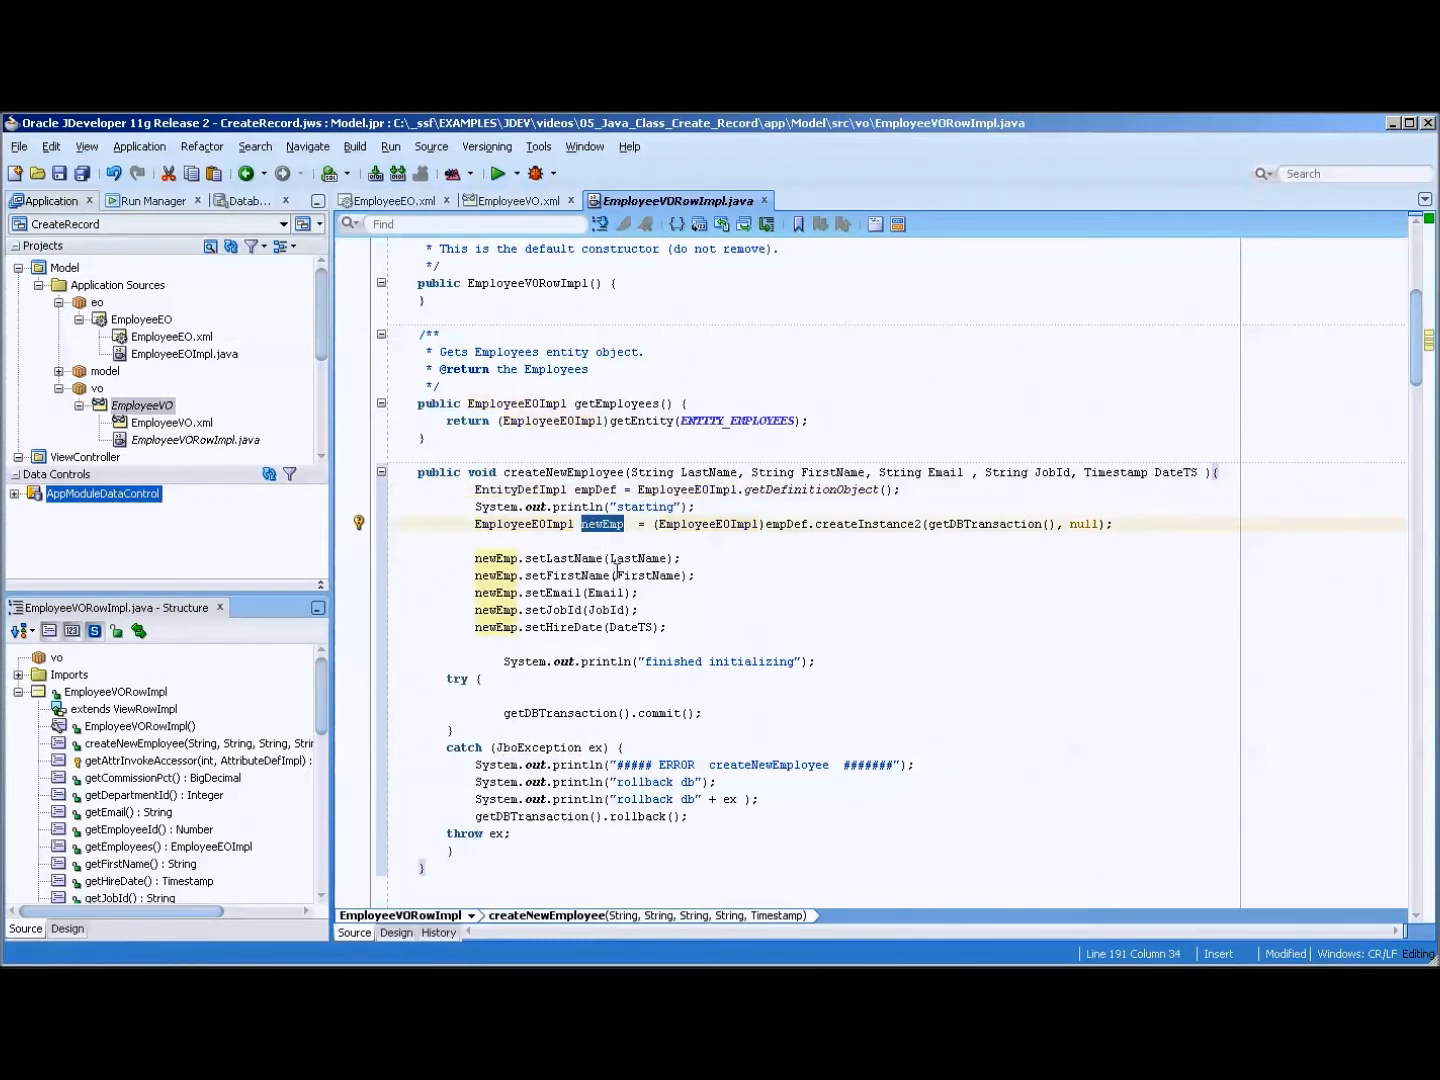
mouse_move(676, 648)
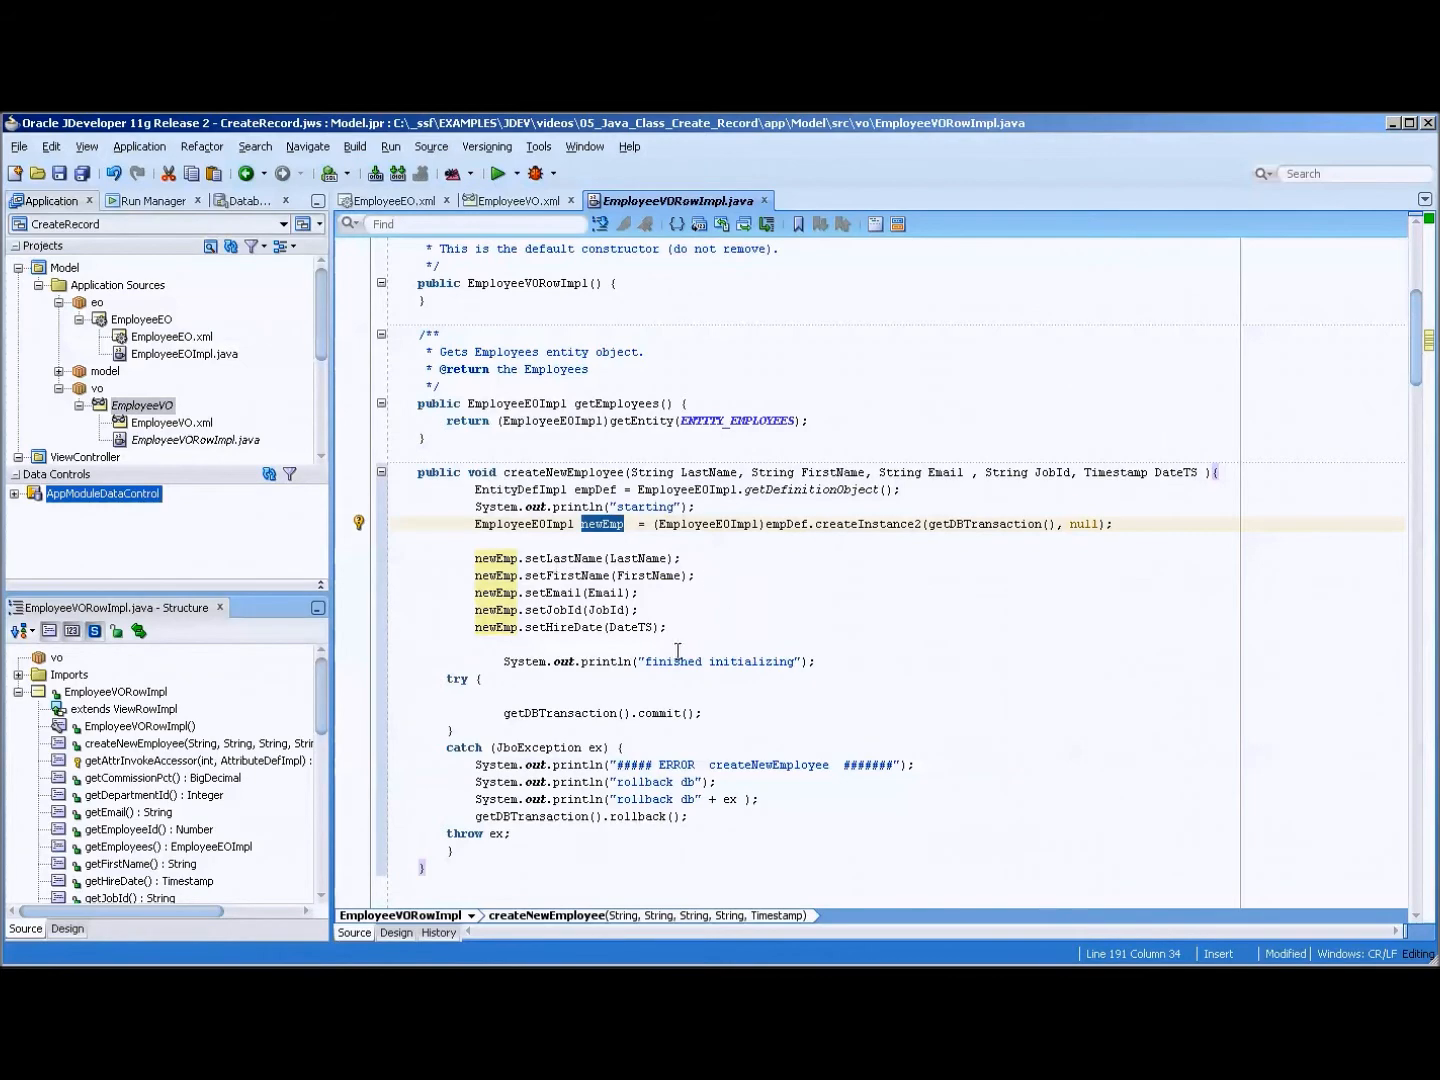
drag(476, 558, 664, 628)
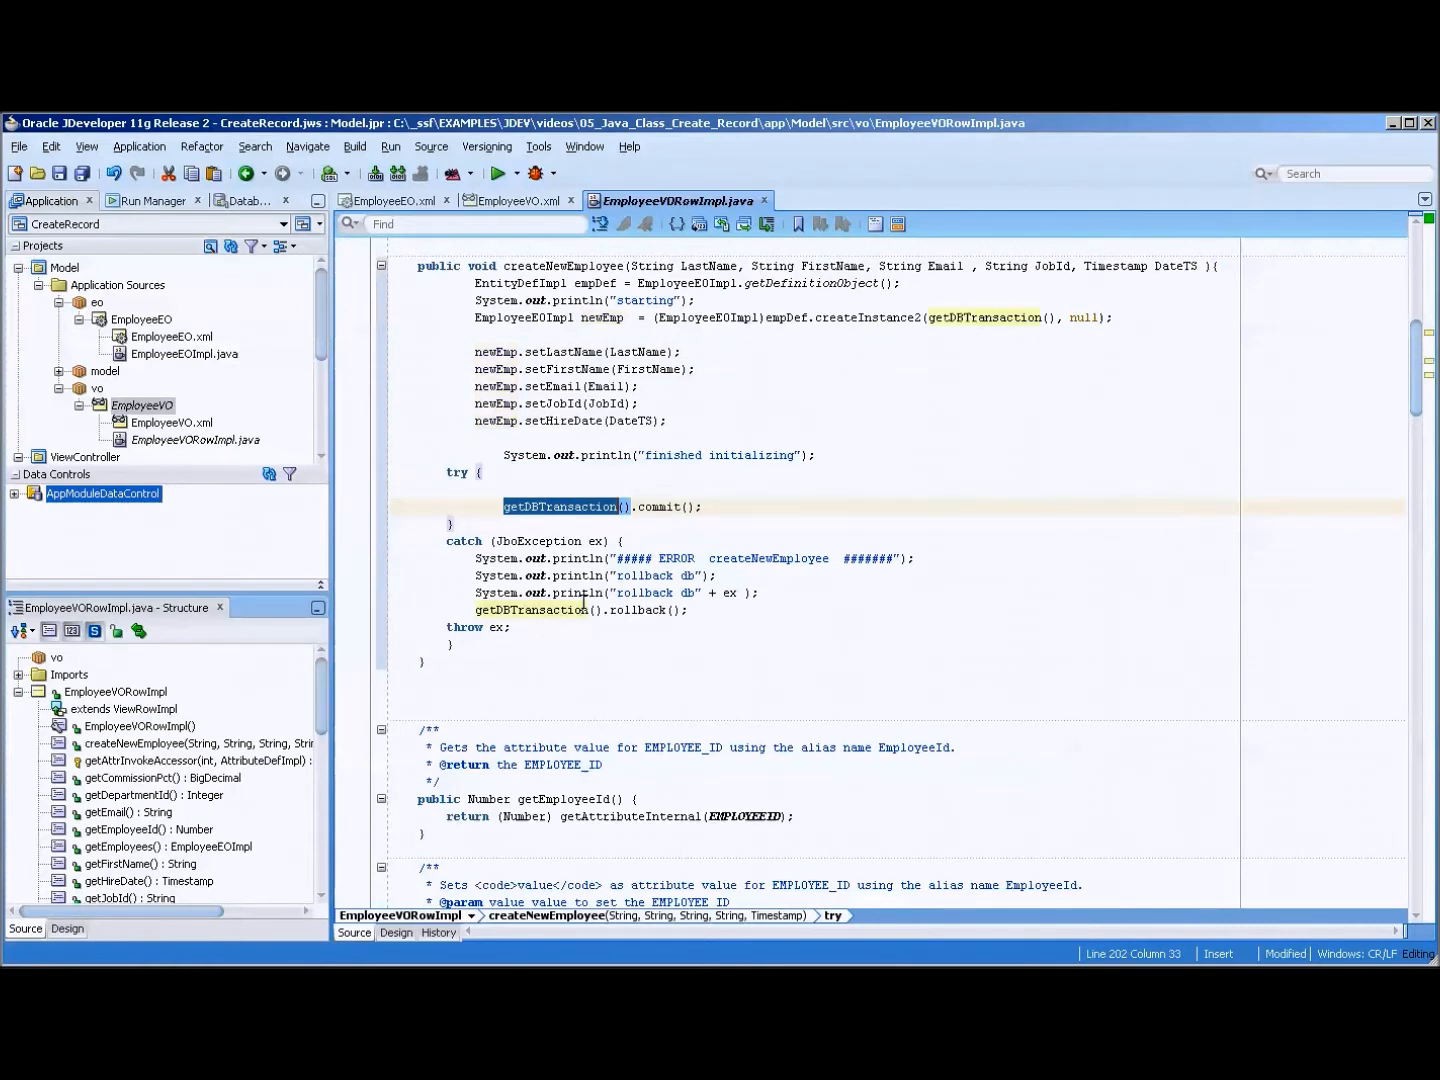
drag(450, 540, 688, 610)
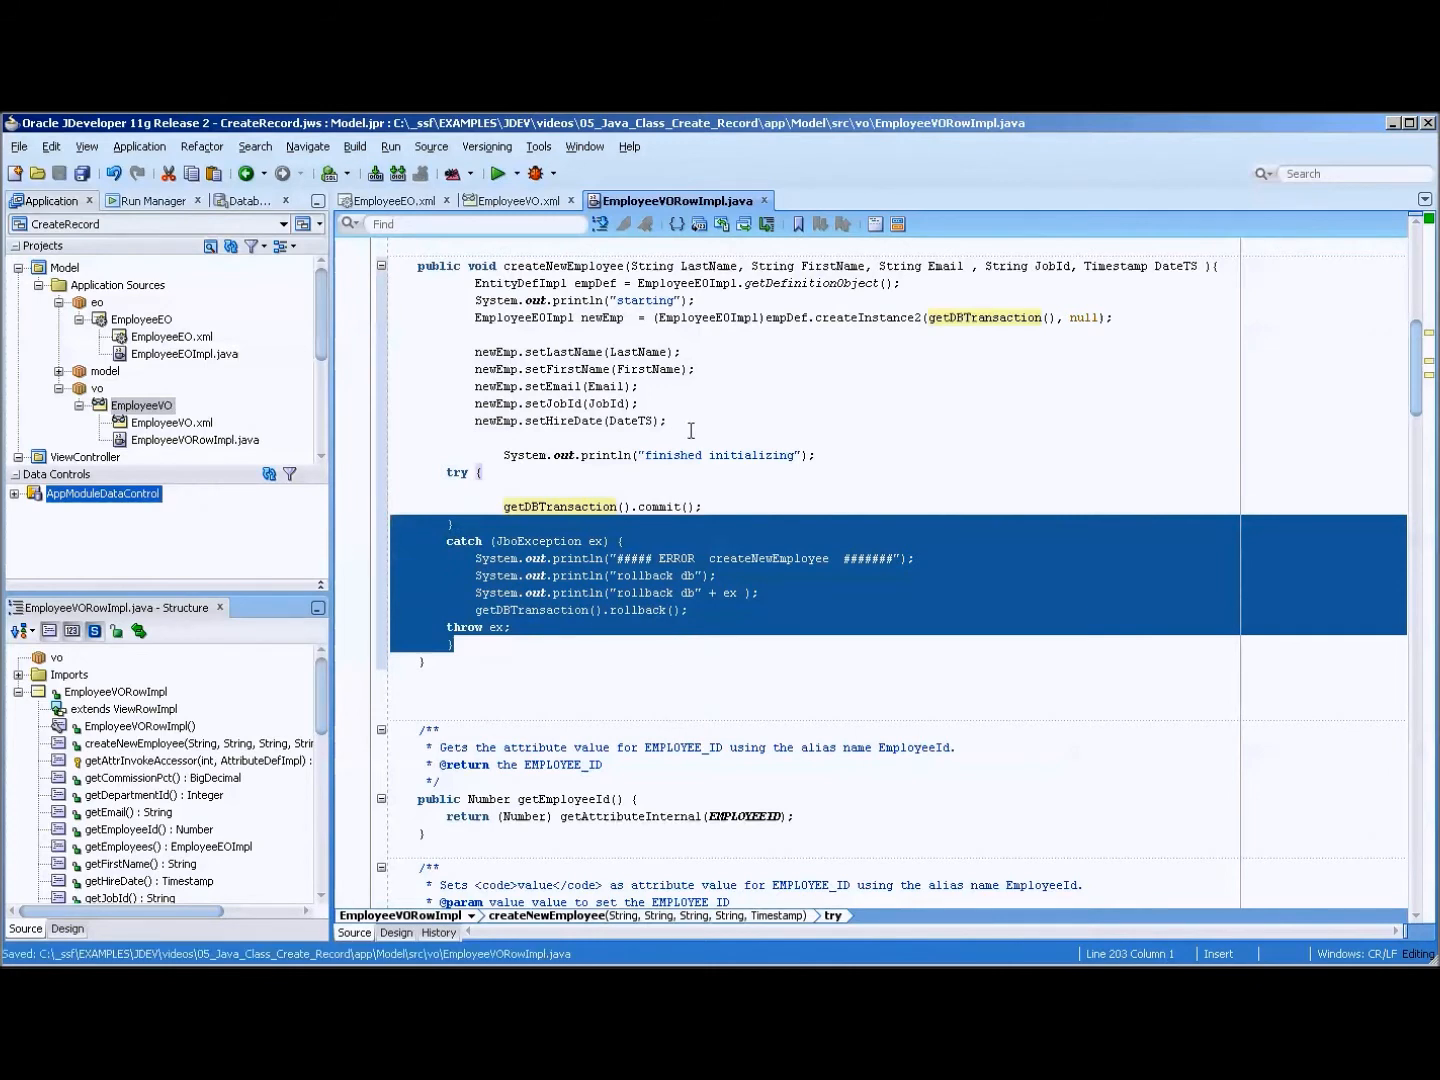
mouse_move(764, 200)
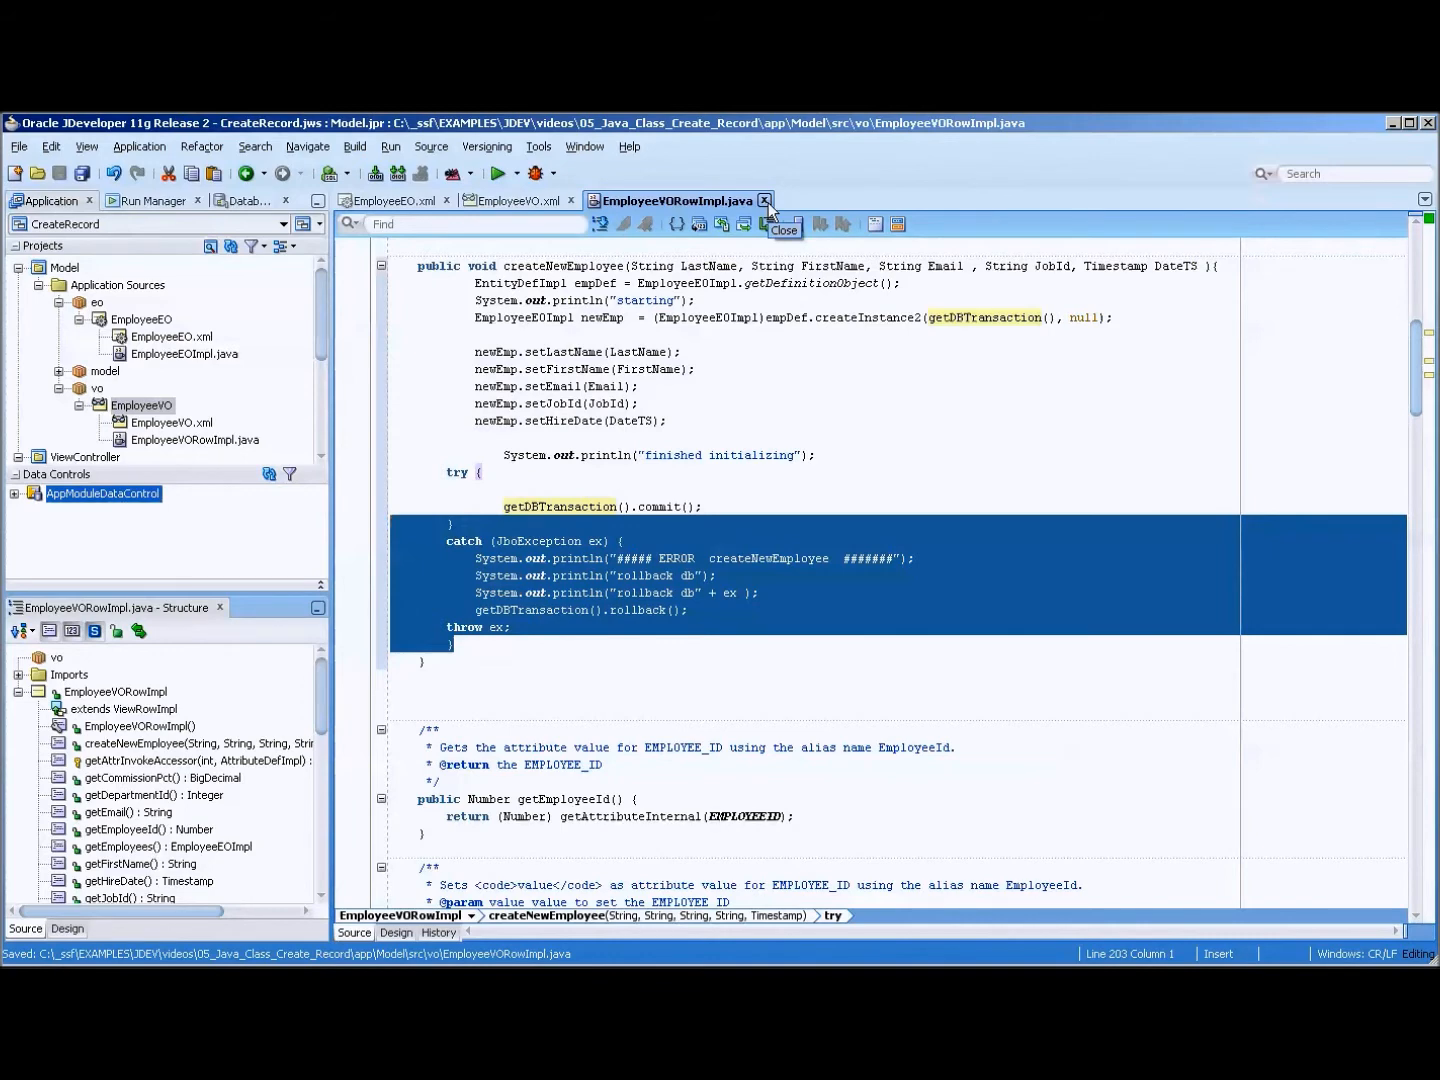
Step: Expose createNewEmployee through EmployeeVO's client row interface
click(764, 200)
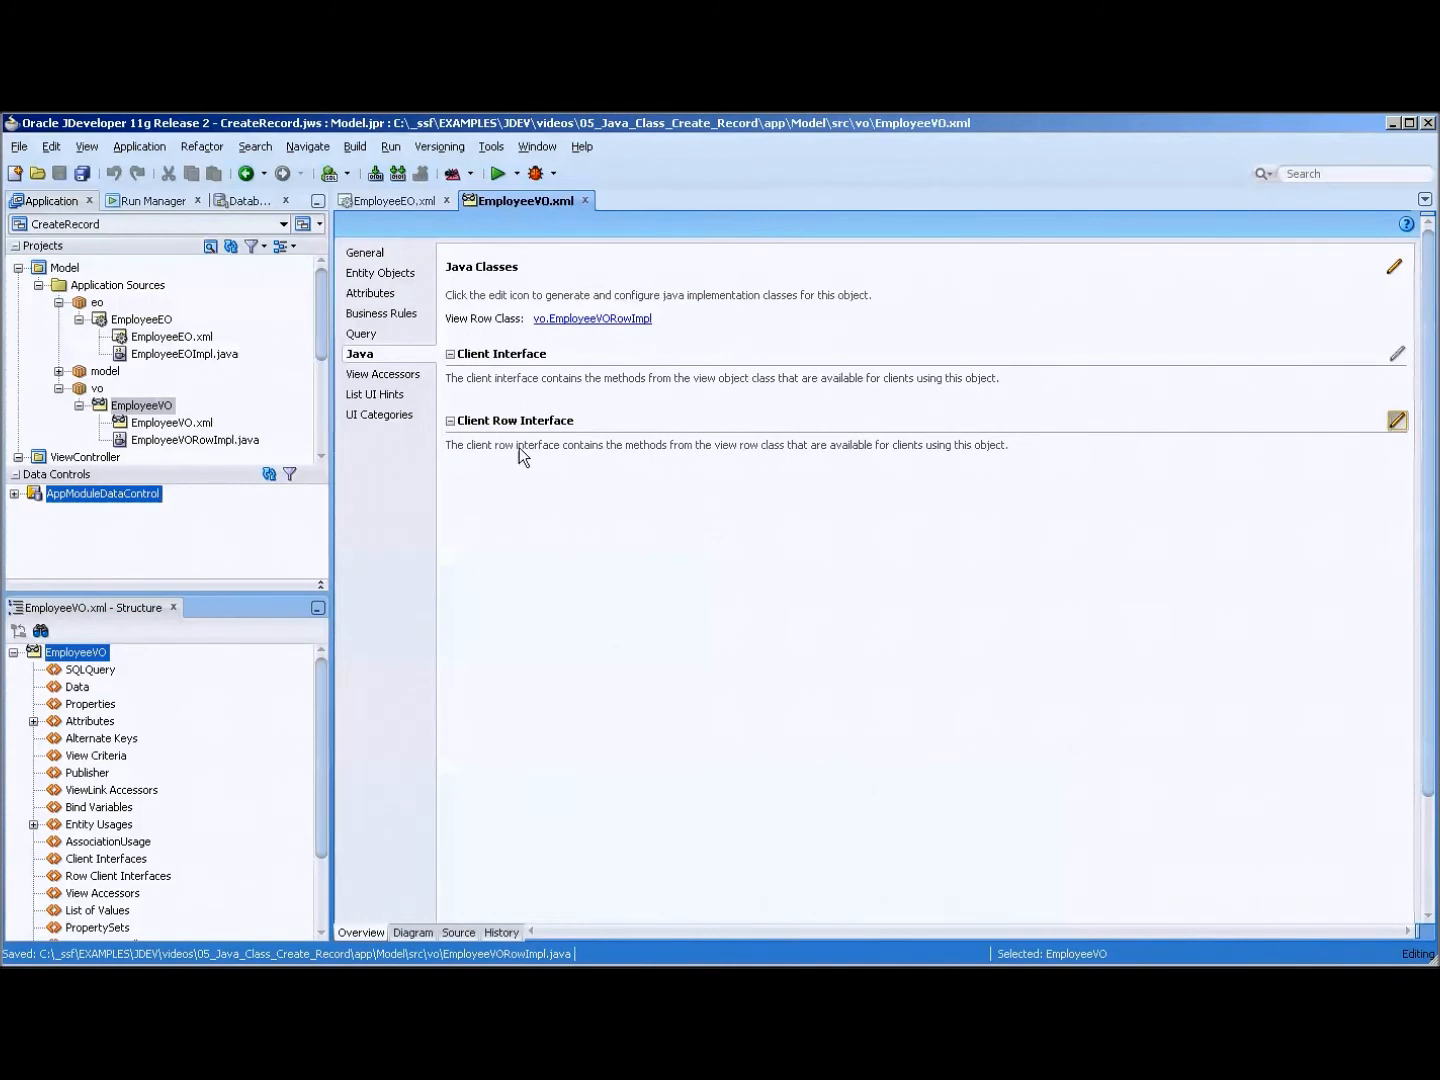
click(1396, 420)
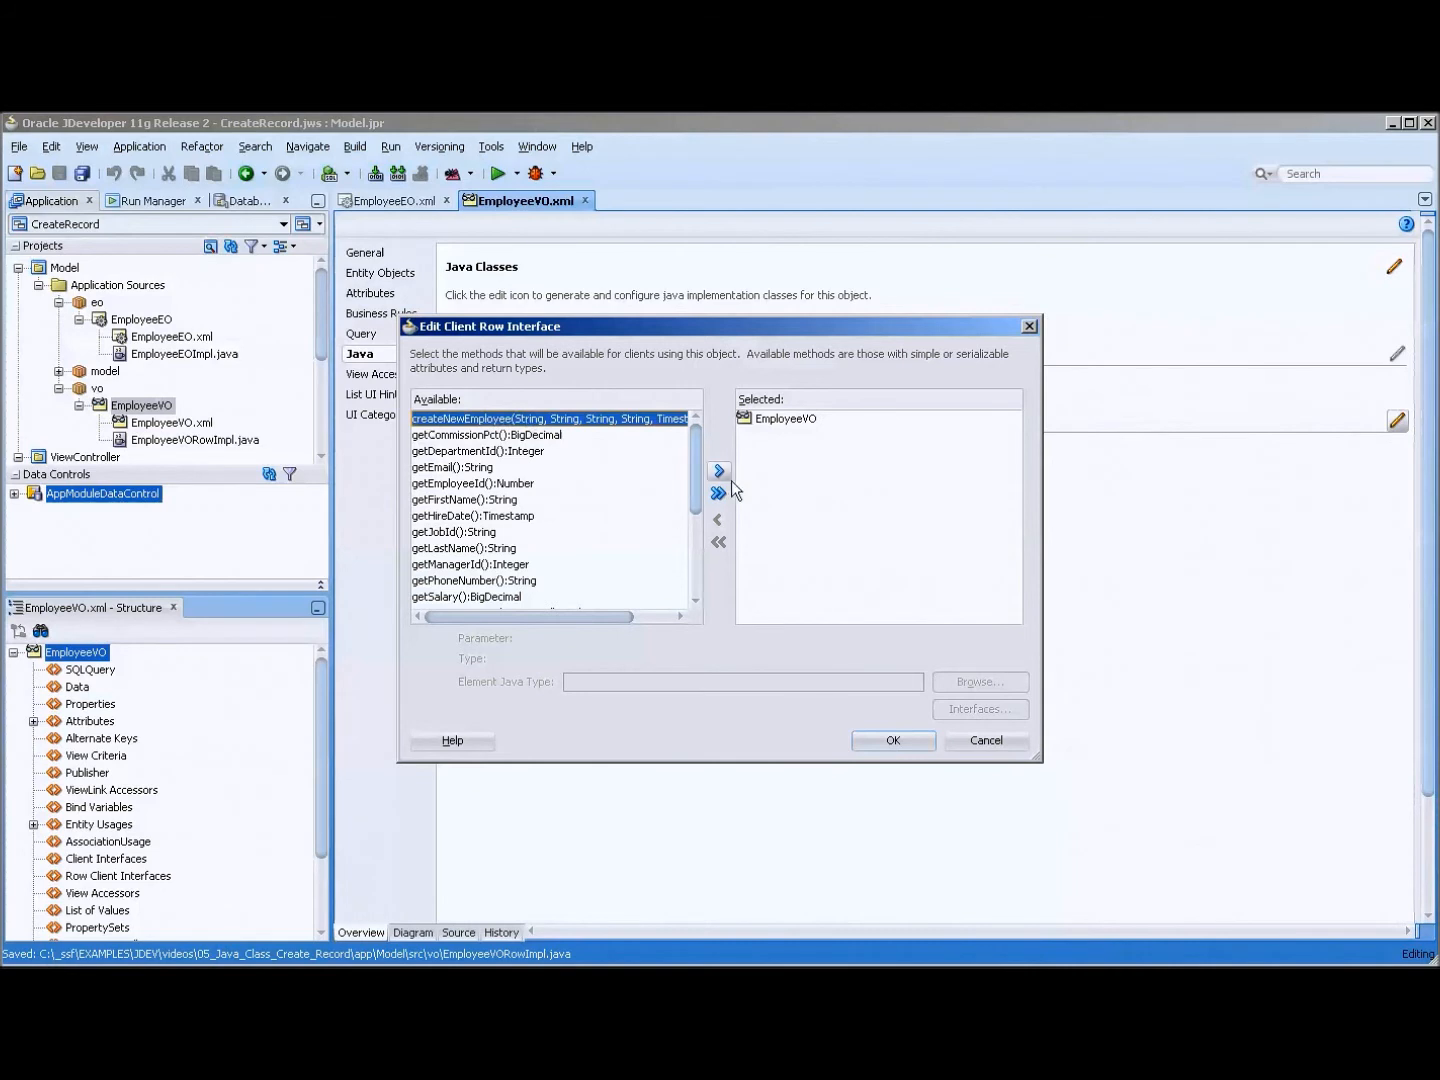
click(718, 472)
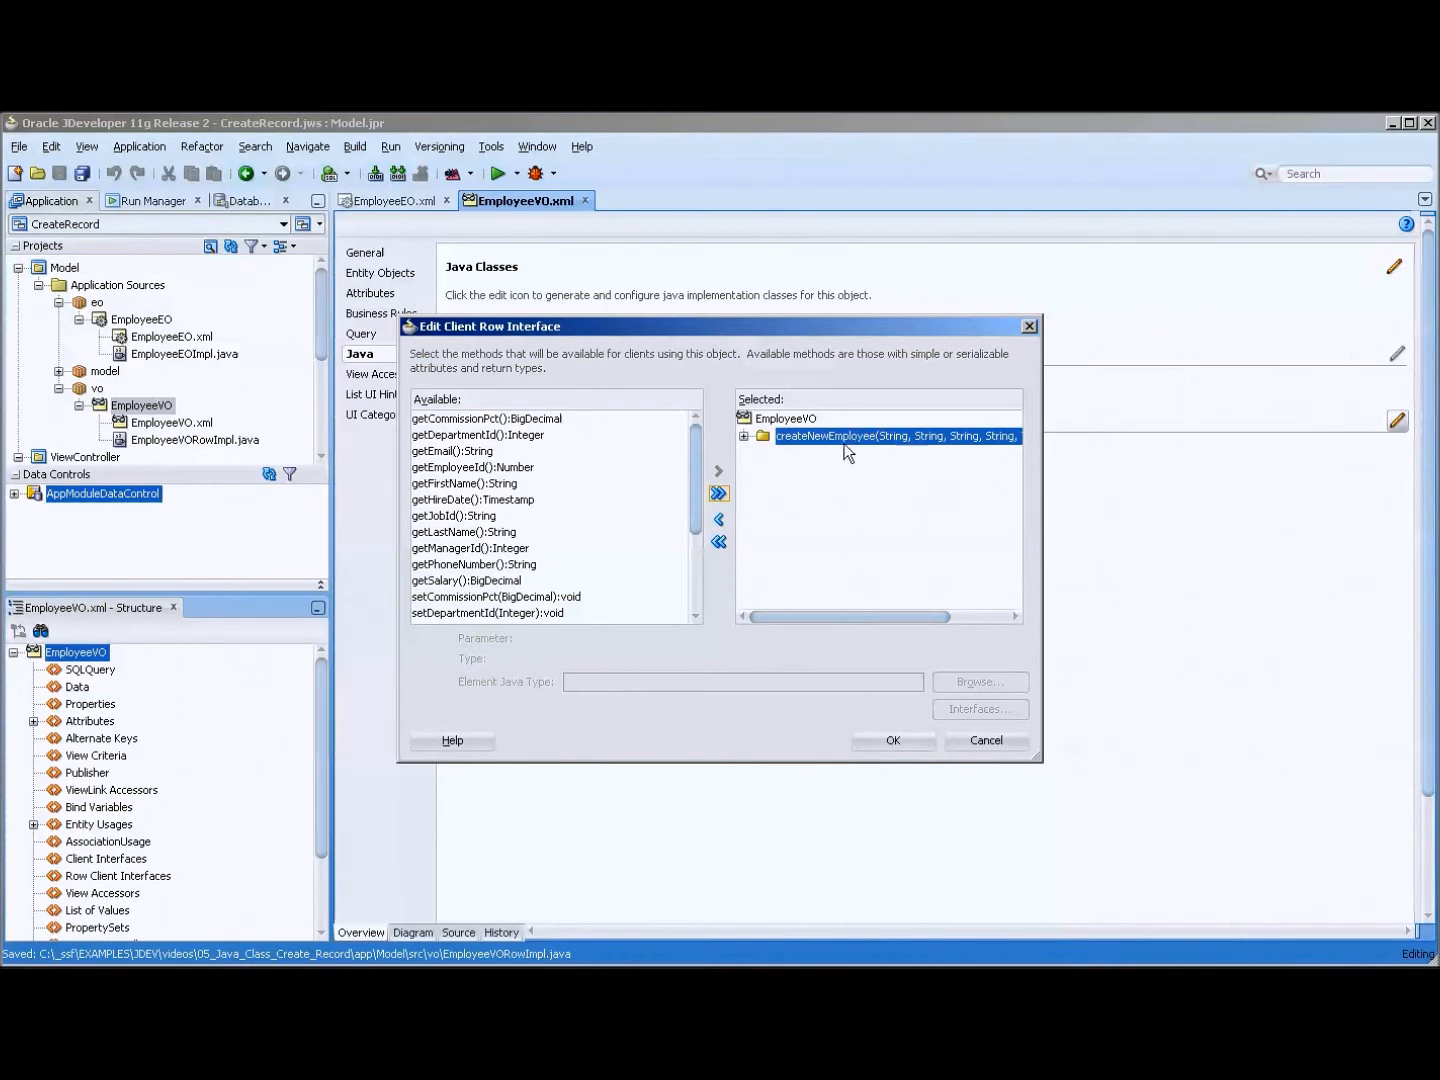
mouse_move(1008, 452)
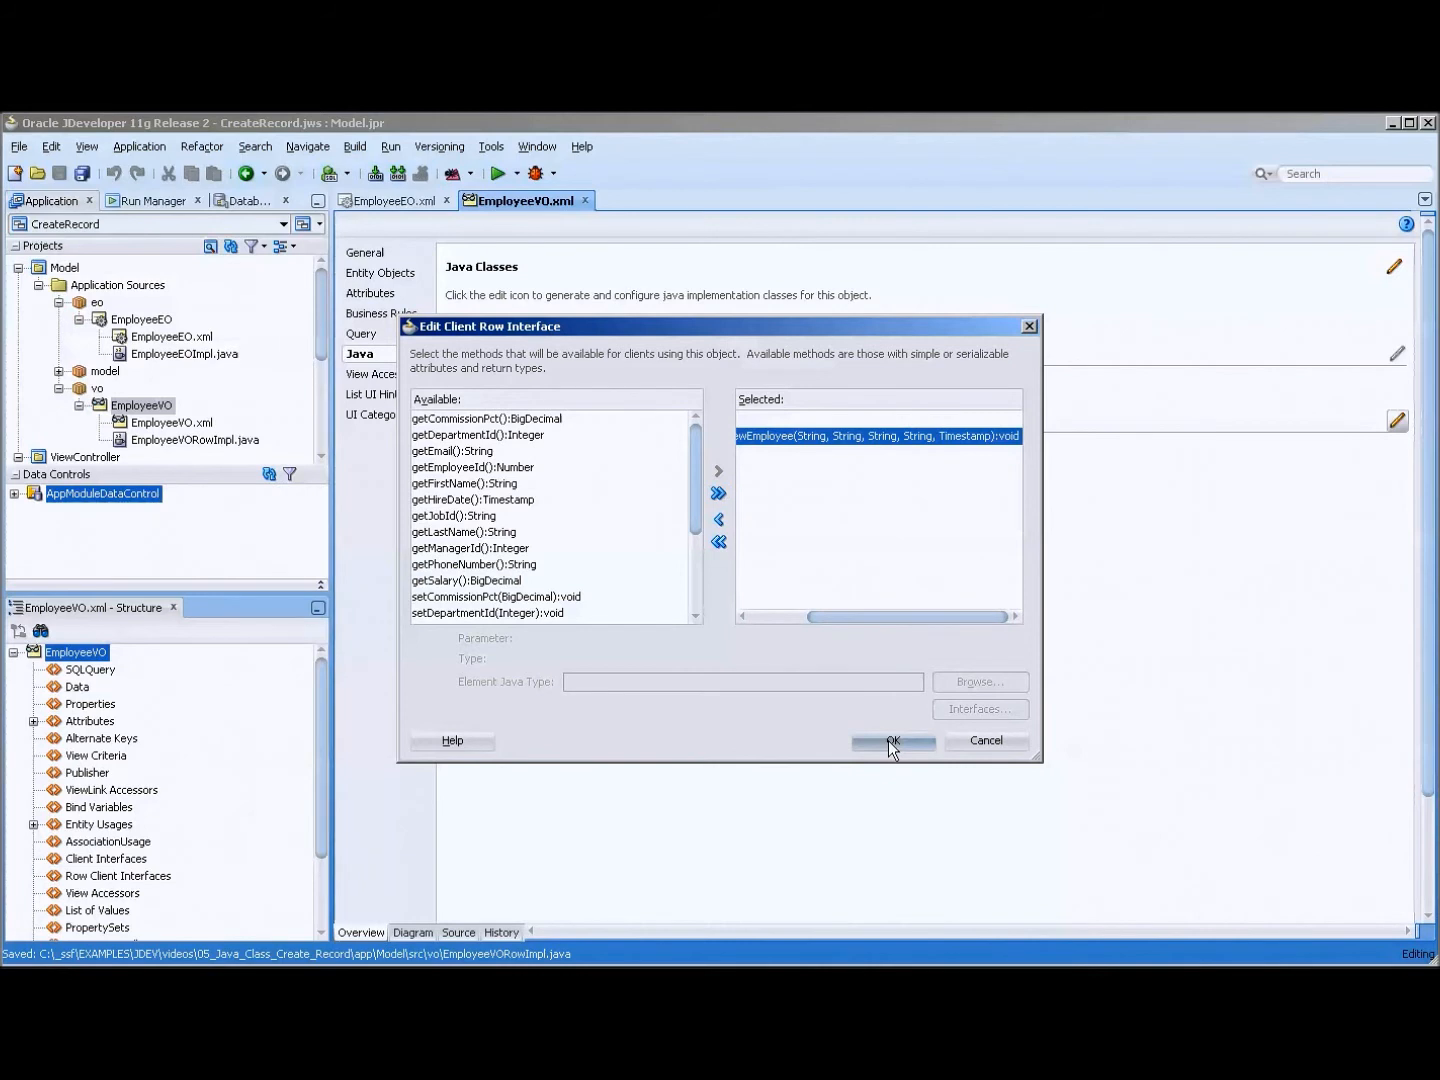
click(892, 740)
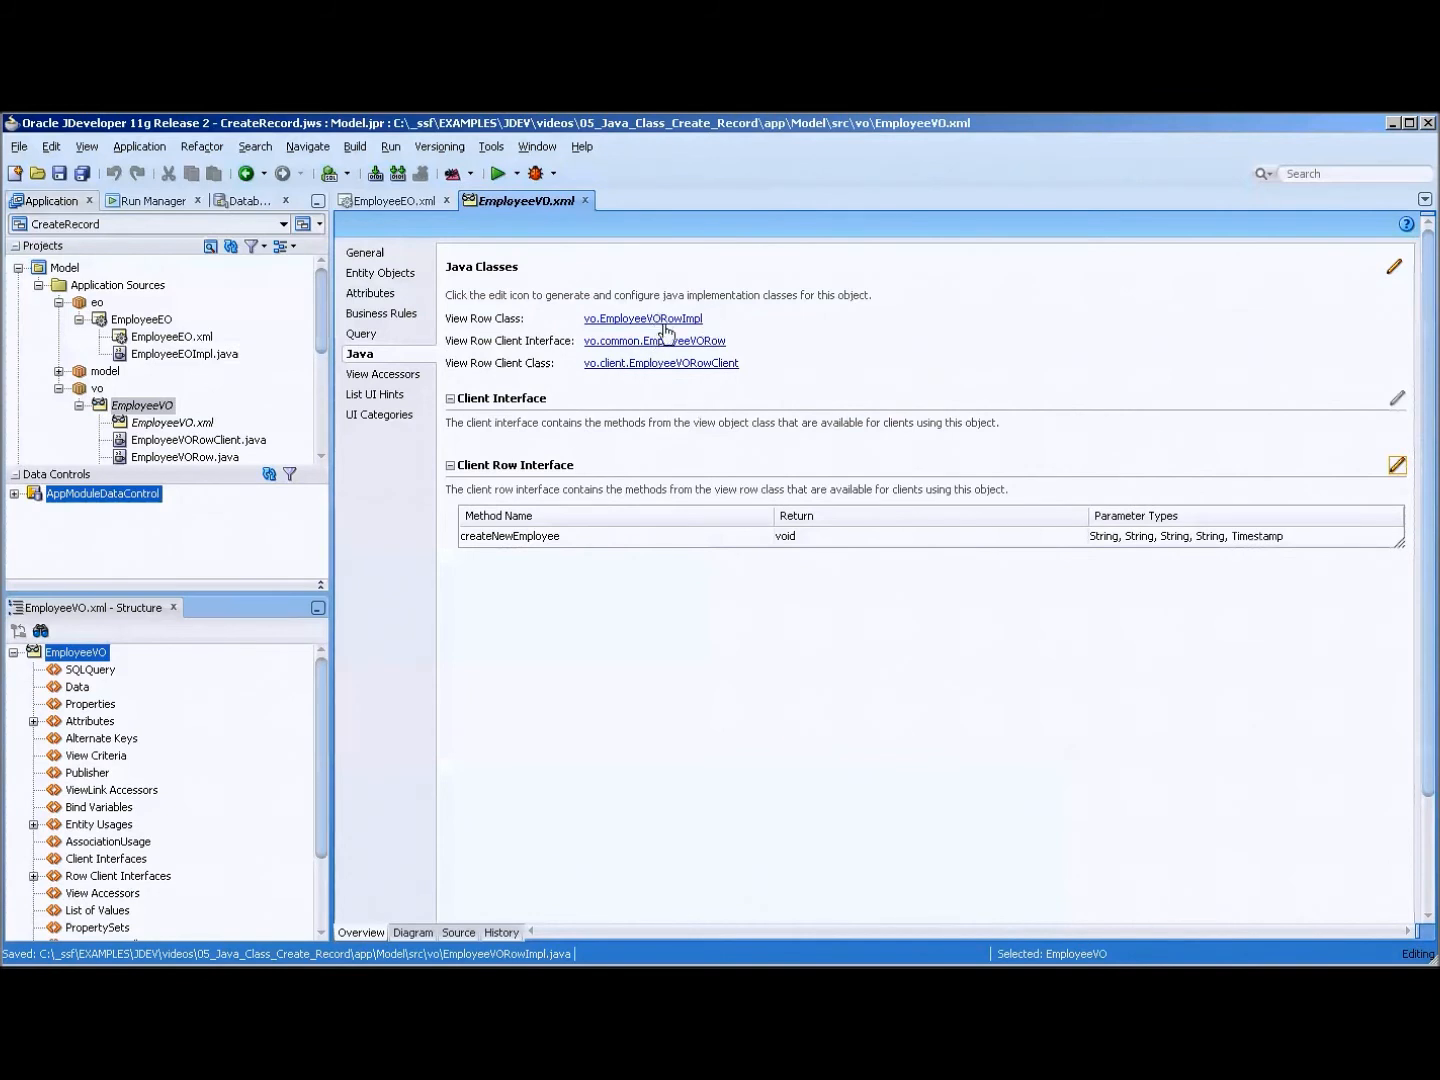
mouse_move(640, 484)
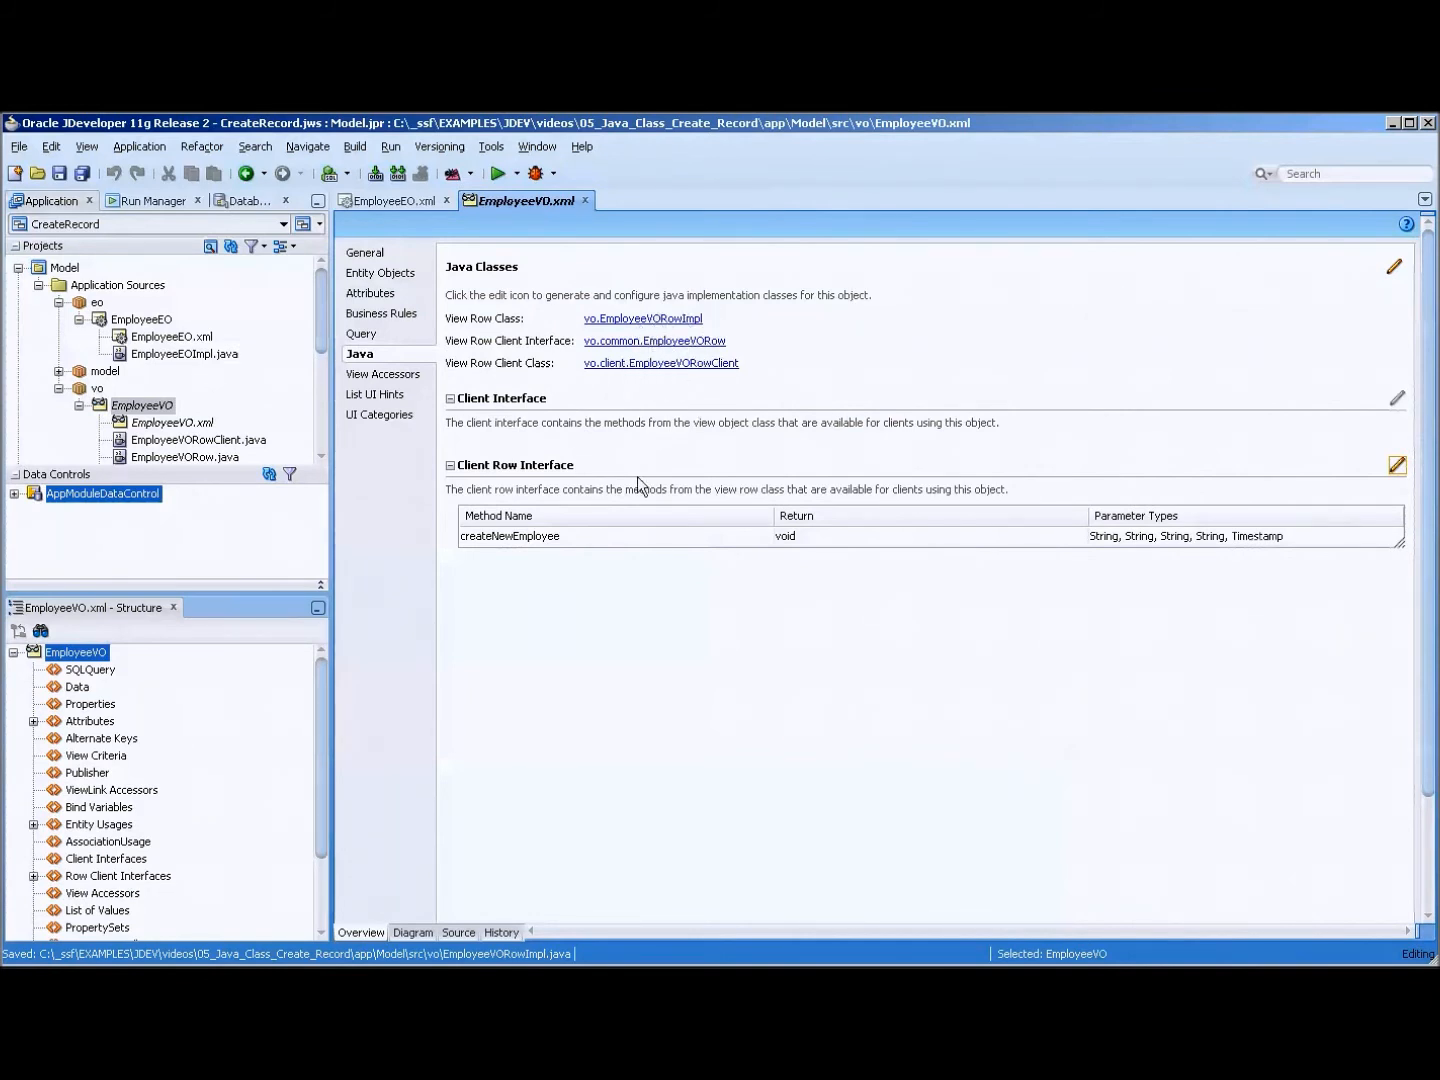
mouse_move(680, 364)
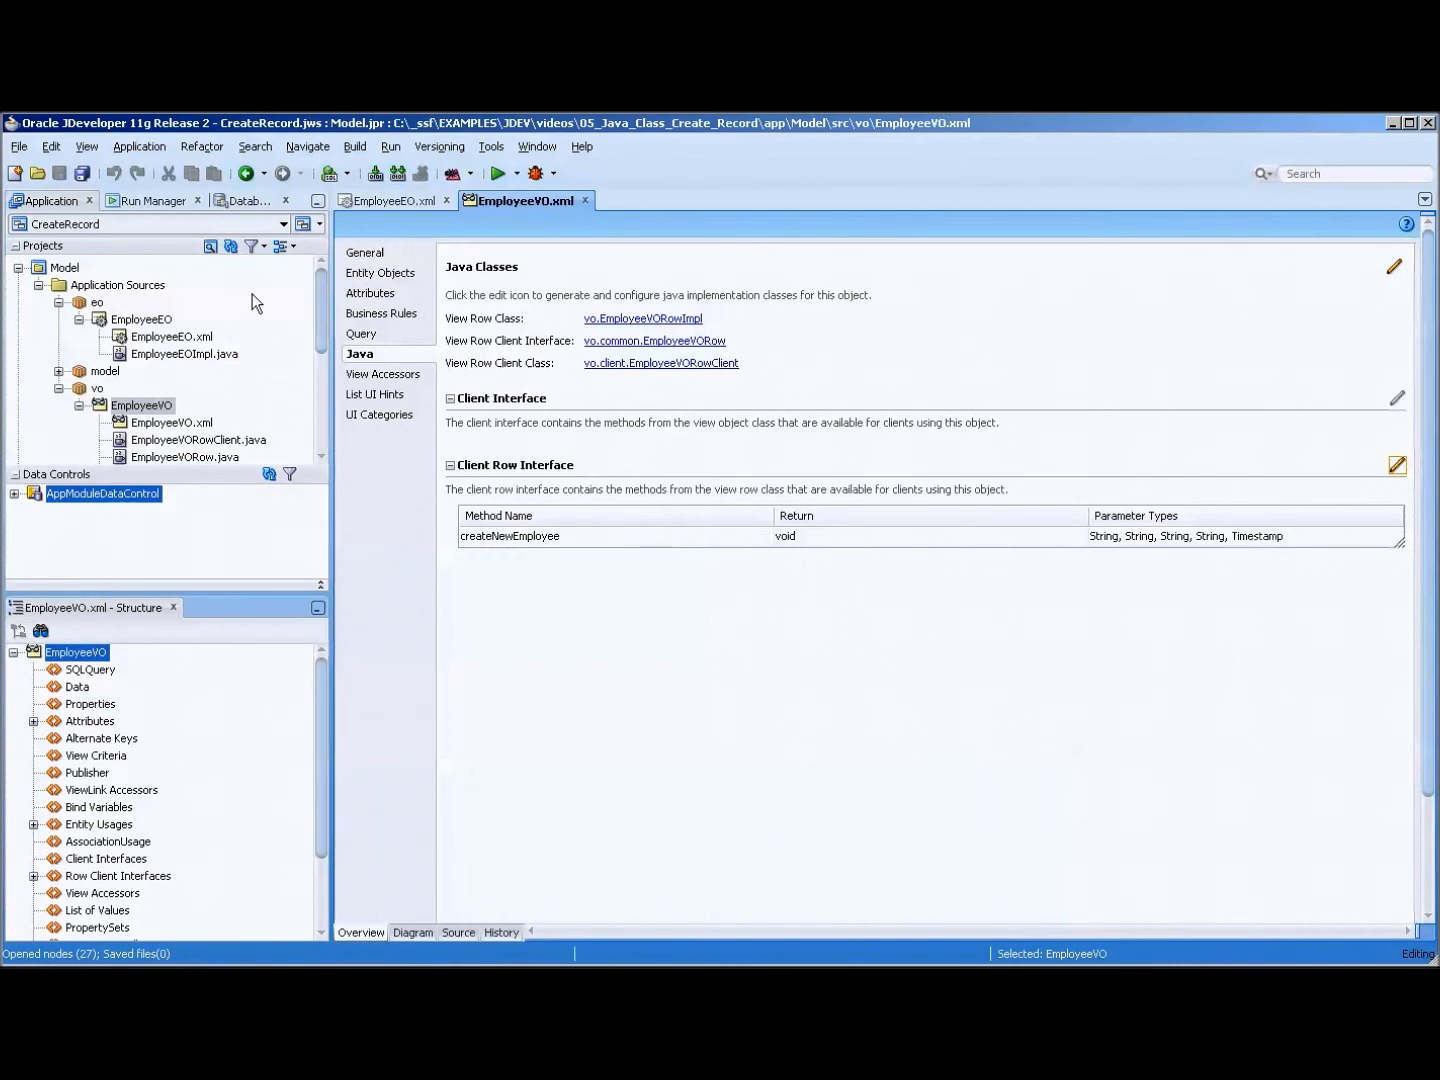
mouse_move(684, 454)
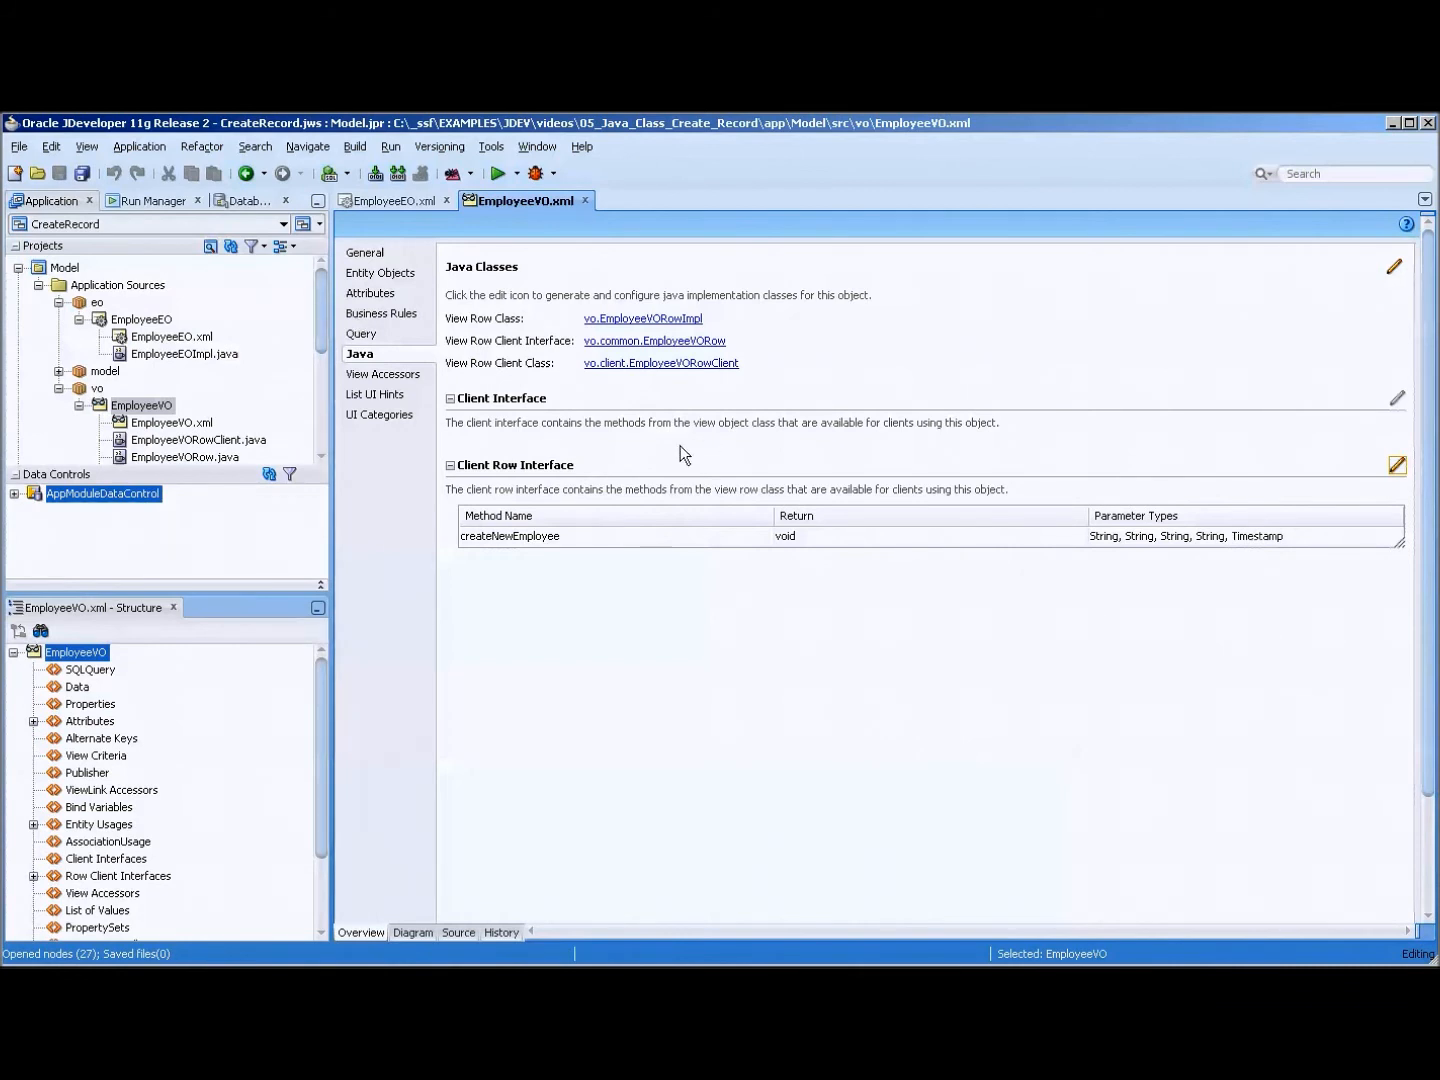
mouse_move(168, 360)
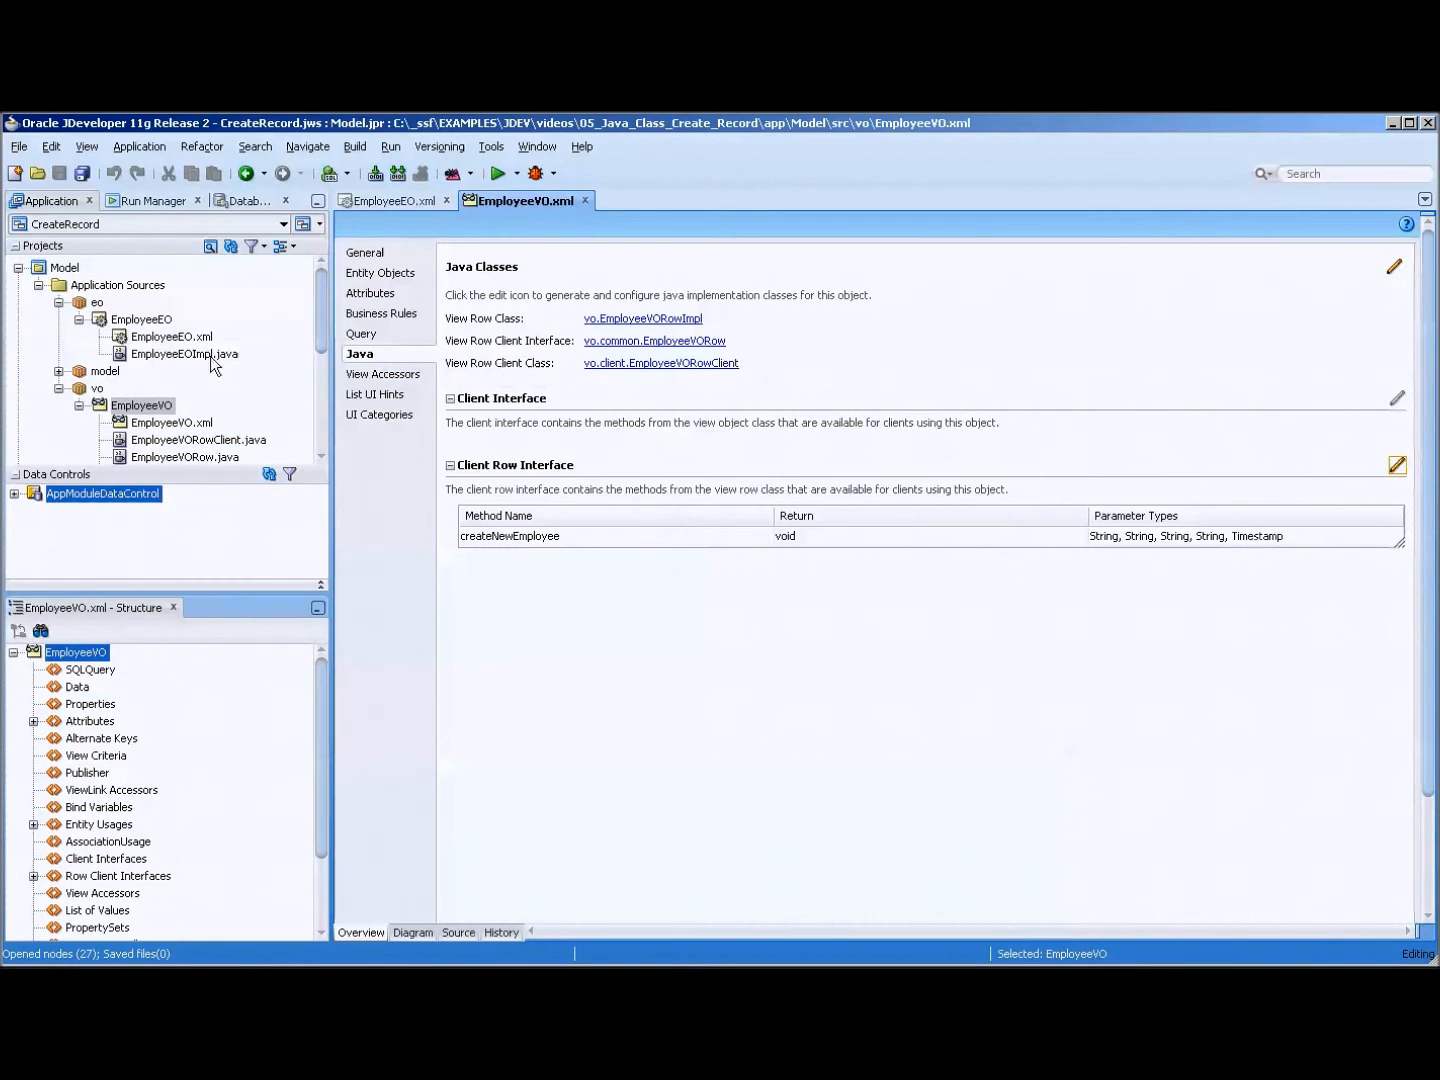
Step: Close the EmployeeVO and EmployeeEO editors and switch to Main.jspx in ViewController
click(184, 352)
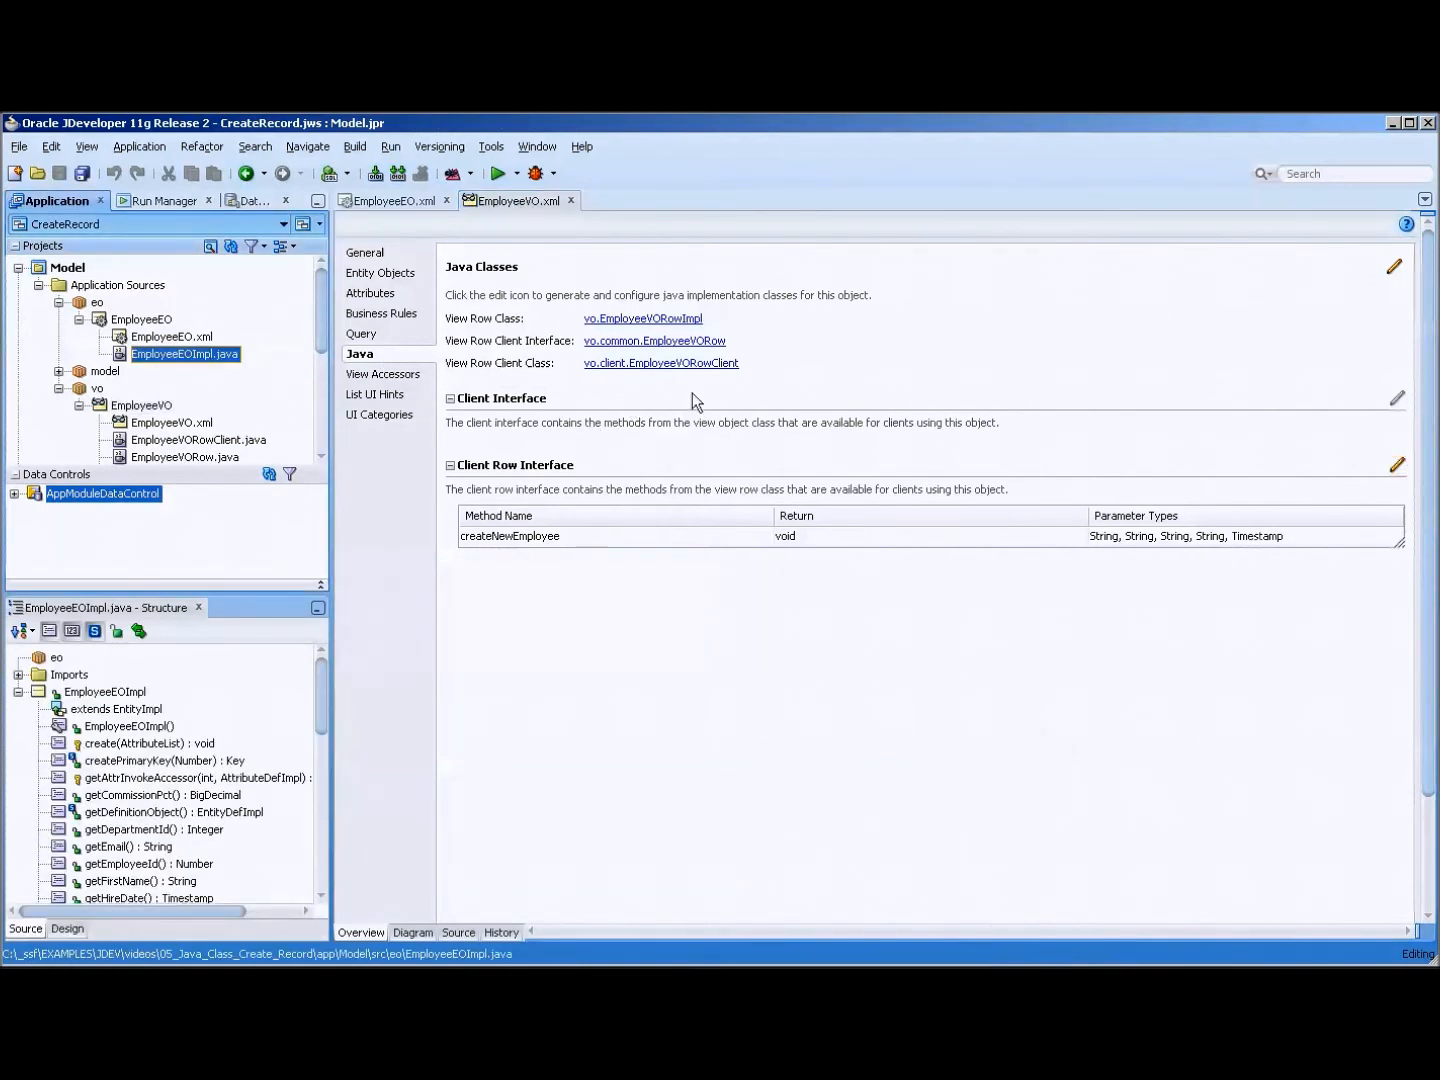
mouse_move(648, 340)
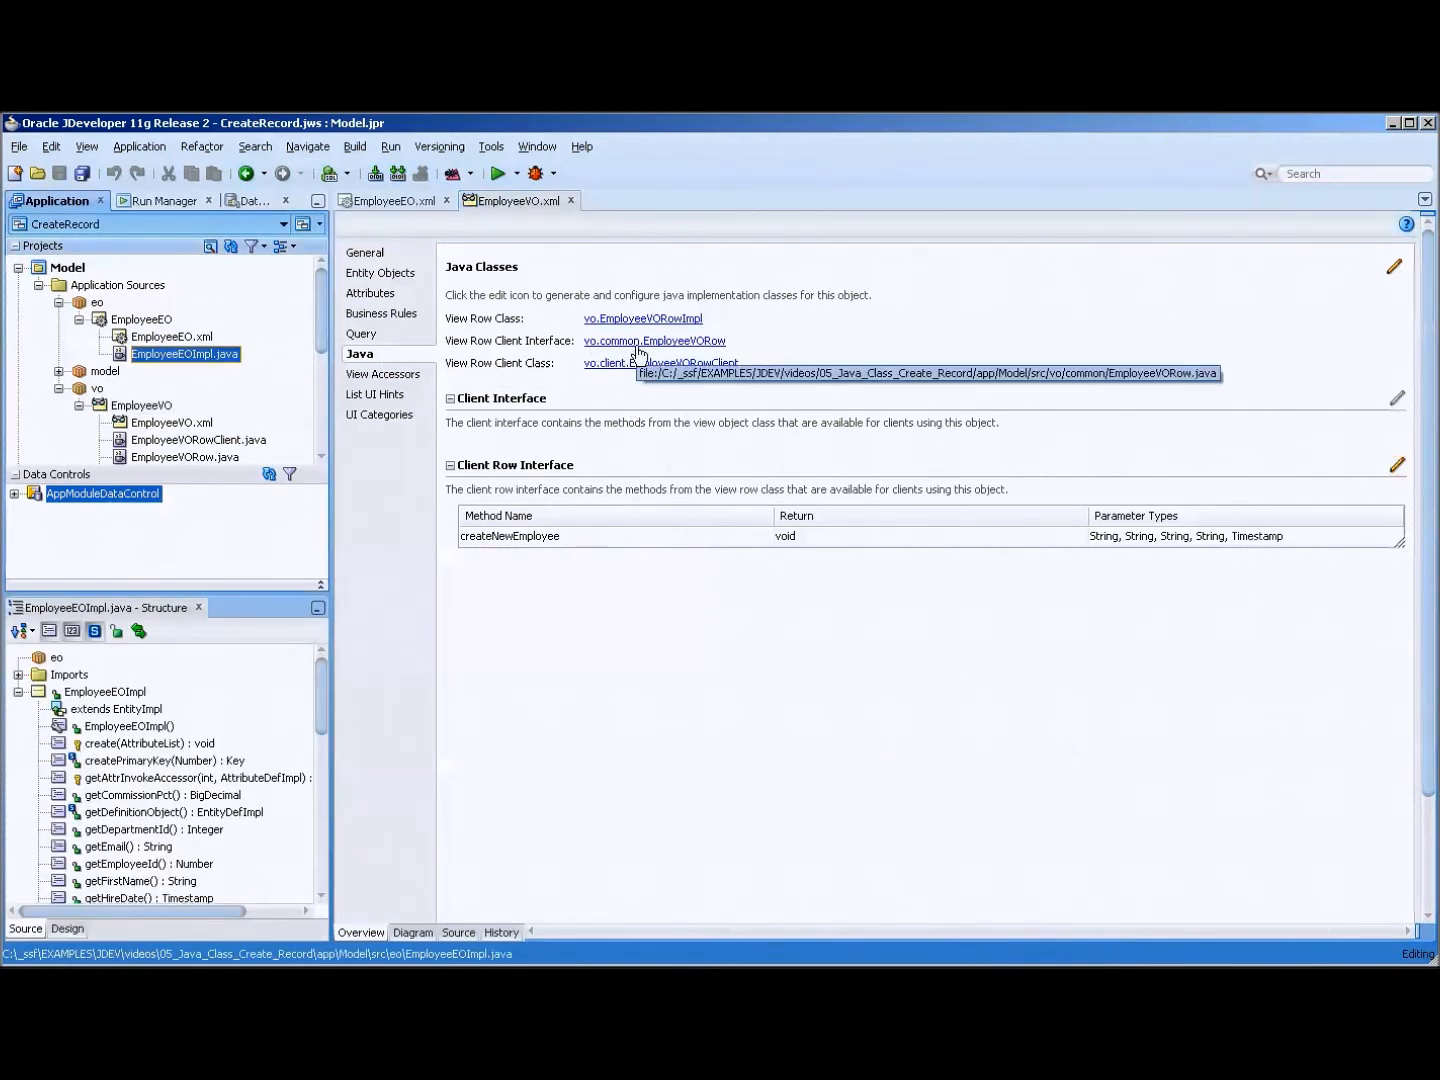
mouse_move(312, 460)
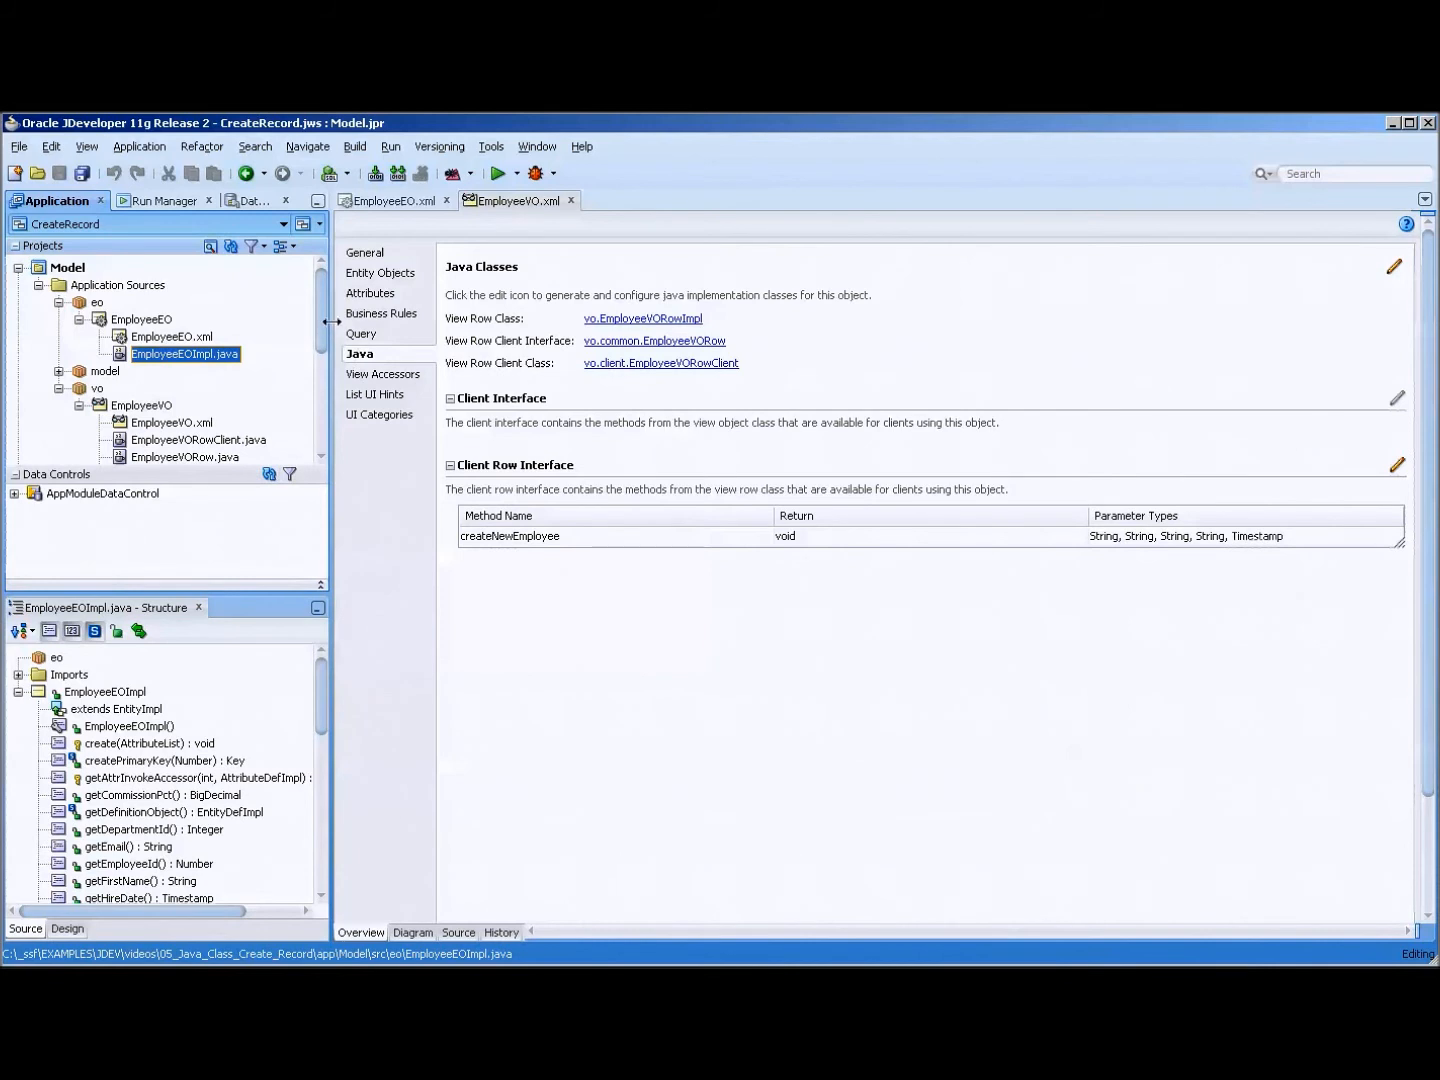
click(572, 200)
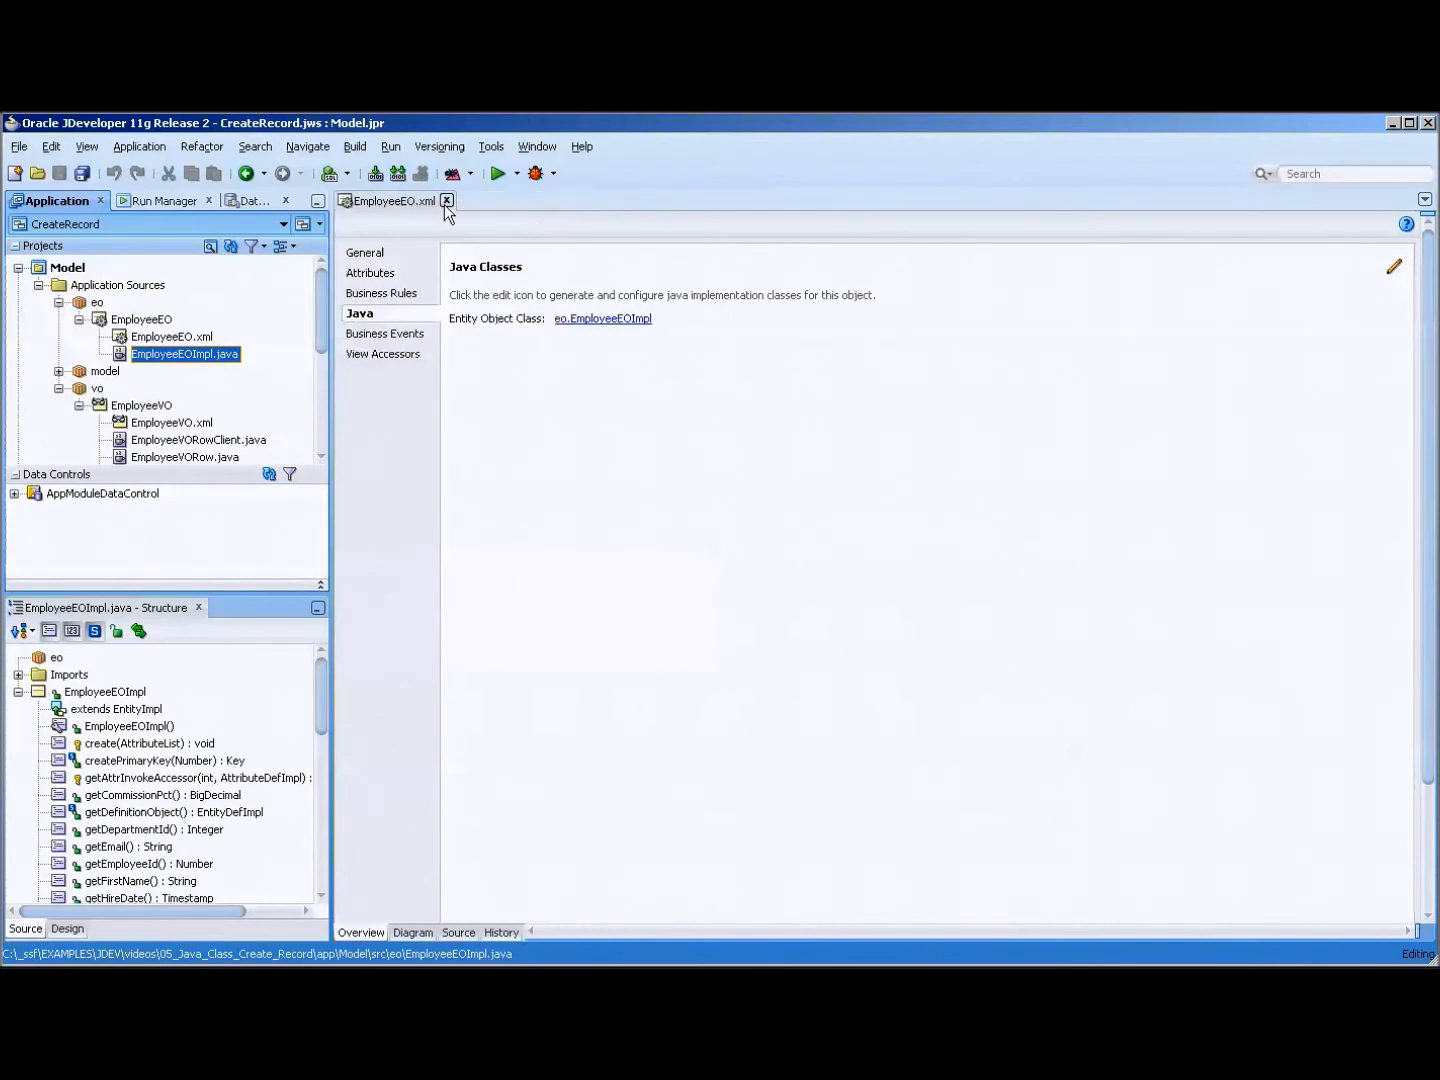
click(446, 200)
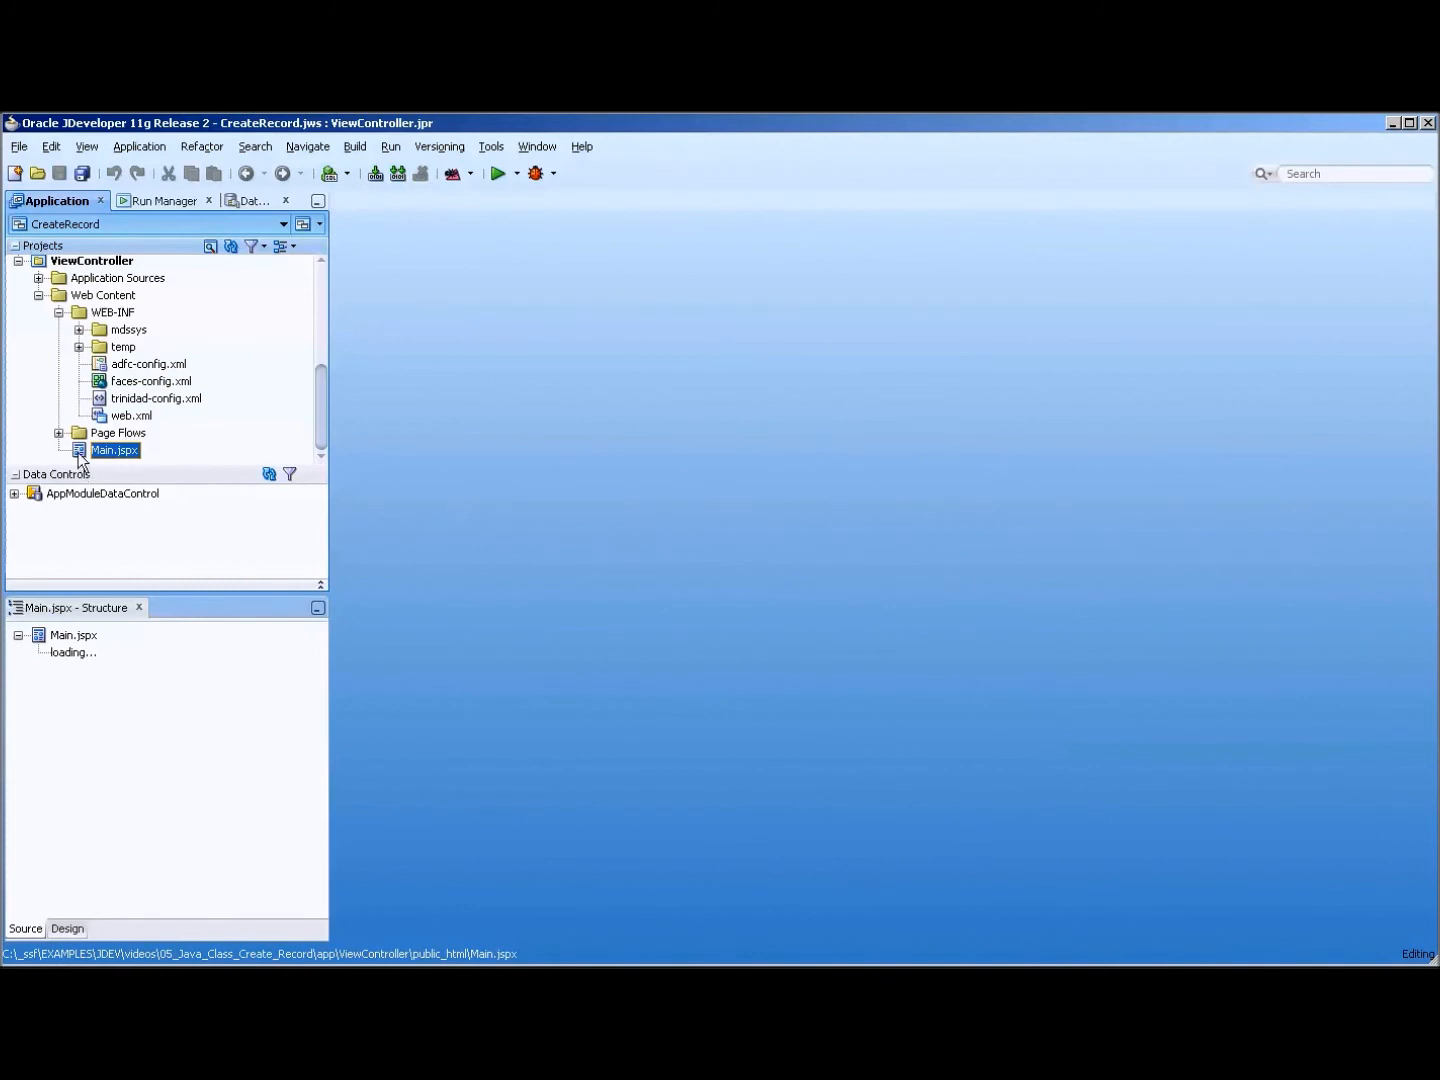
mouse_move(370, 496)
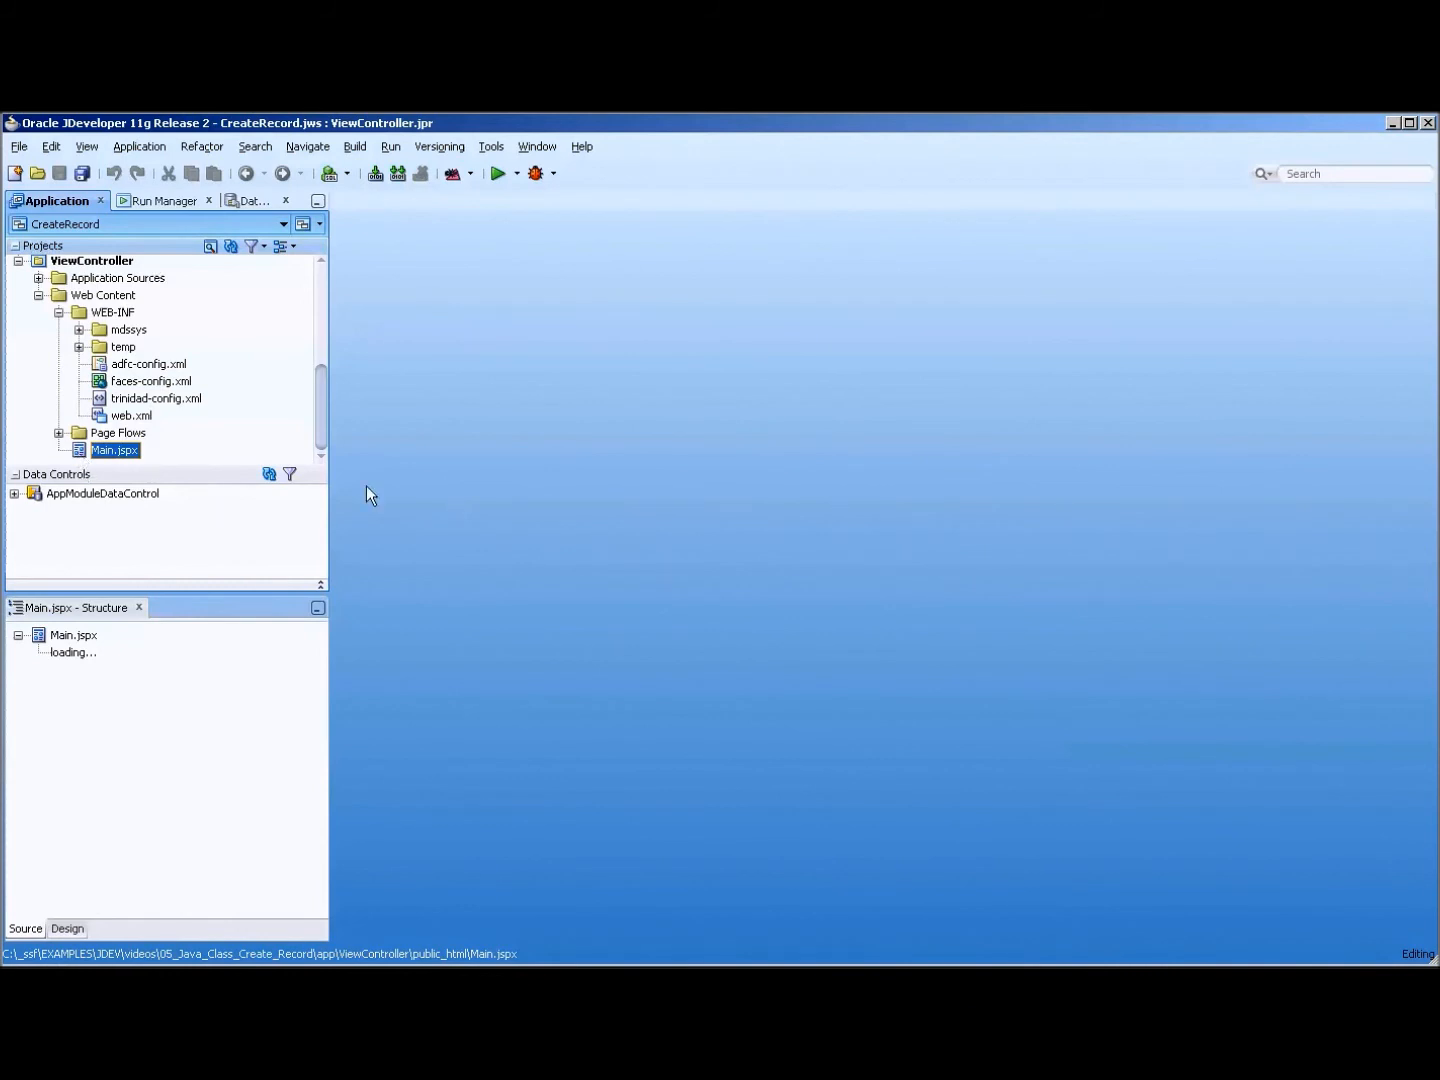
double_click(114, 450)
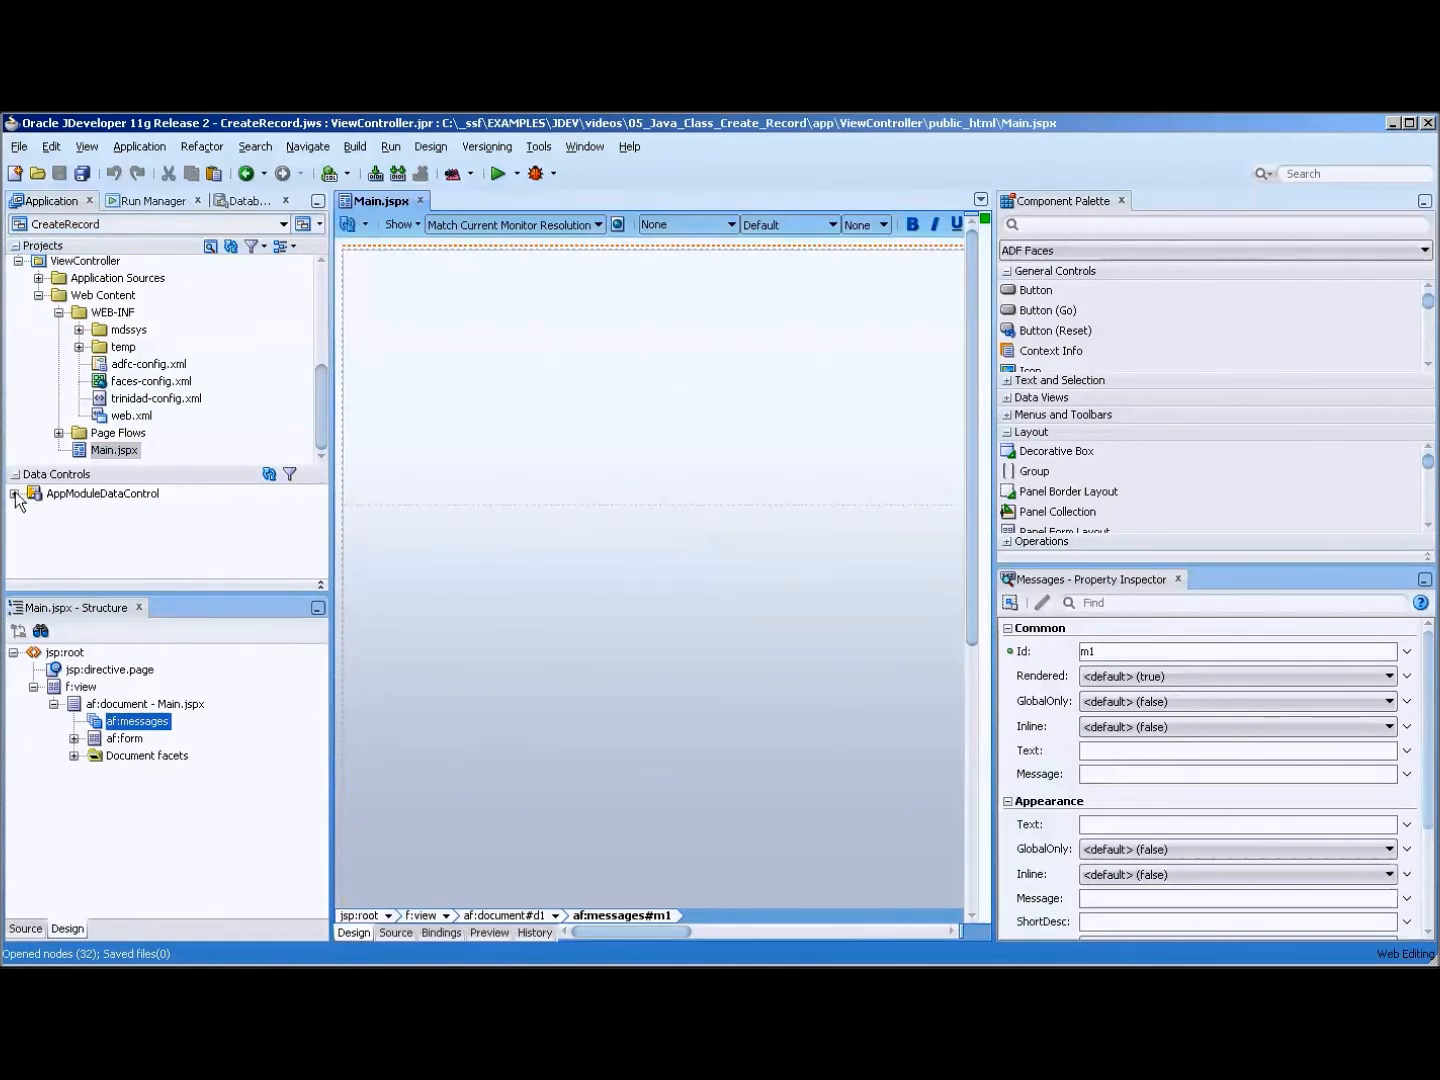
Step: Drop createNewEmployee from Data Controls as an ADF Parameter Form with its five fields and button
click(16, 492)
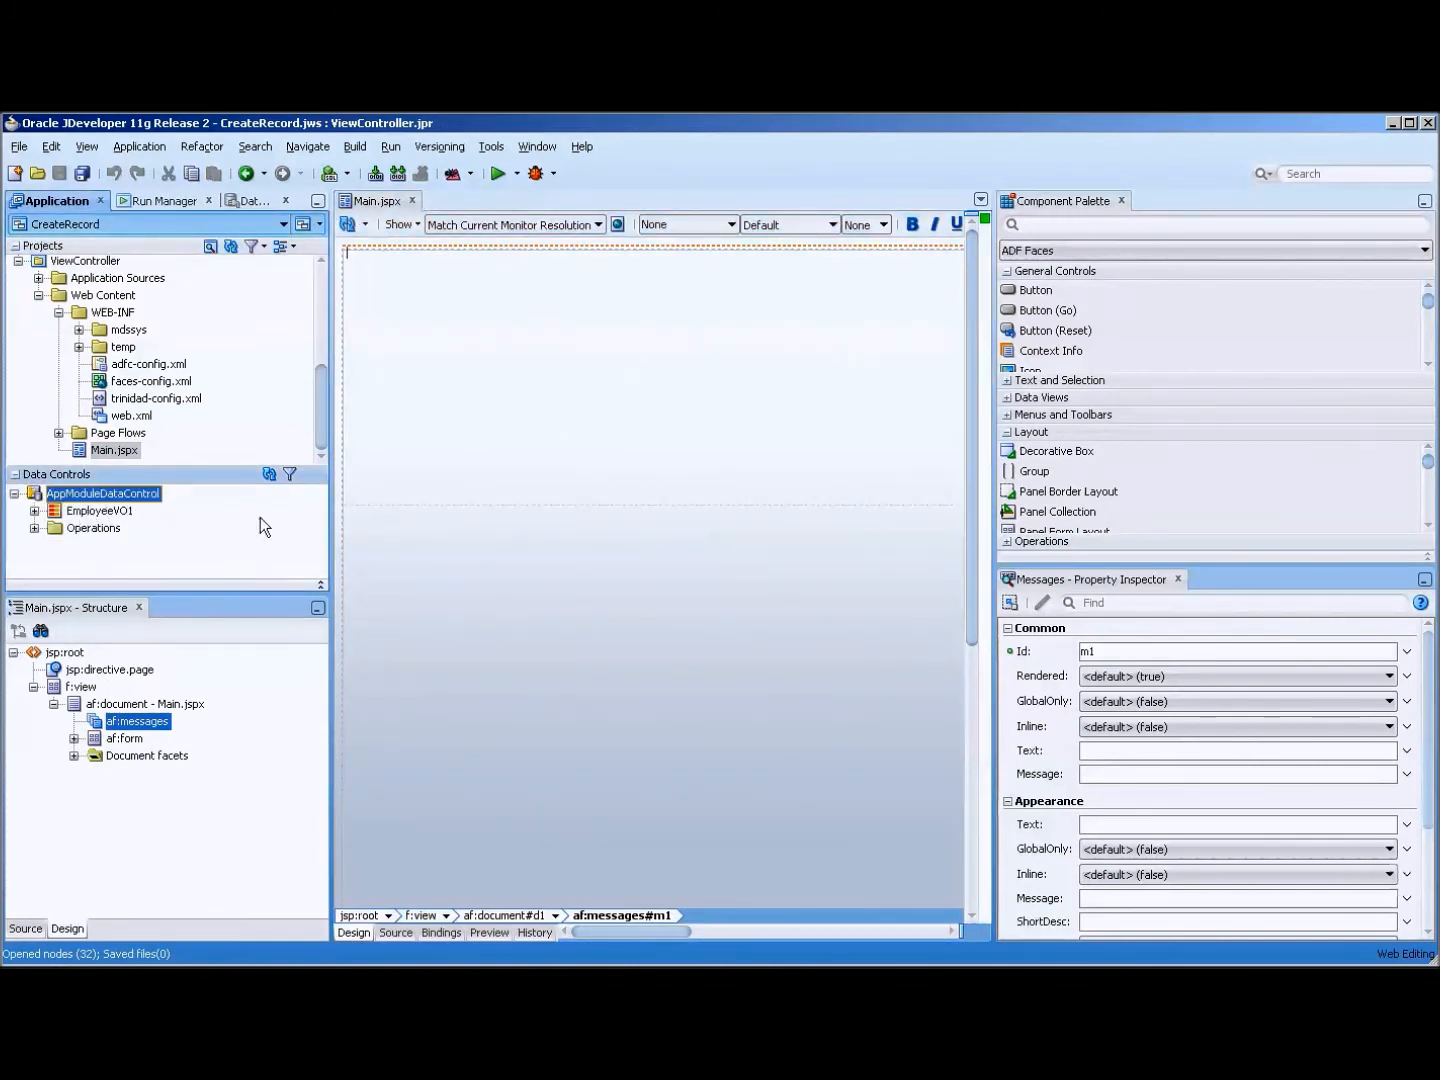
click(16, 492)
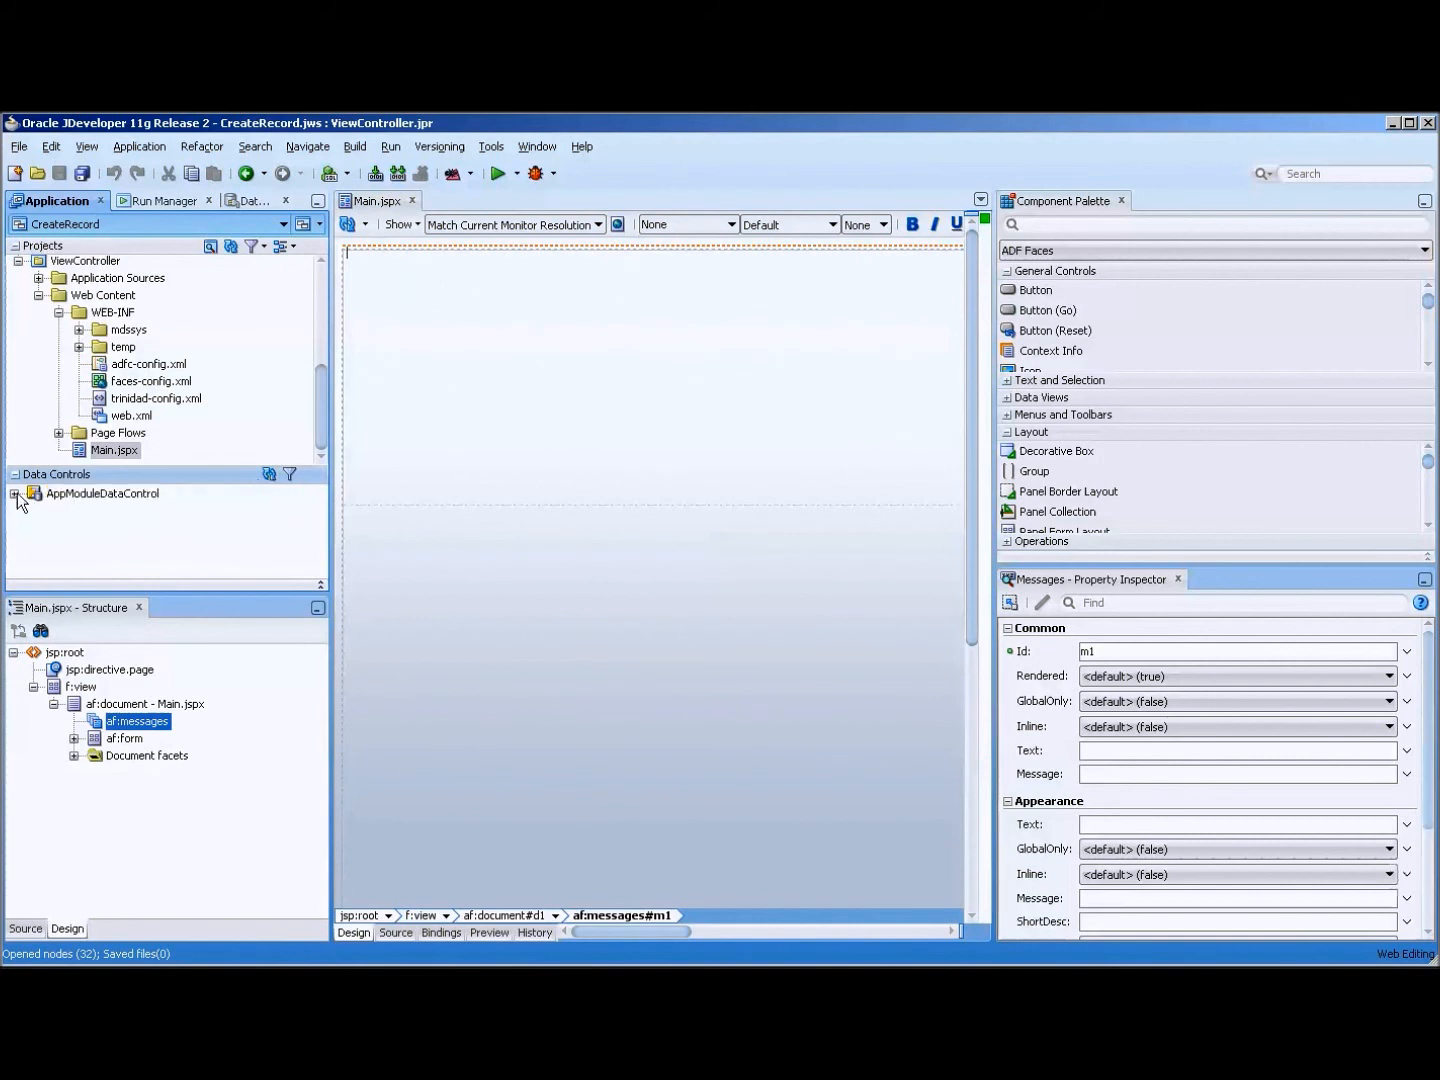
click(16, 494)
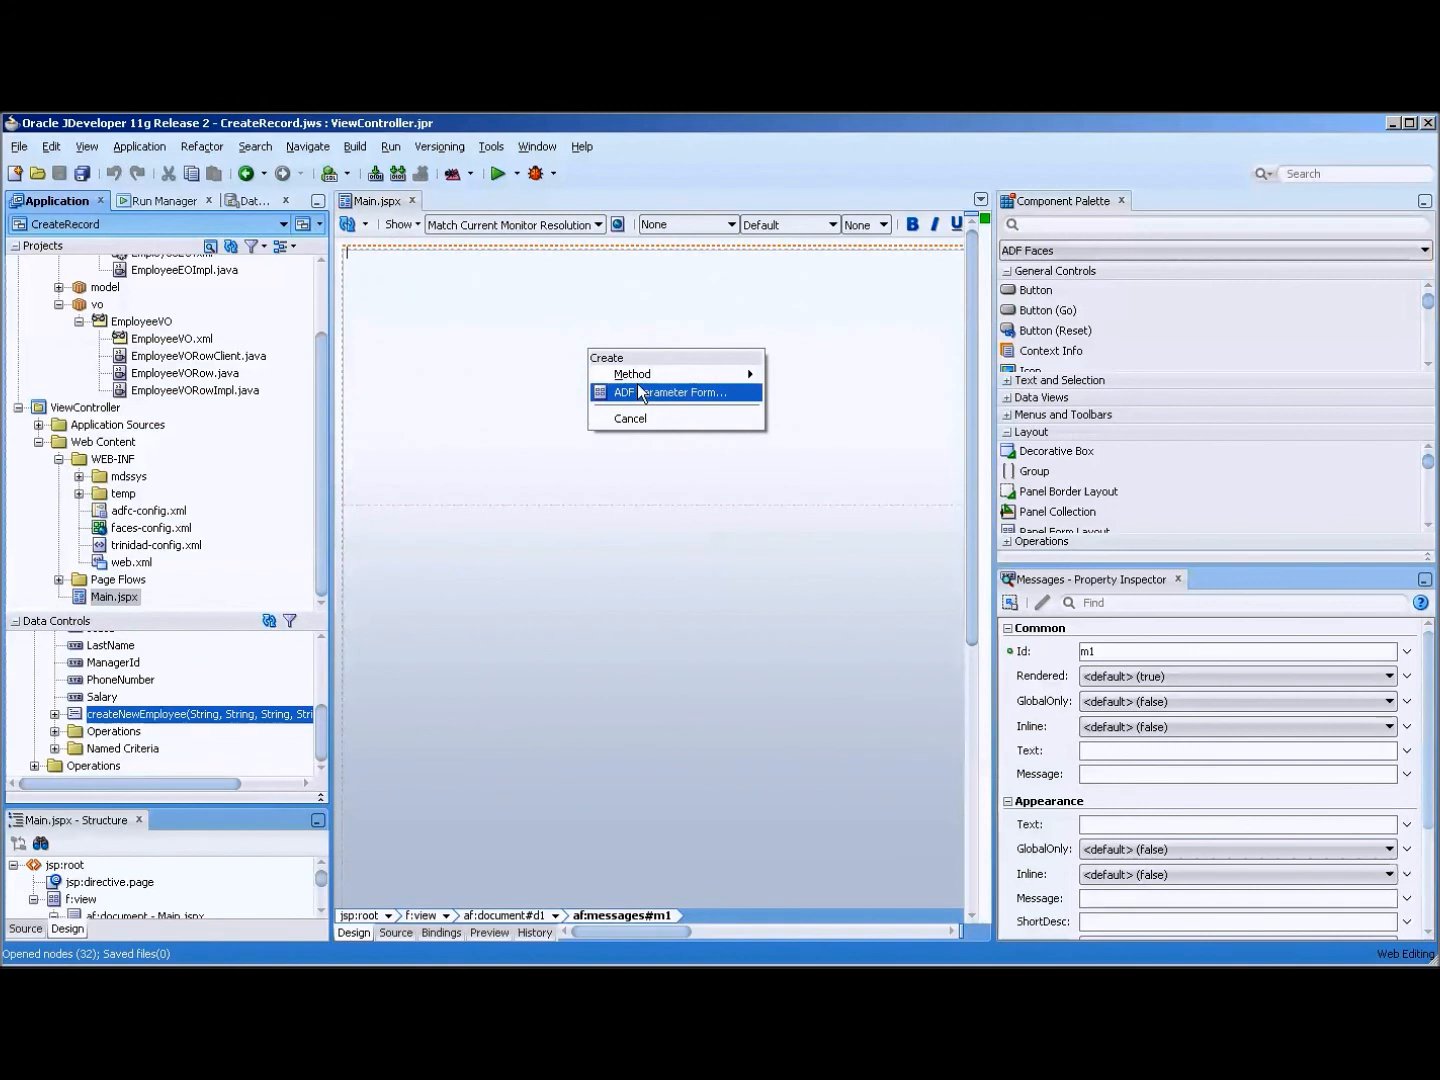
click(672, 392)
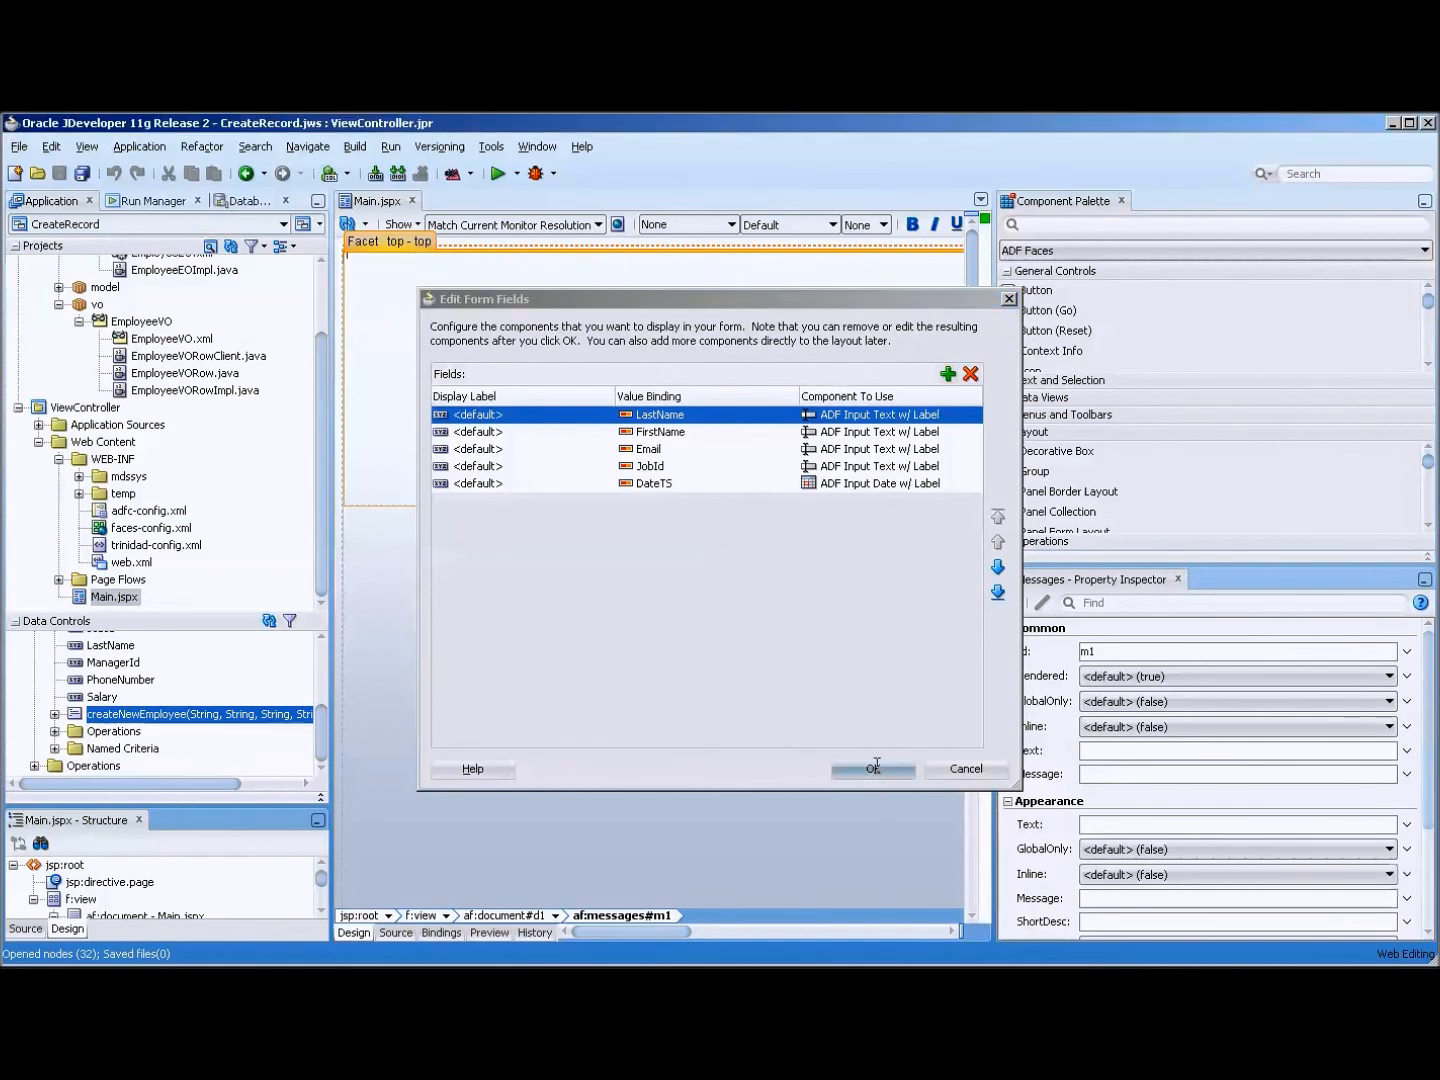
click(872, 768)
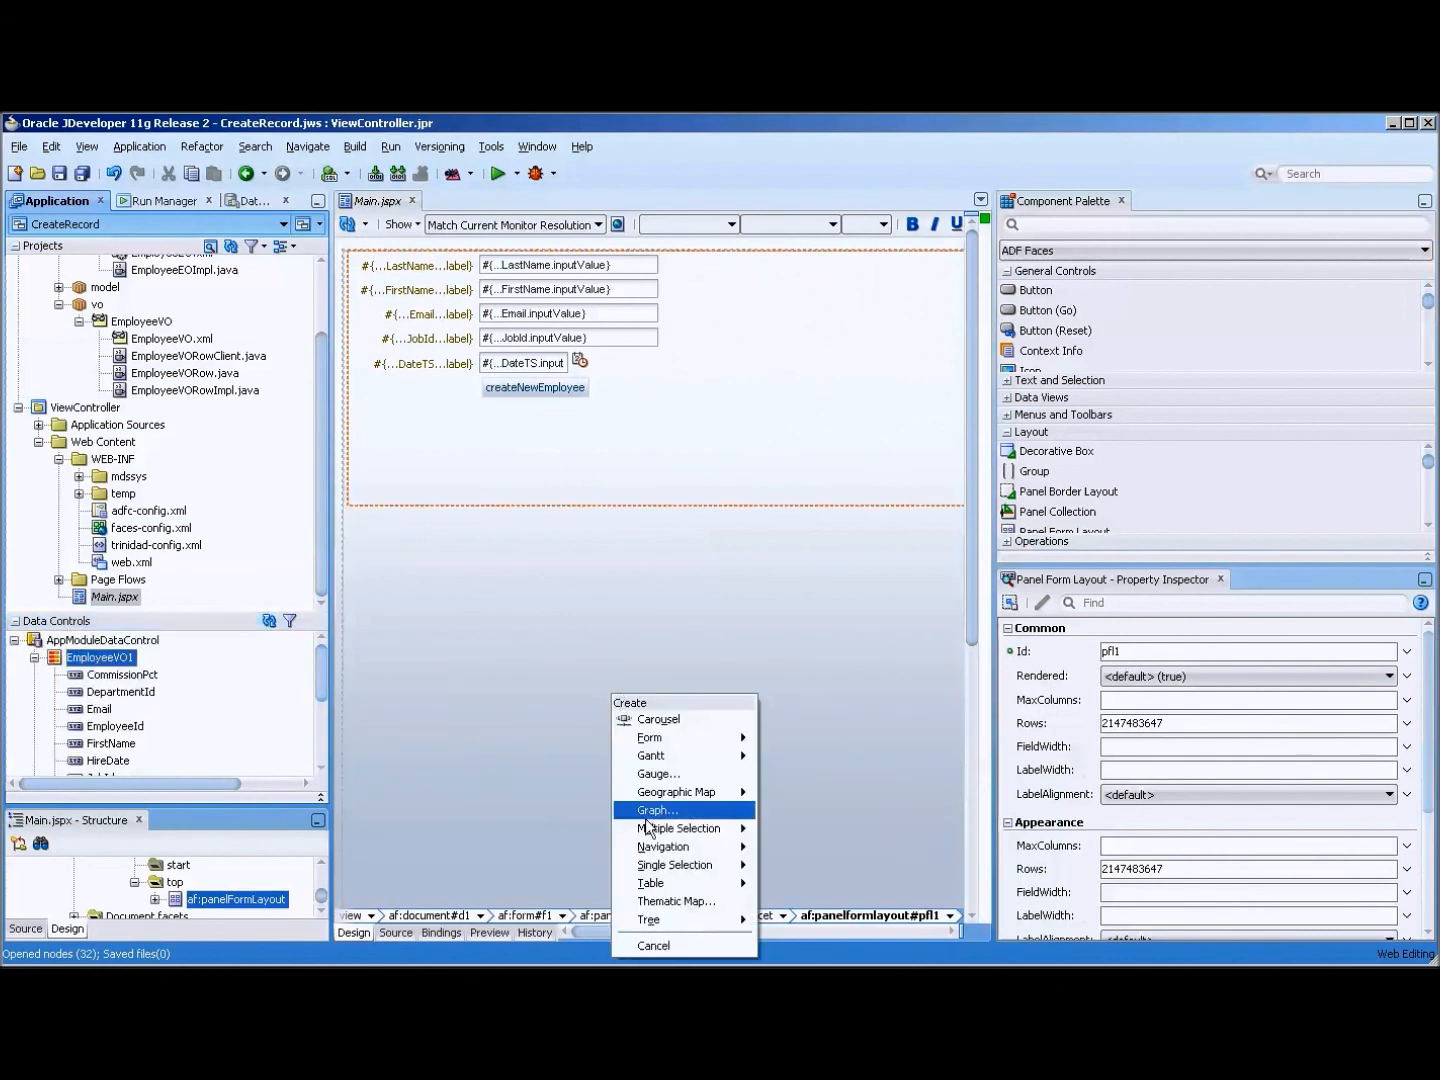
Step: Add EmployeeVO1 as an ADF read-only table with single row selection and width 80
click(650, 882)
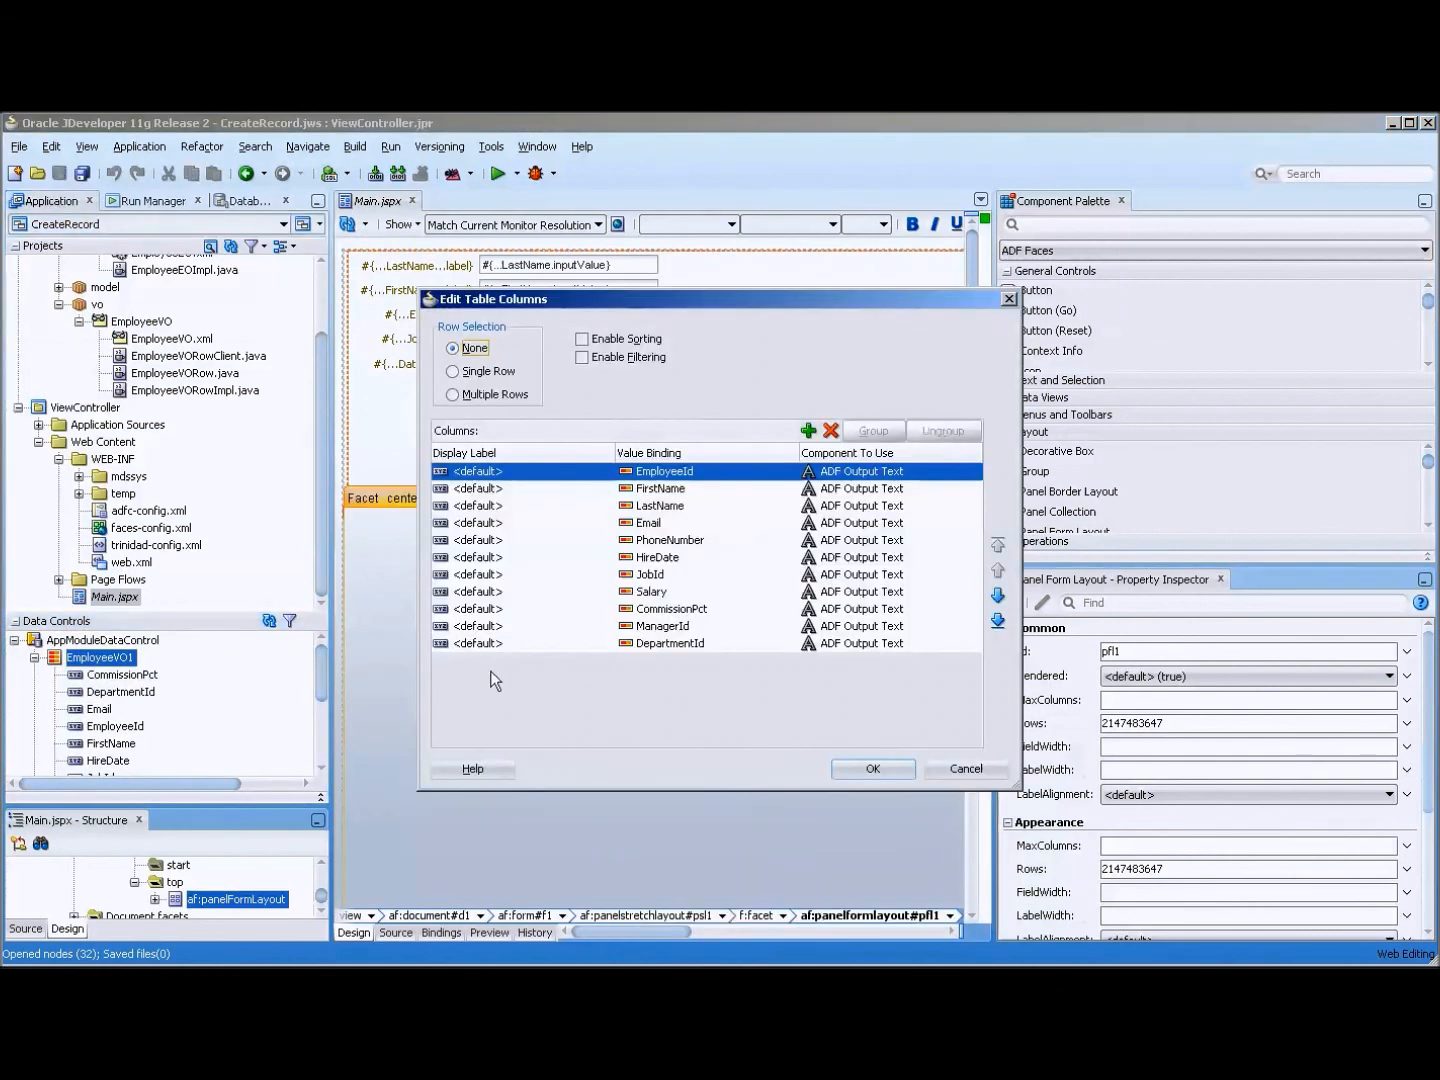
click(452, 372)
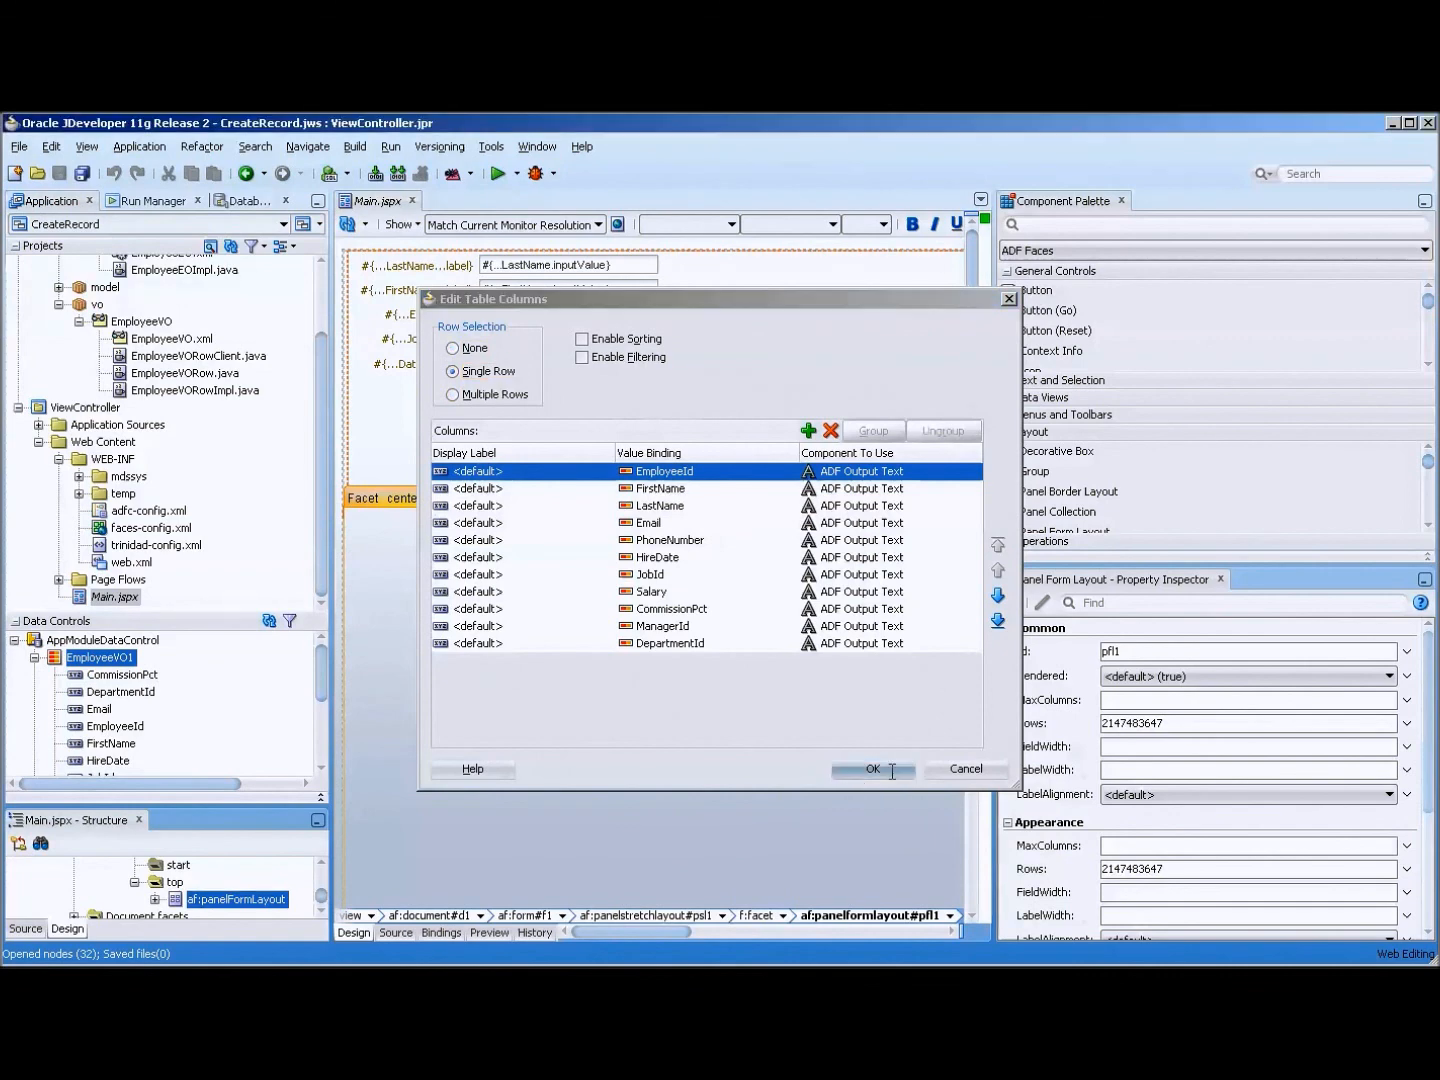
click(872, 768)
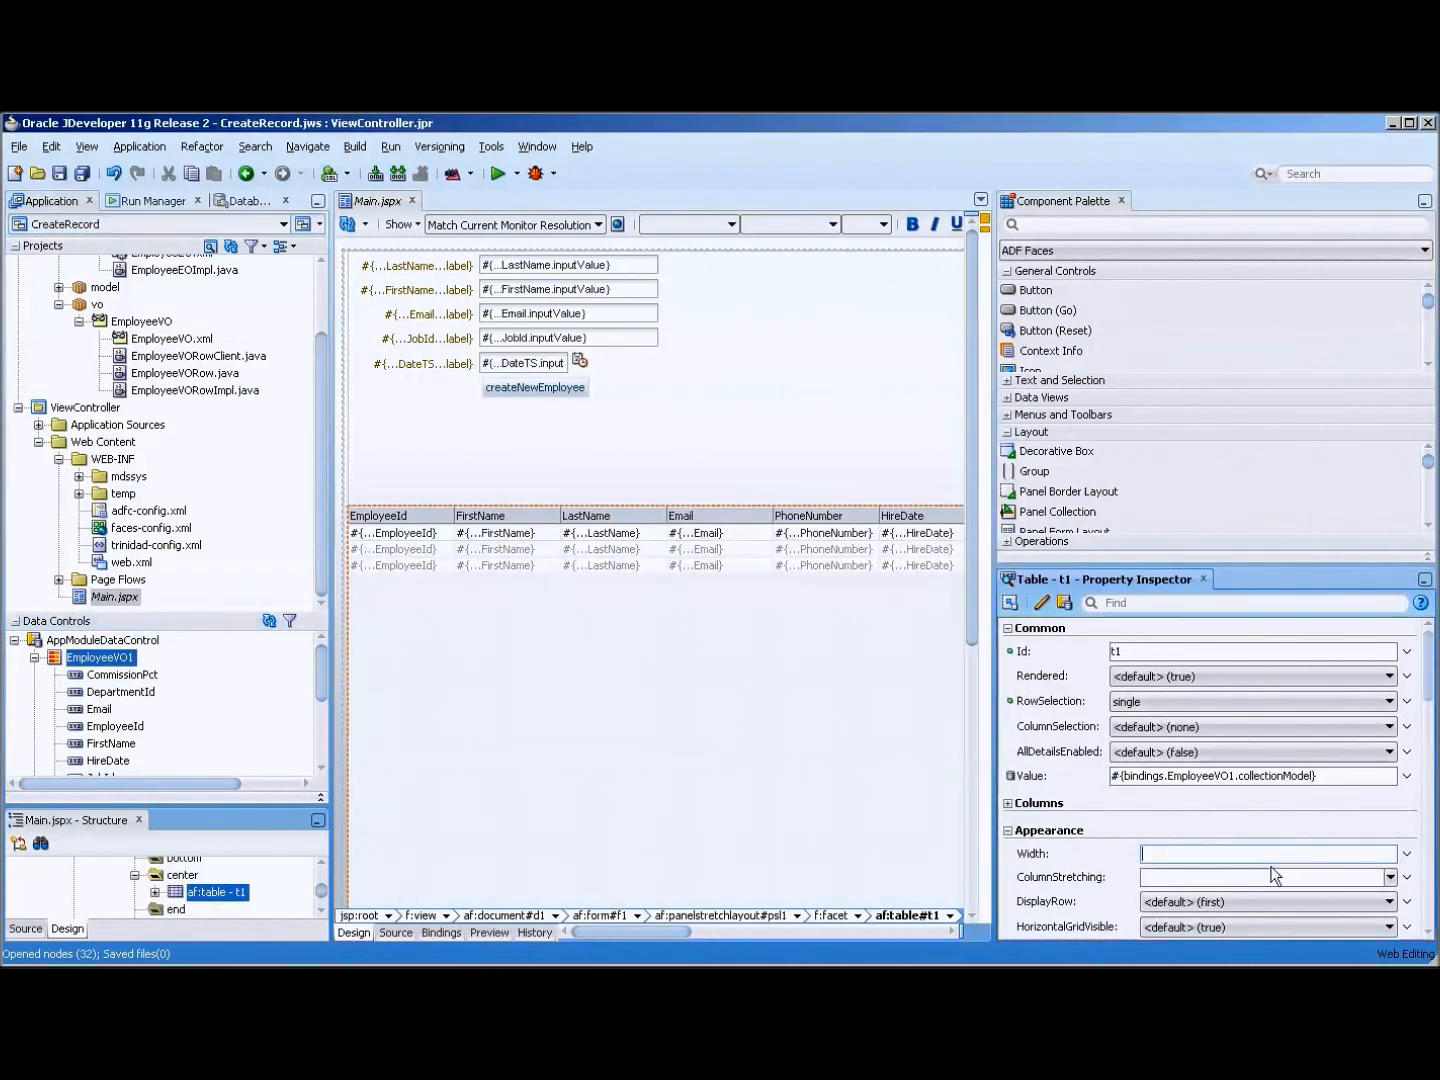
text(80)
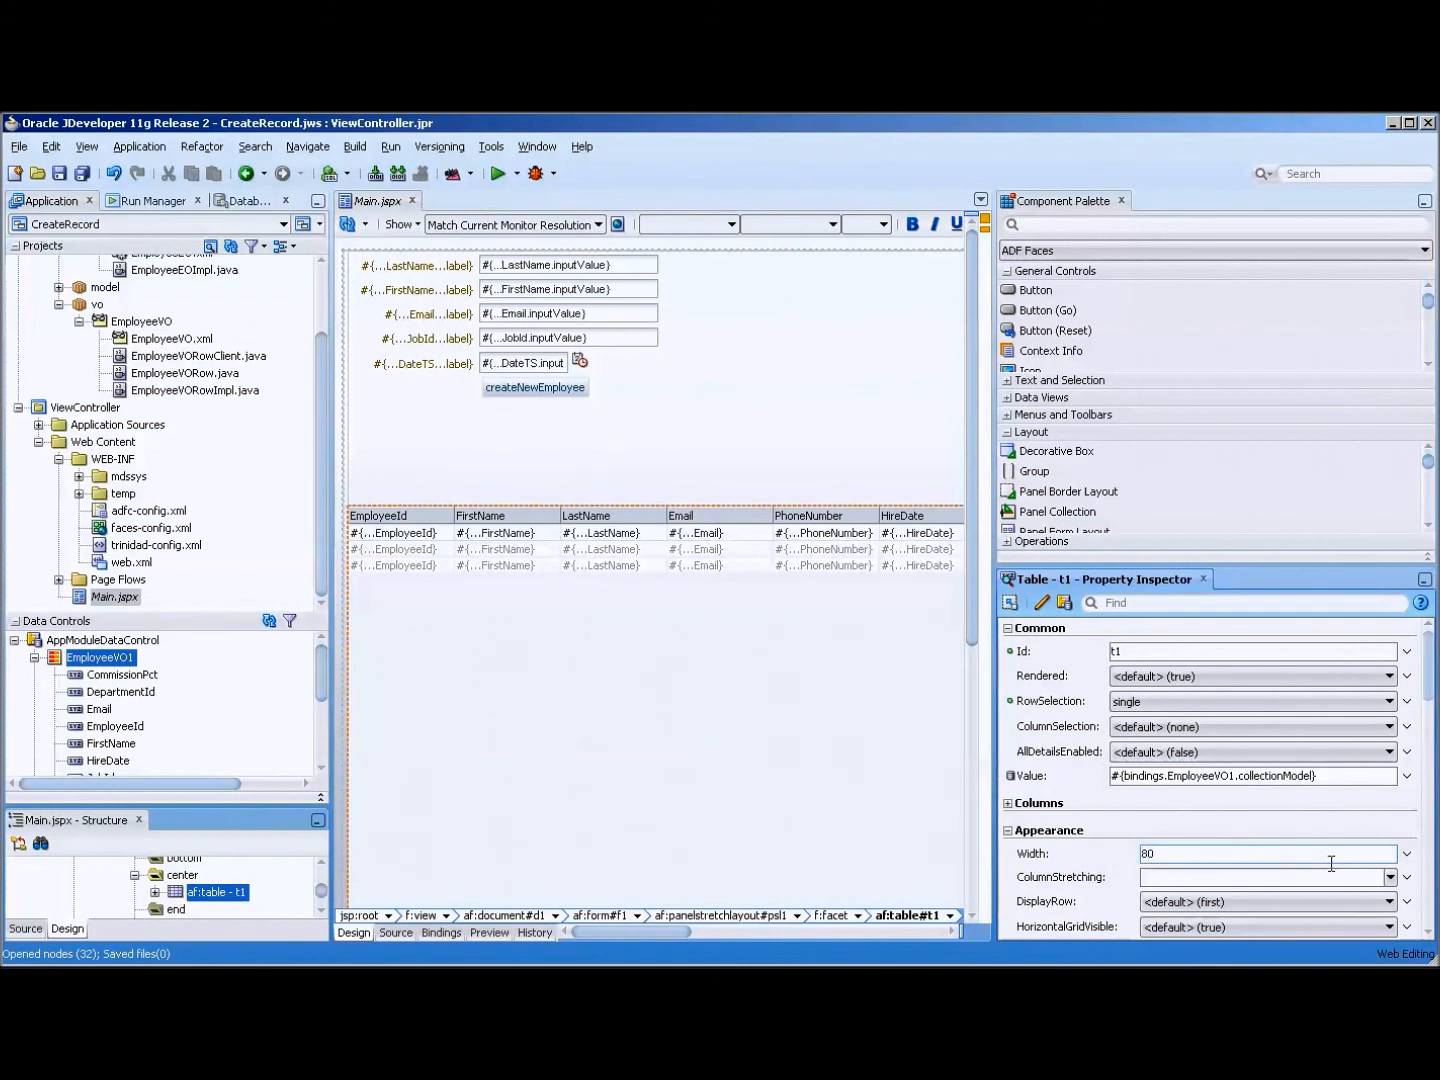